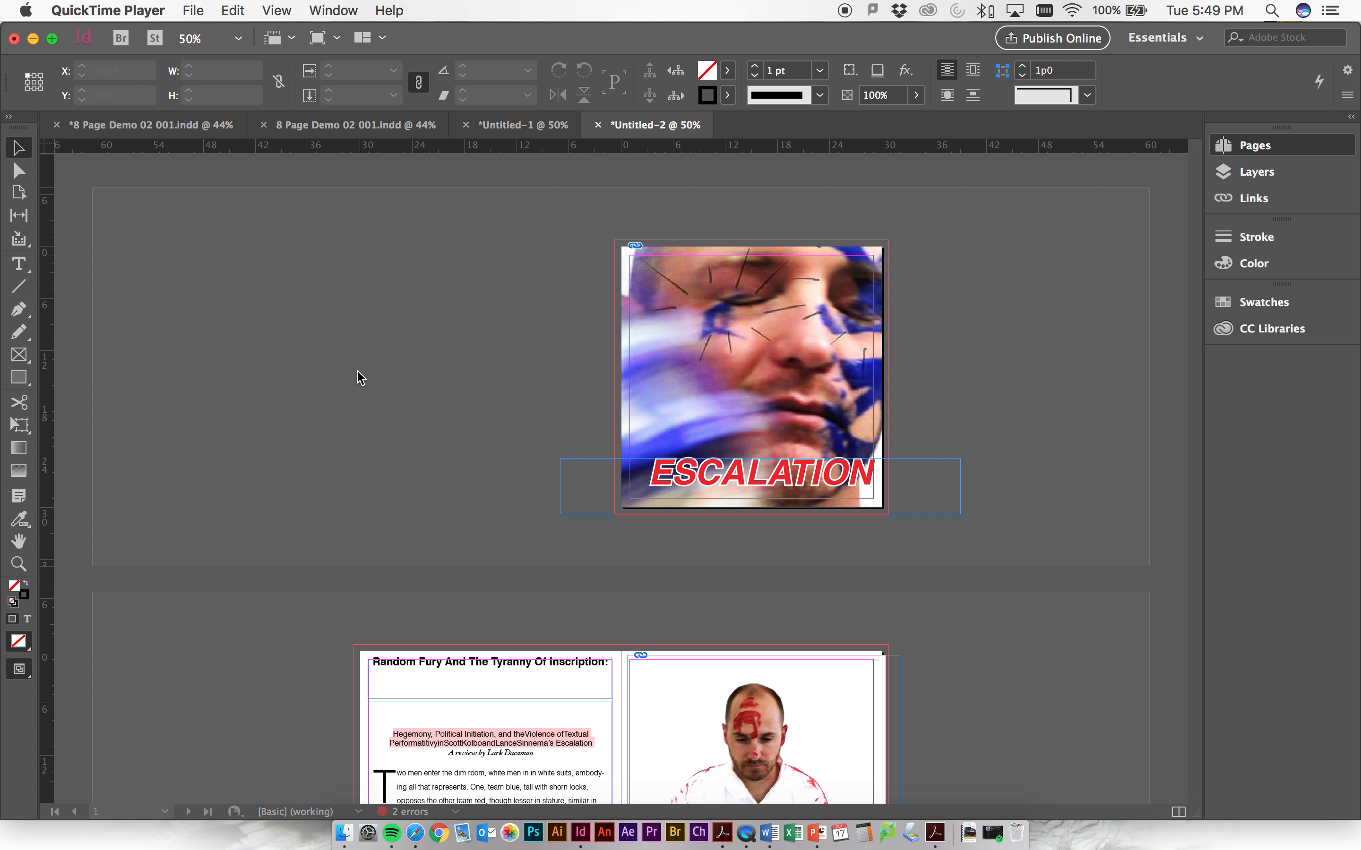
# Bring up the File menu for the ESCALATION magazine layout
pyautogui.scroll(3)
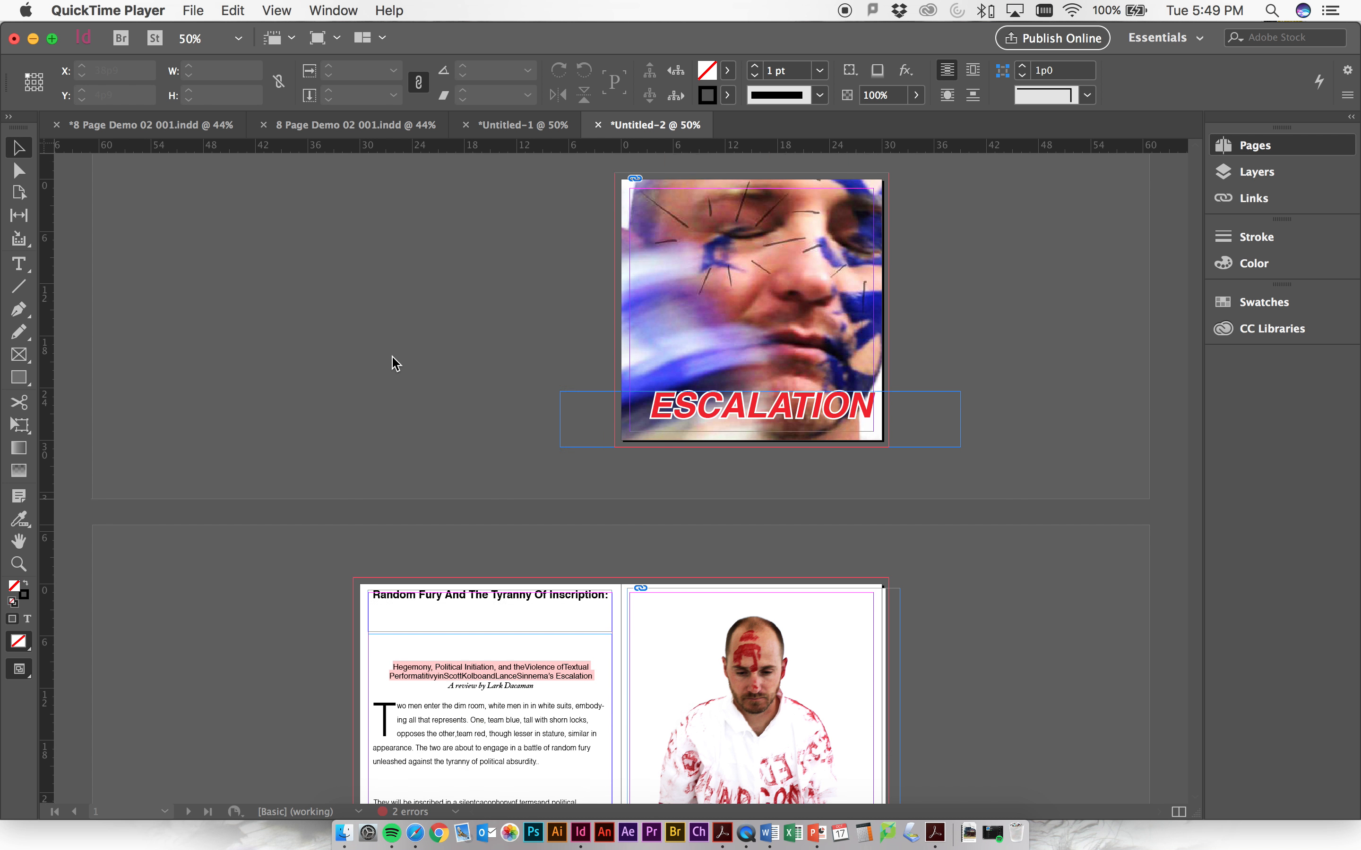
pyautogui.scroll(3)
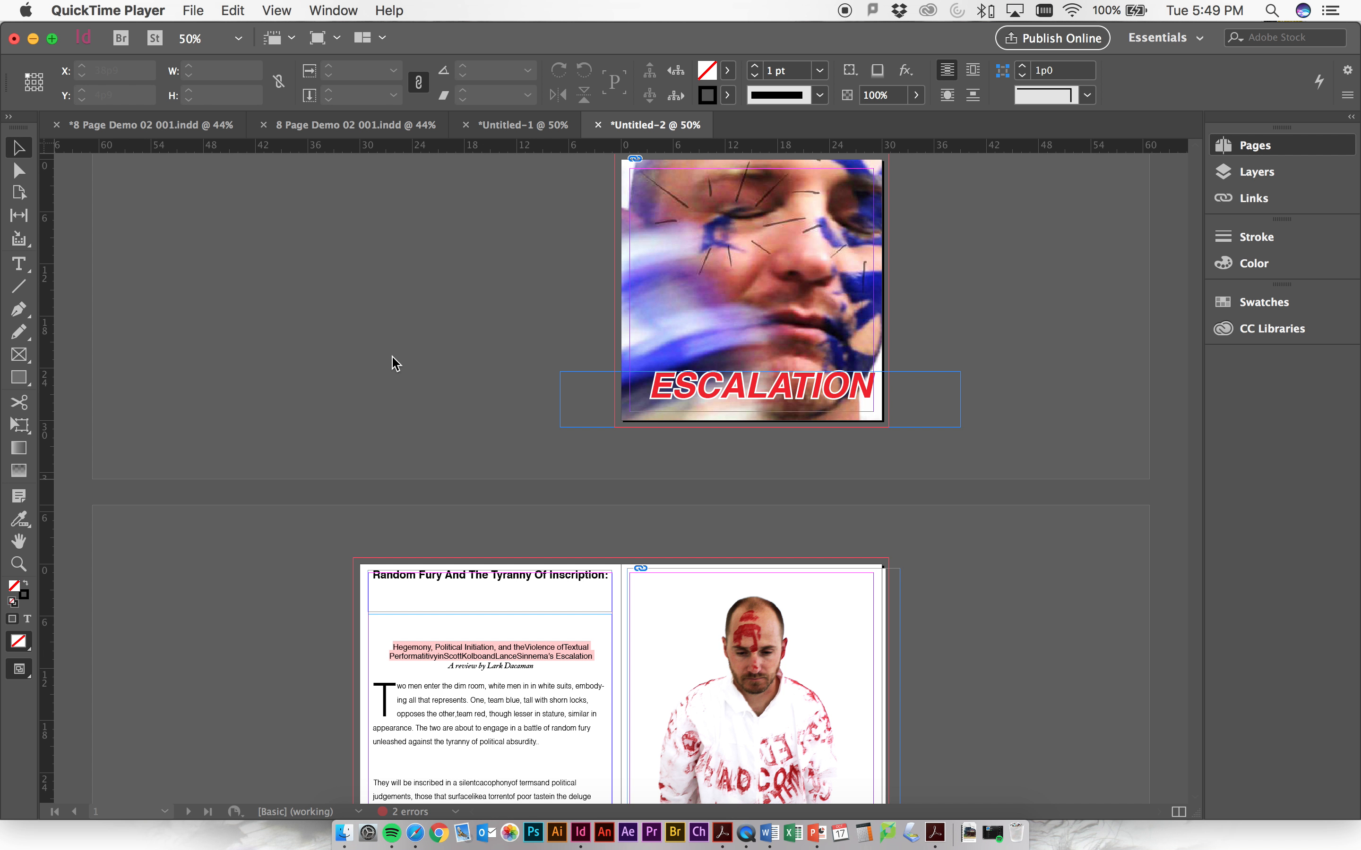
pyautogui.moveTo(386, 373)
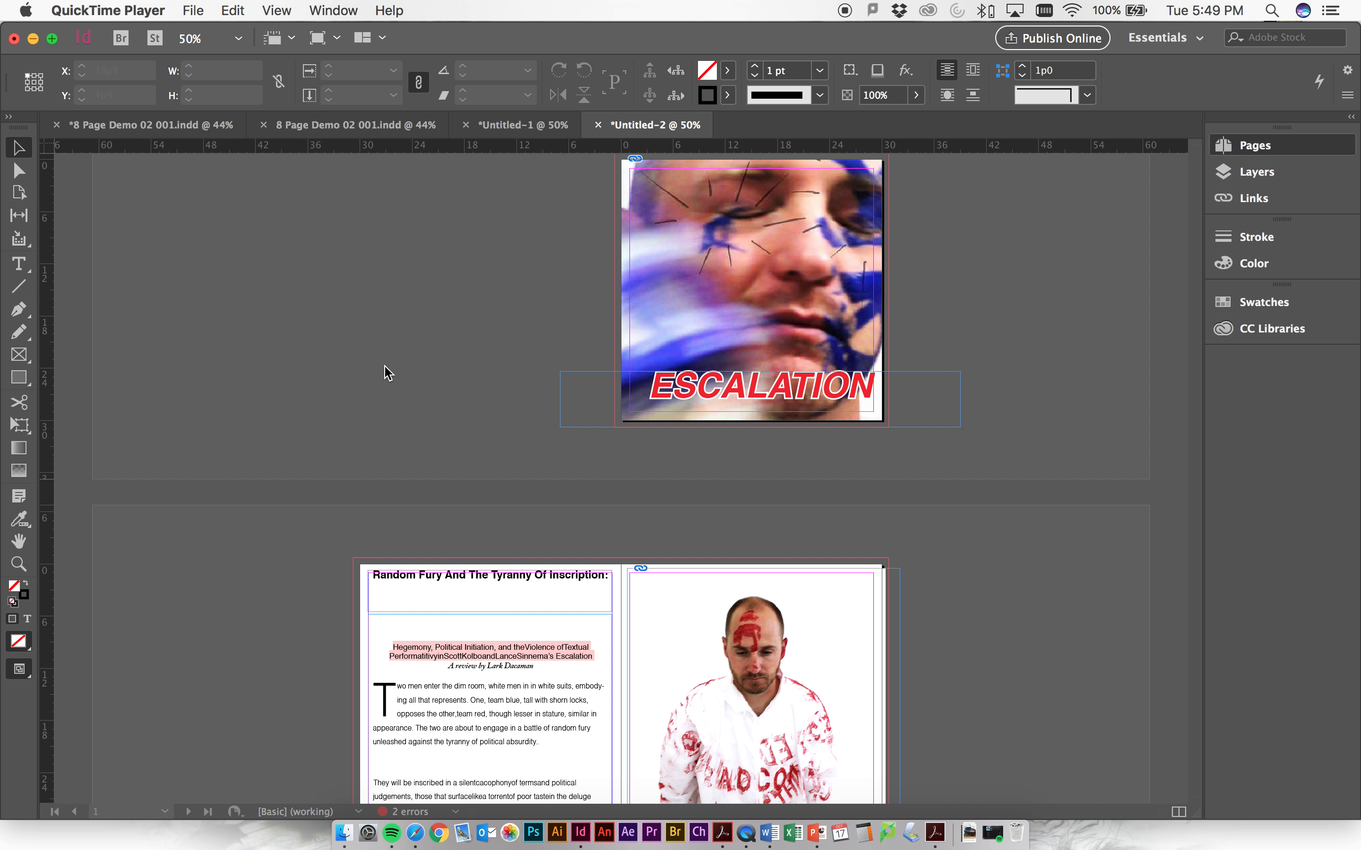
pyautogui.moveTo(154, 50)
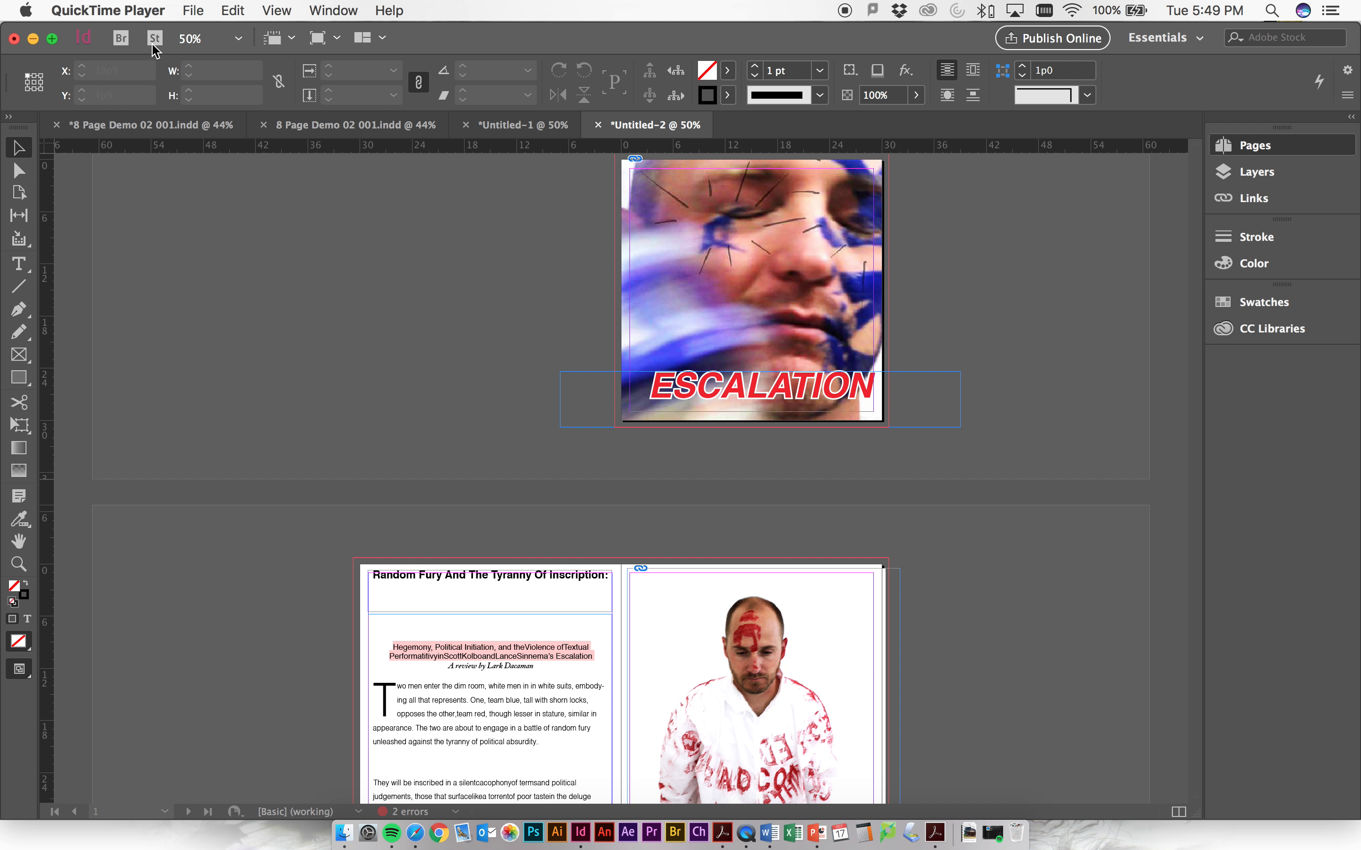
pyautogui.click(159, 10)
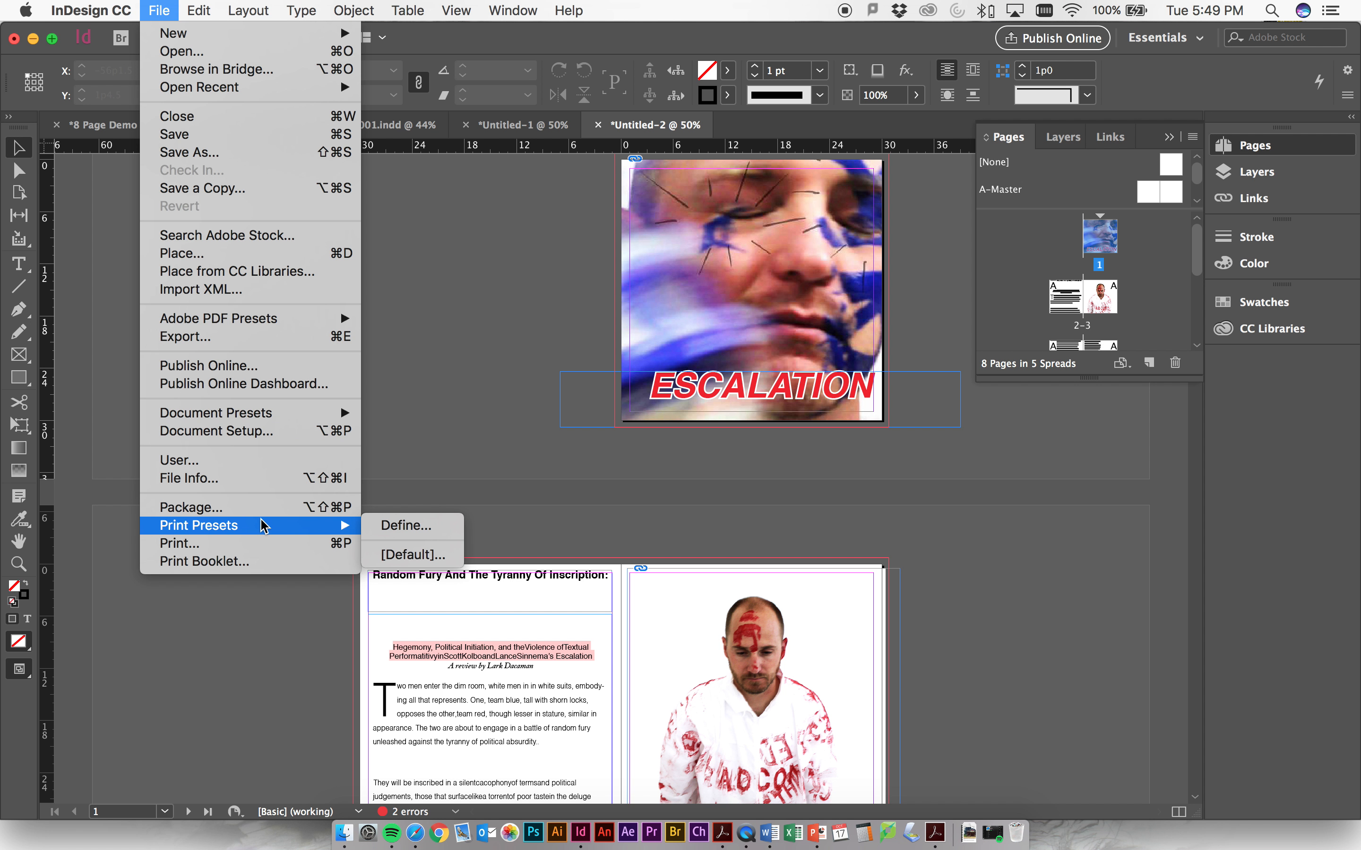
pyautogui.moveTo(204, 562)
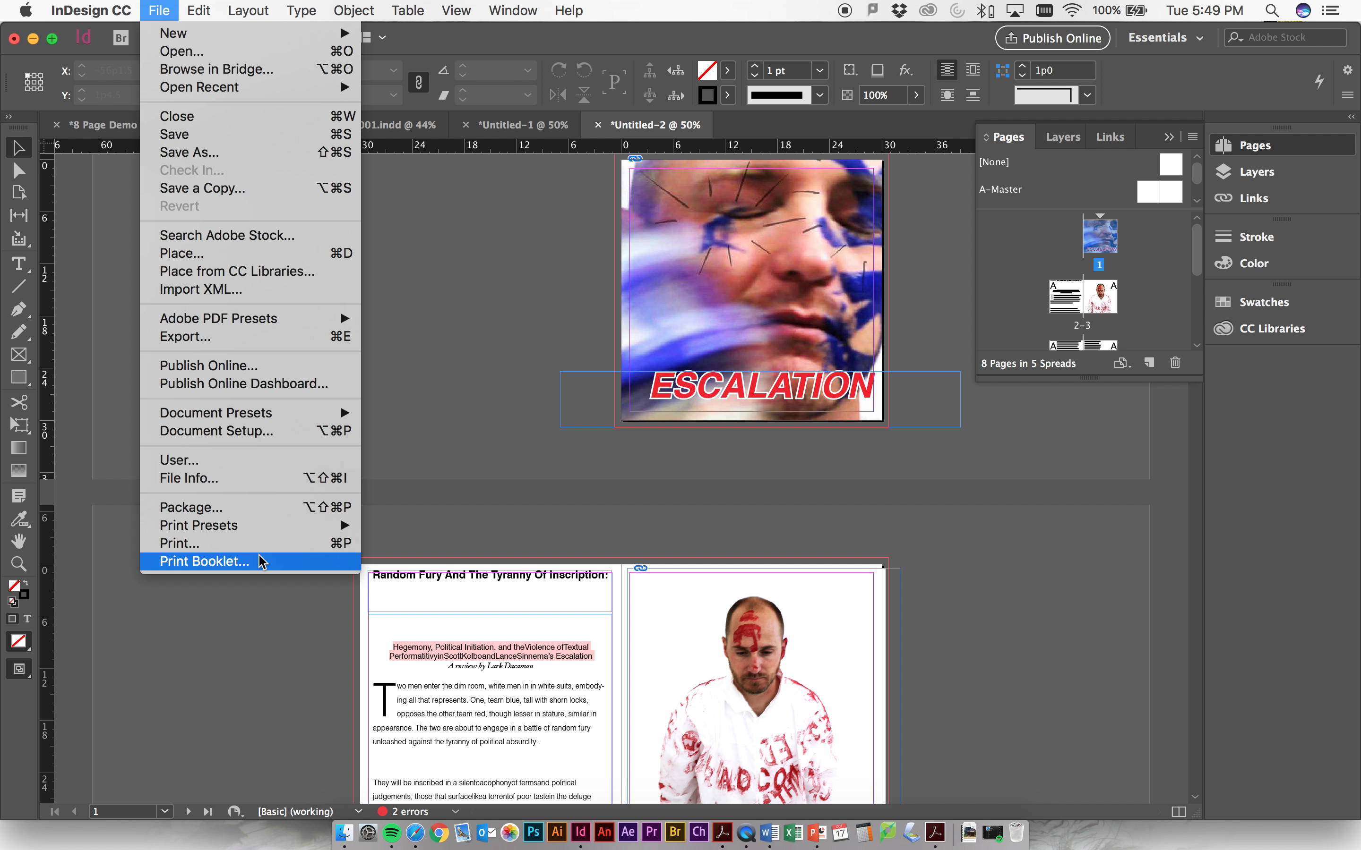
# In Print Booklet, set Booklet Type to 2-up Saddle Stitch, then change it to 3-up Consecutive
pyautogui.click(202, 562)
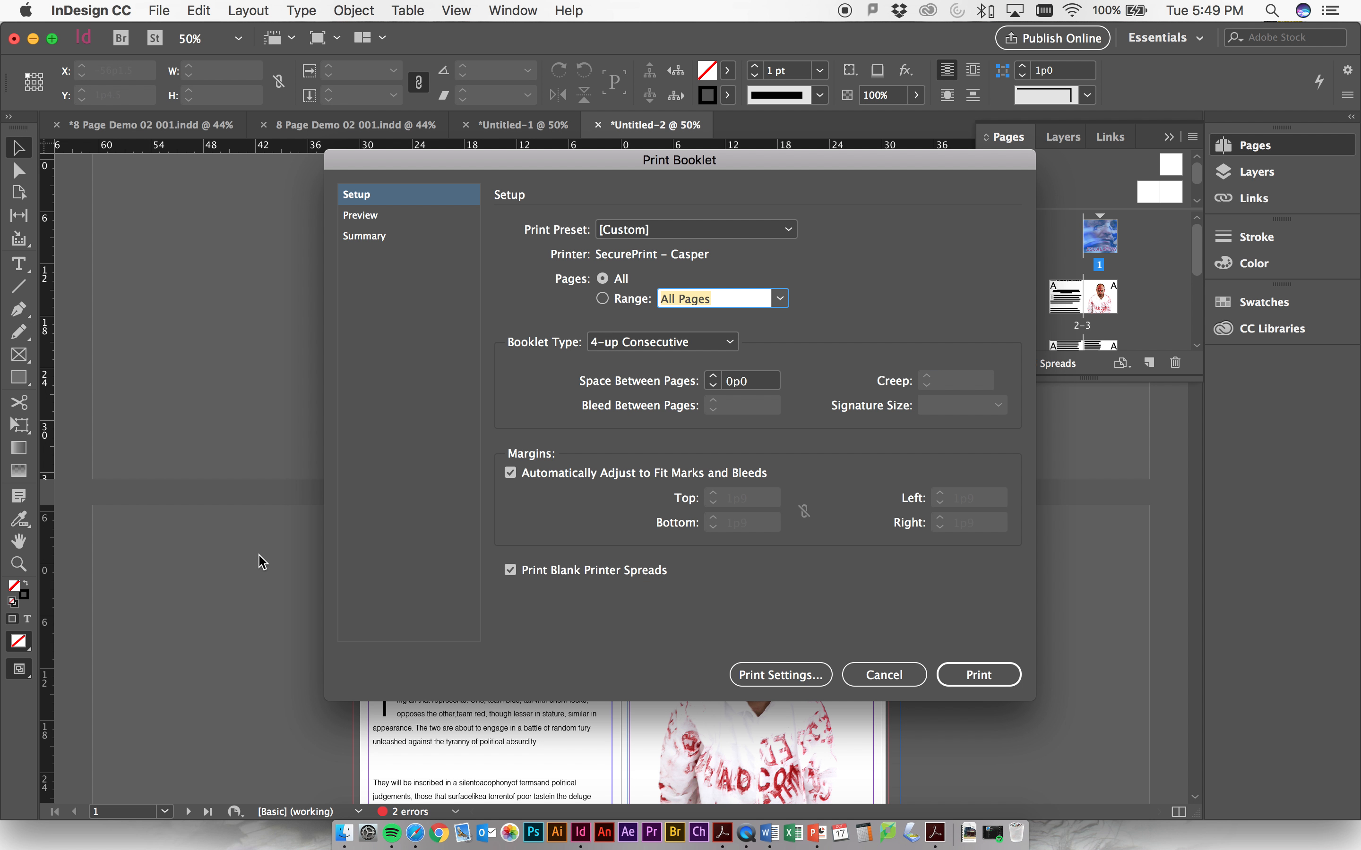
pyautogui.click(661, 341)
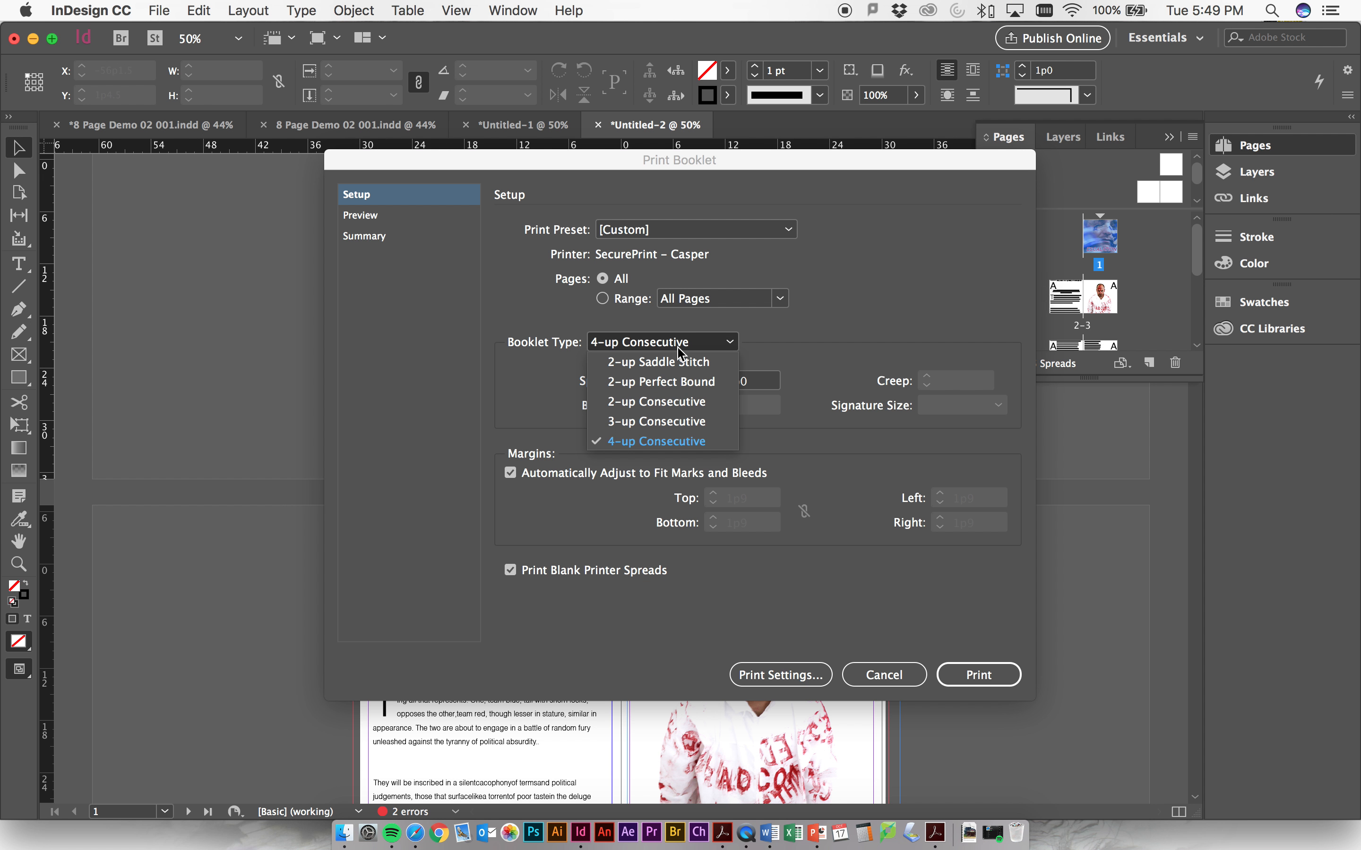
pyautogui.click(656, 362)
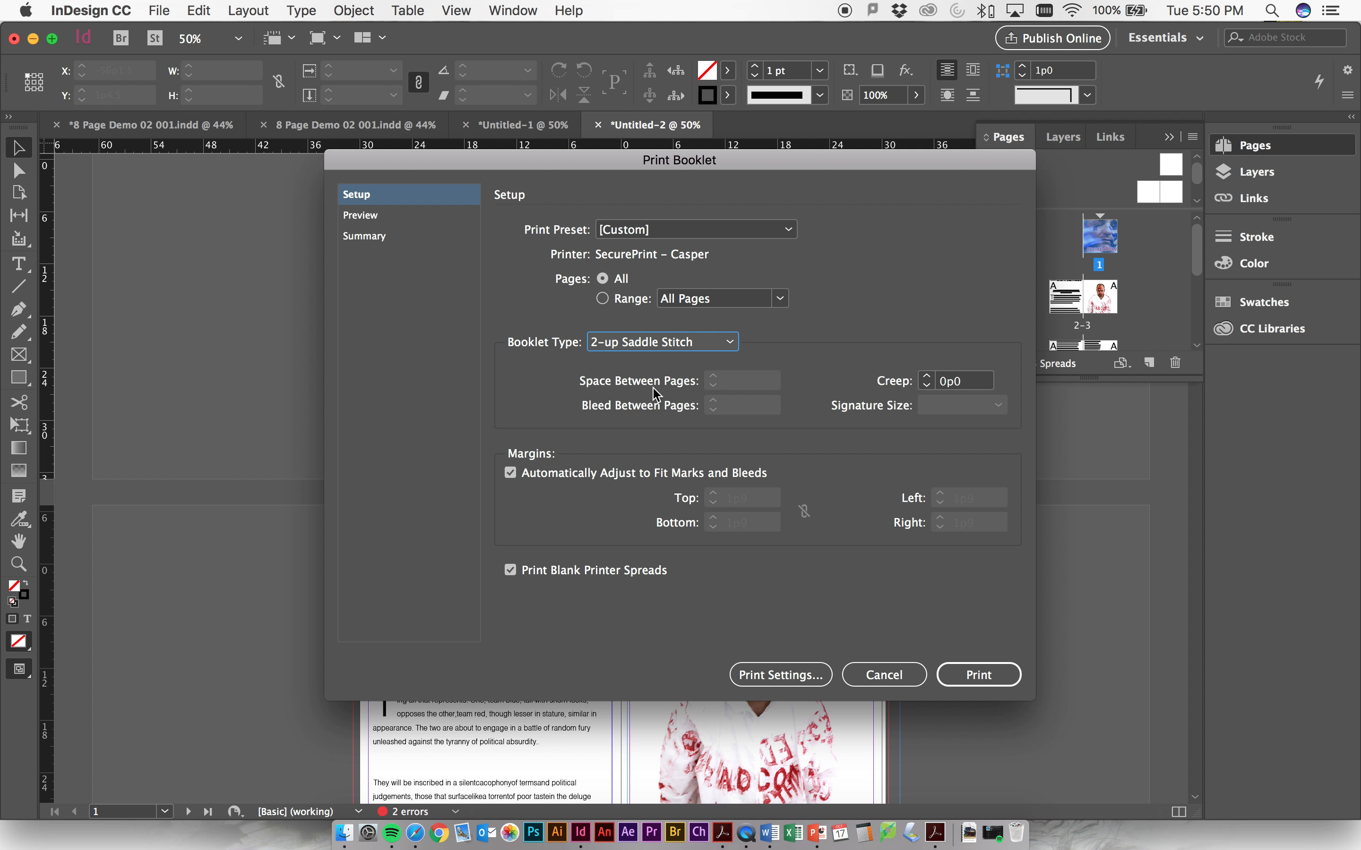
pyautogui.moveTo(668, 360)
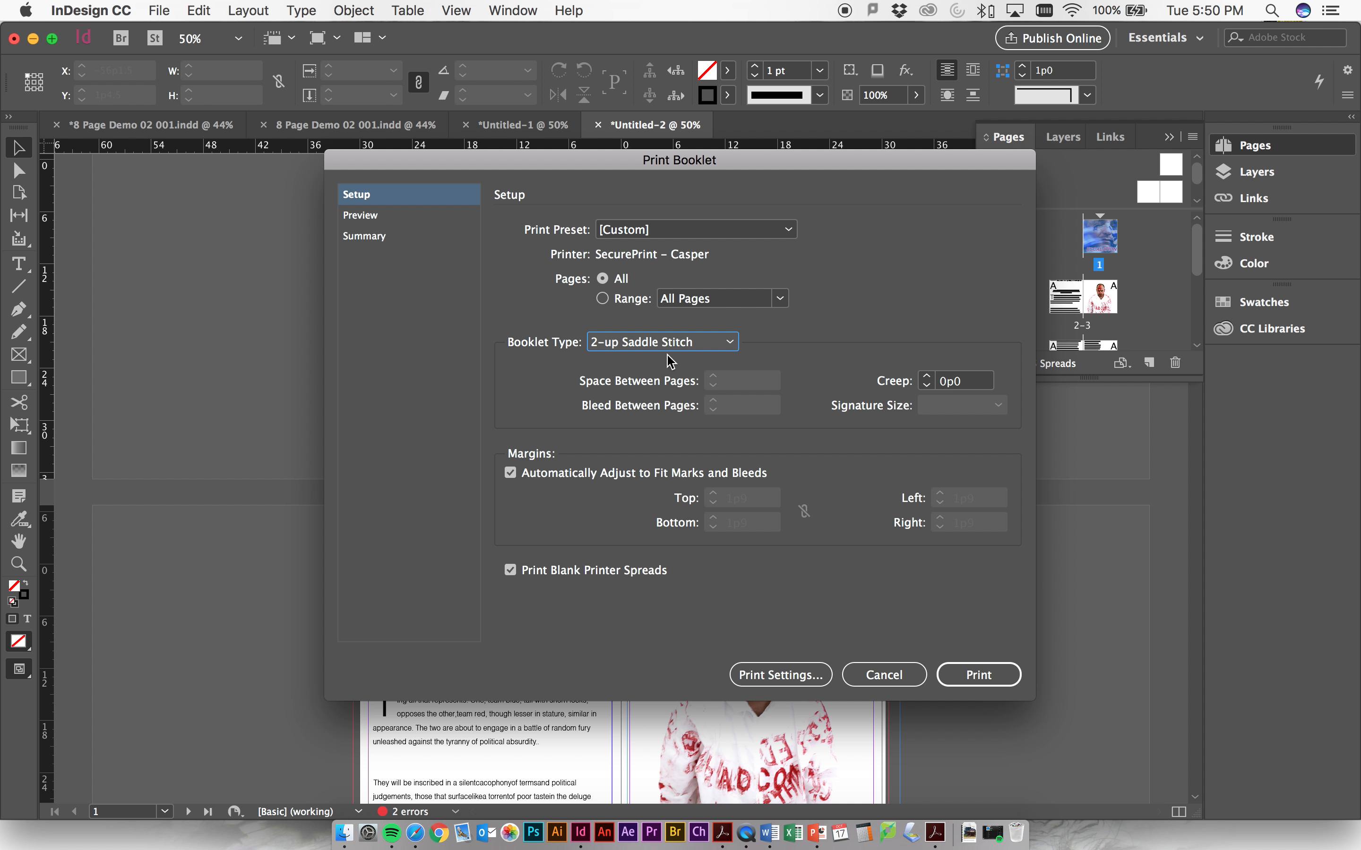
pyautogui.click(661, 341)
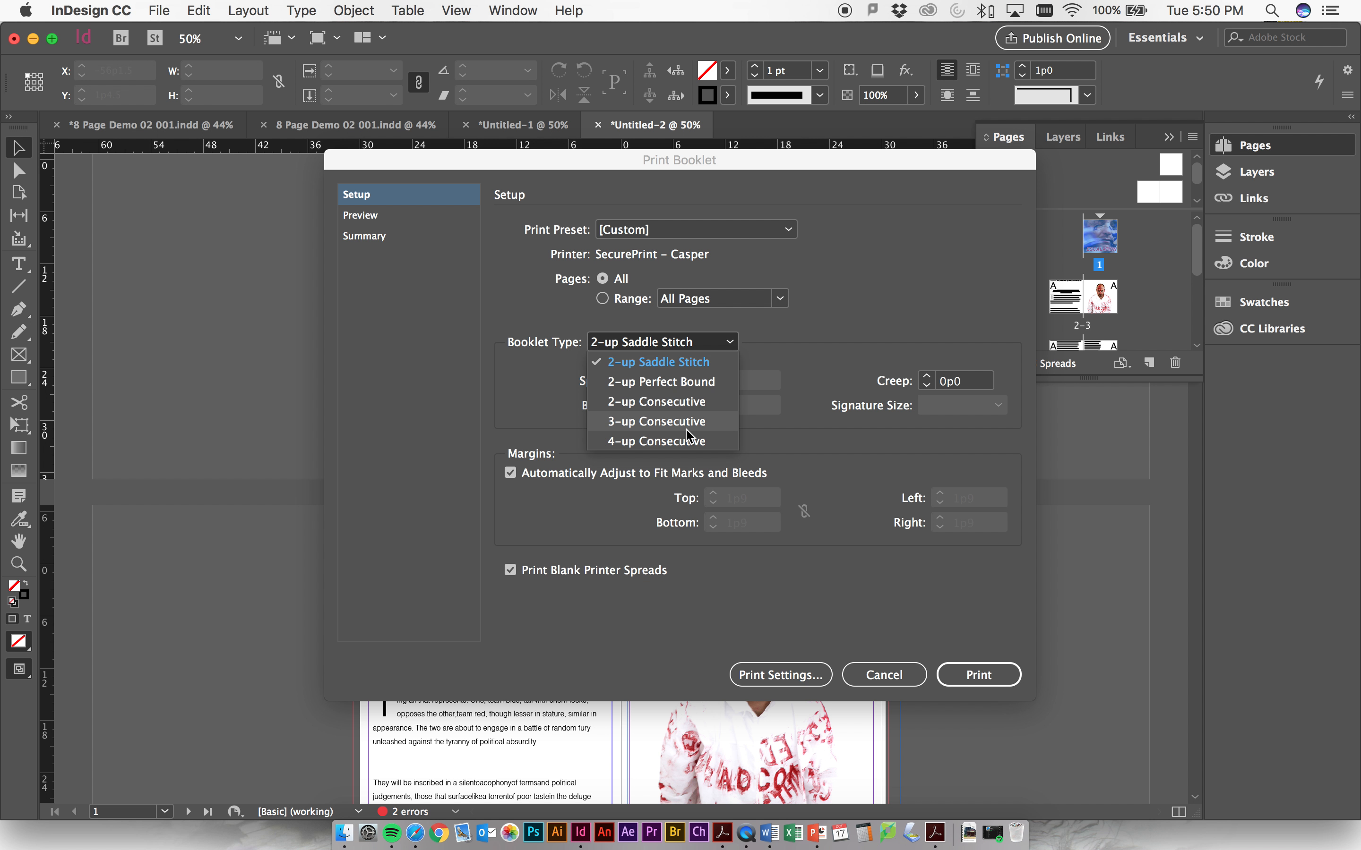
pyautogui.click(659, 420)
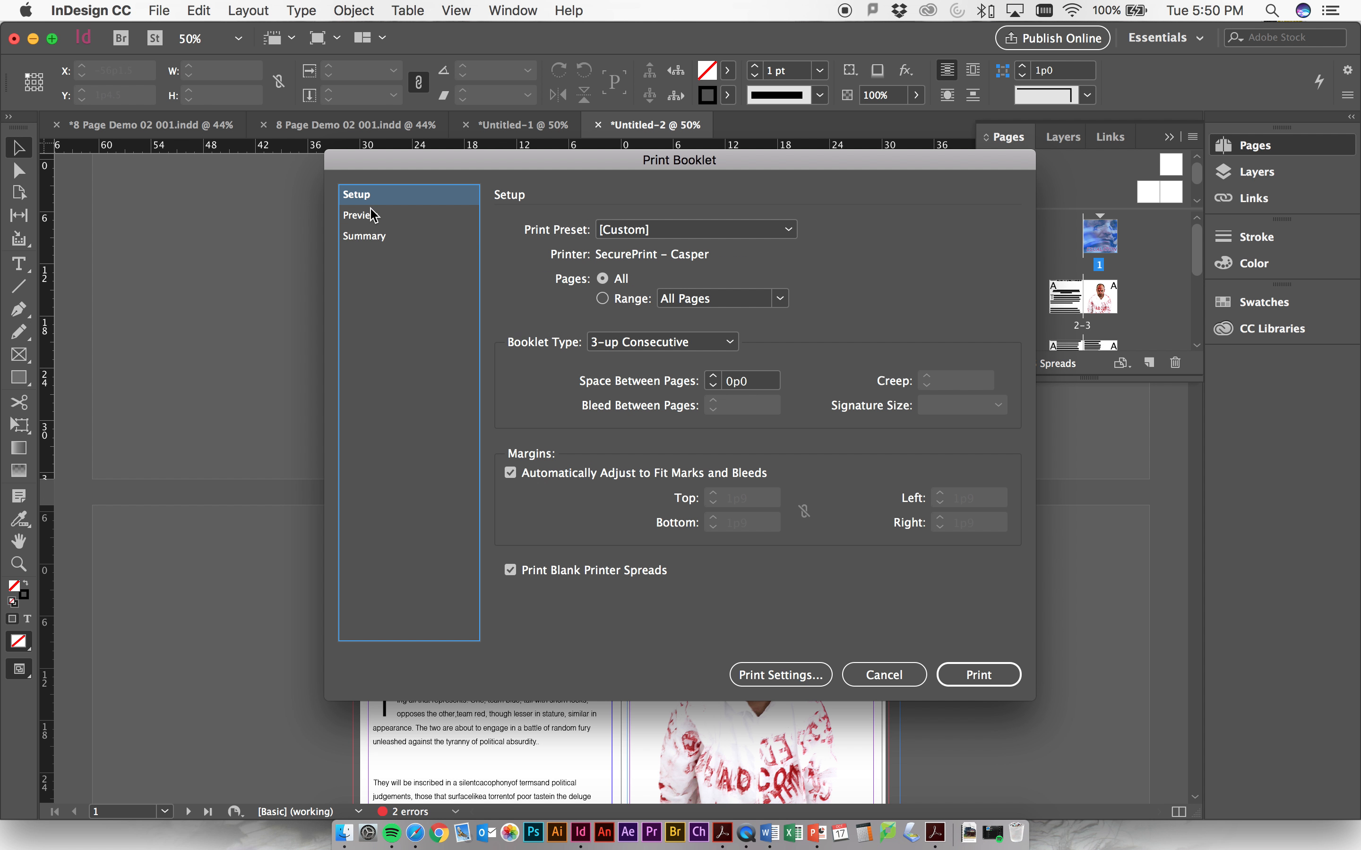
# Preview the imposed spreads and return to the booklet setup options
pyautogui.click(361, 215)
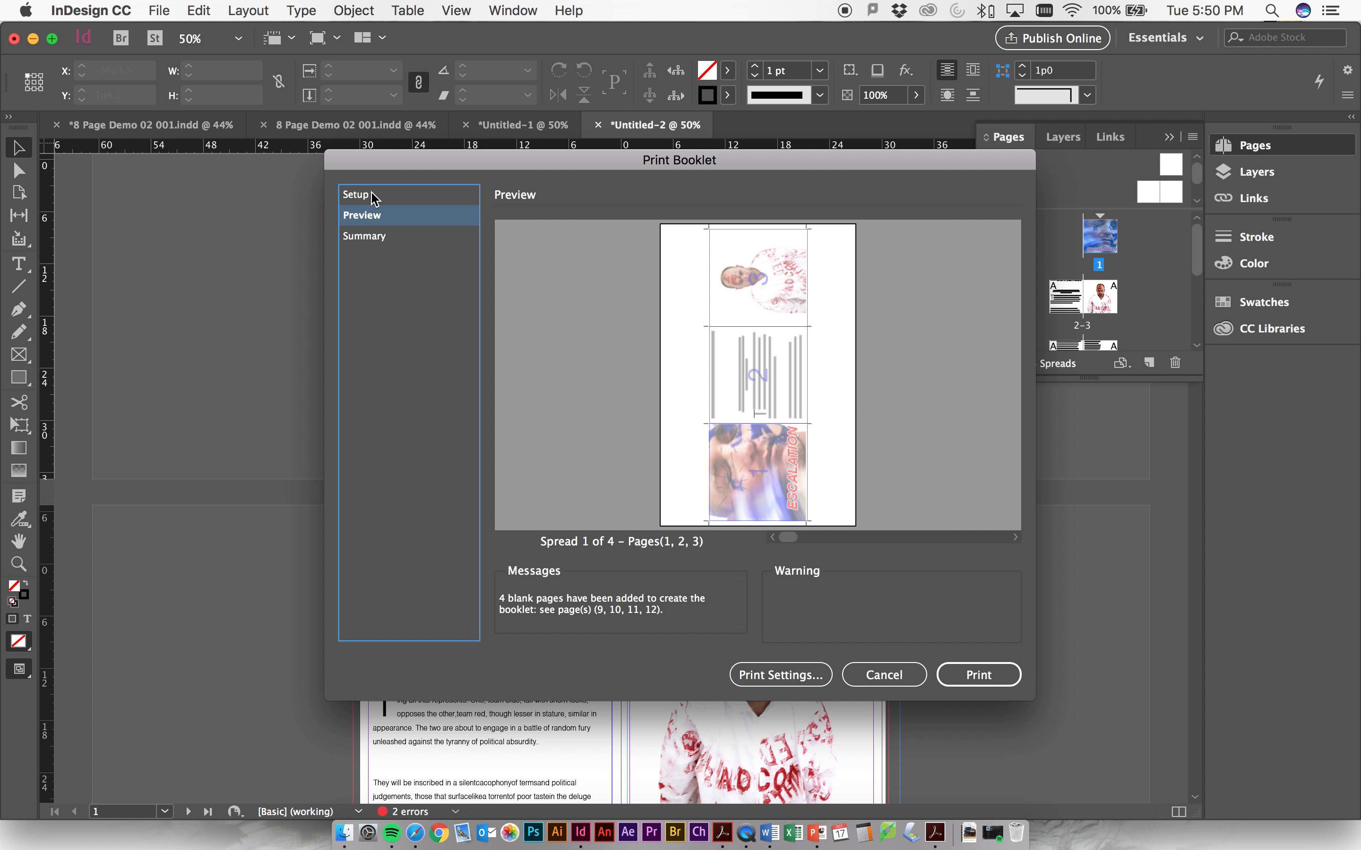
pyautogui.click(356, 194)
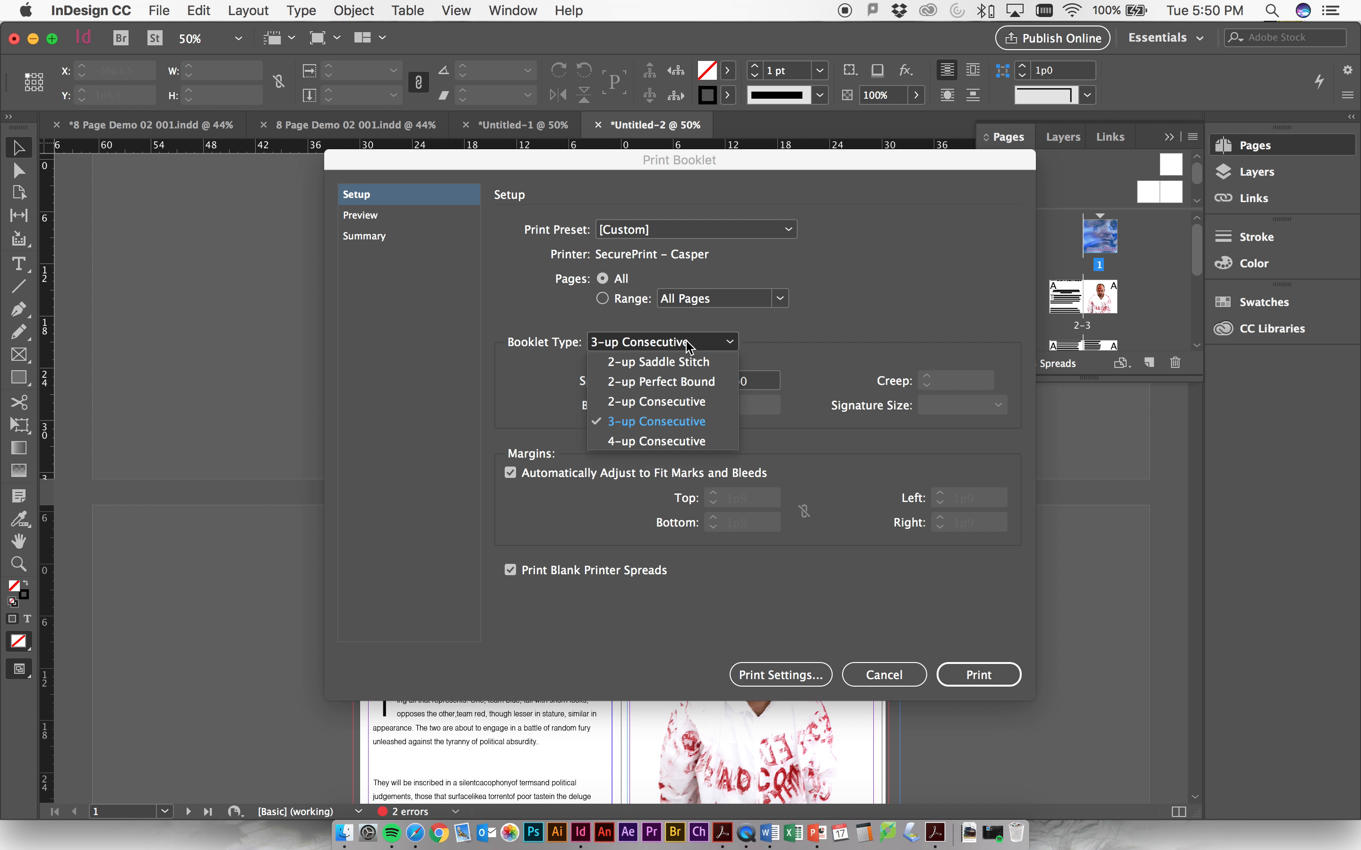
pyautogui.click(362, 214)
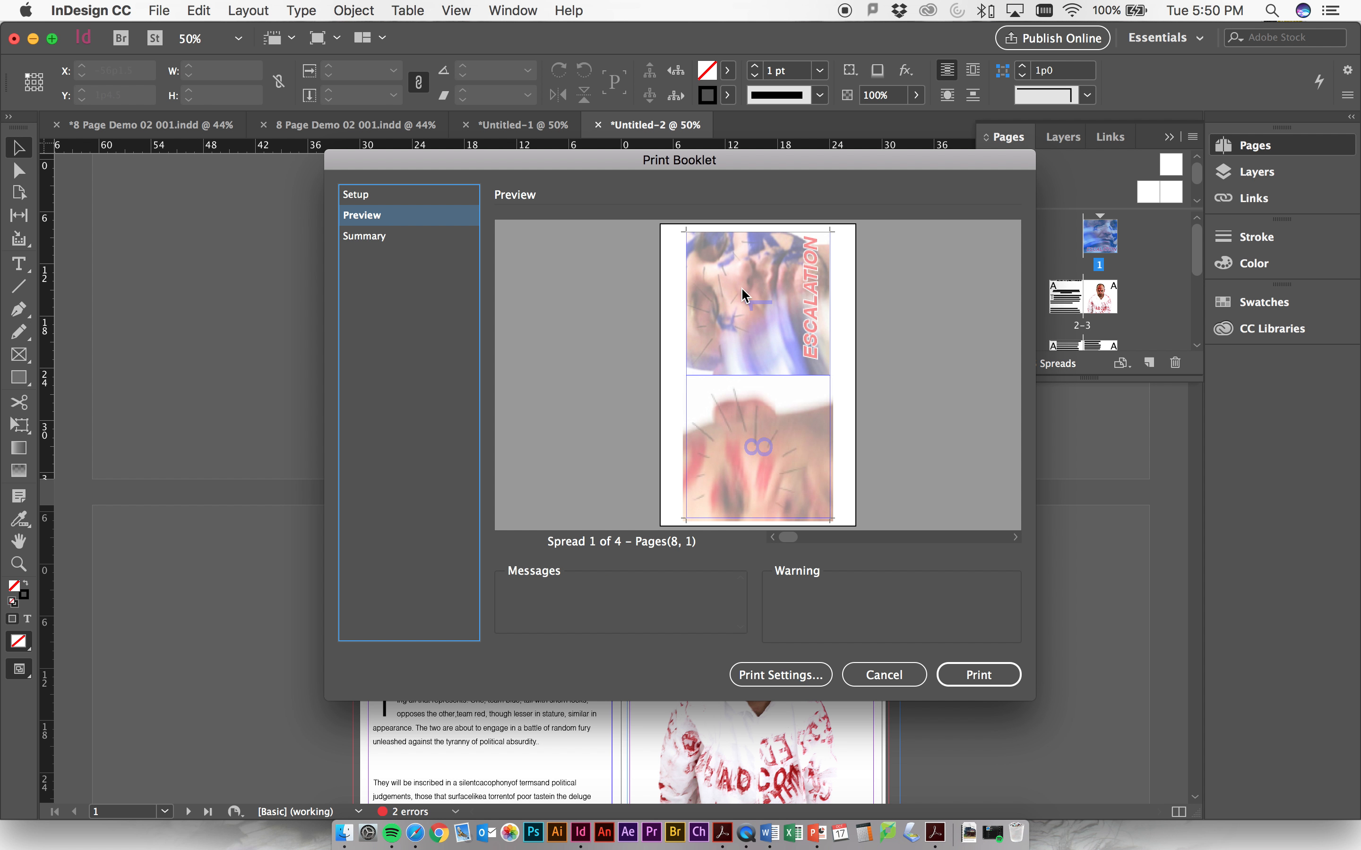
pyautogui.moveTo(772, 462)
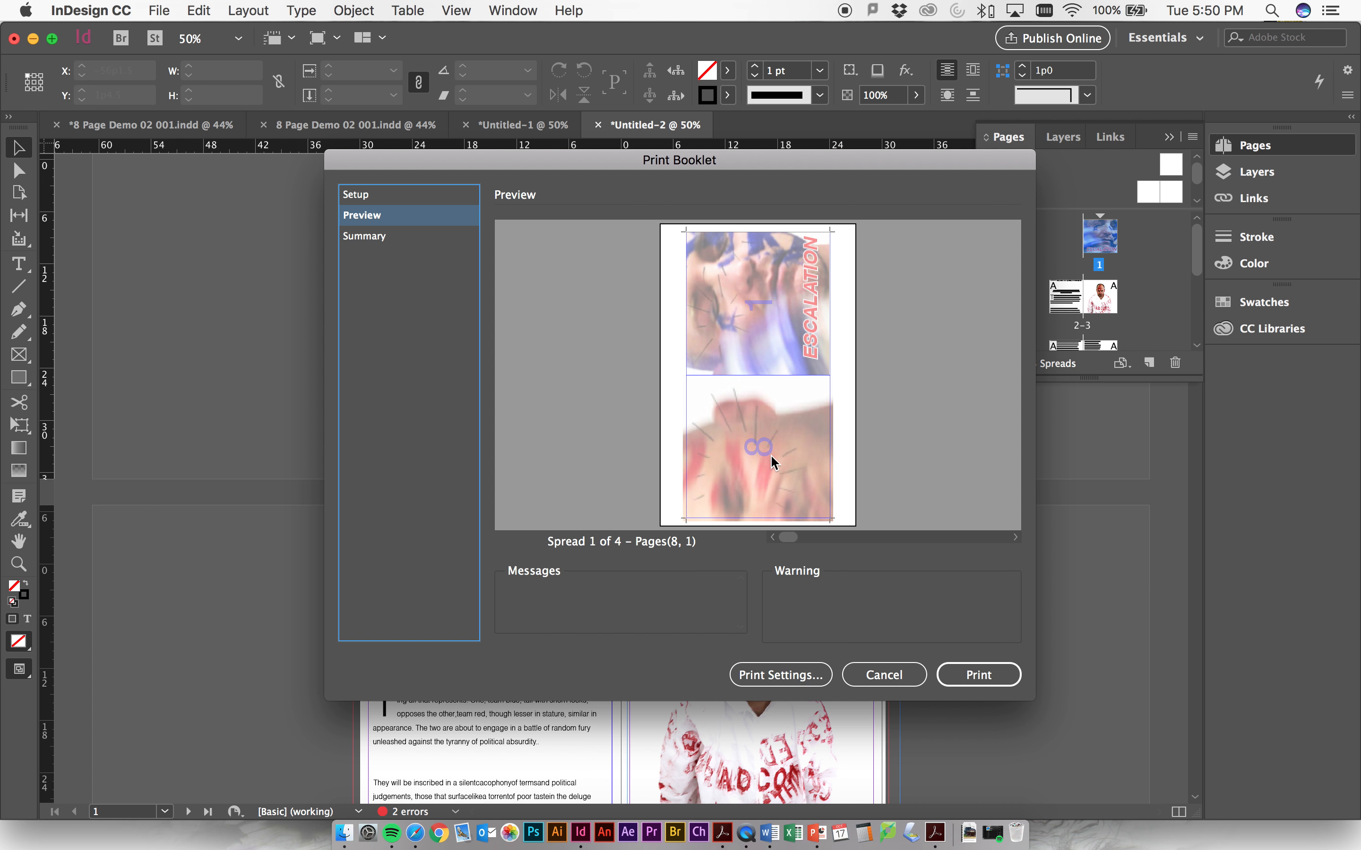
pyautogui.moveTo(766, 419)
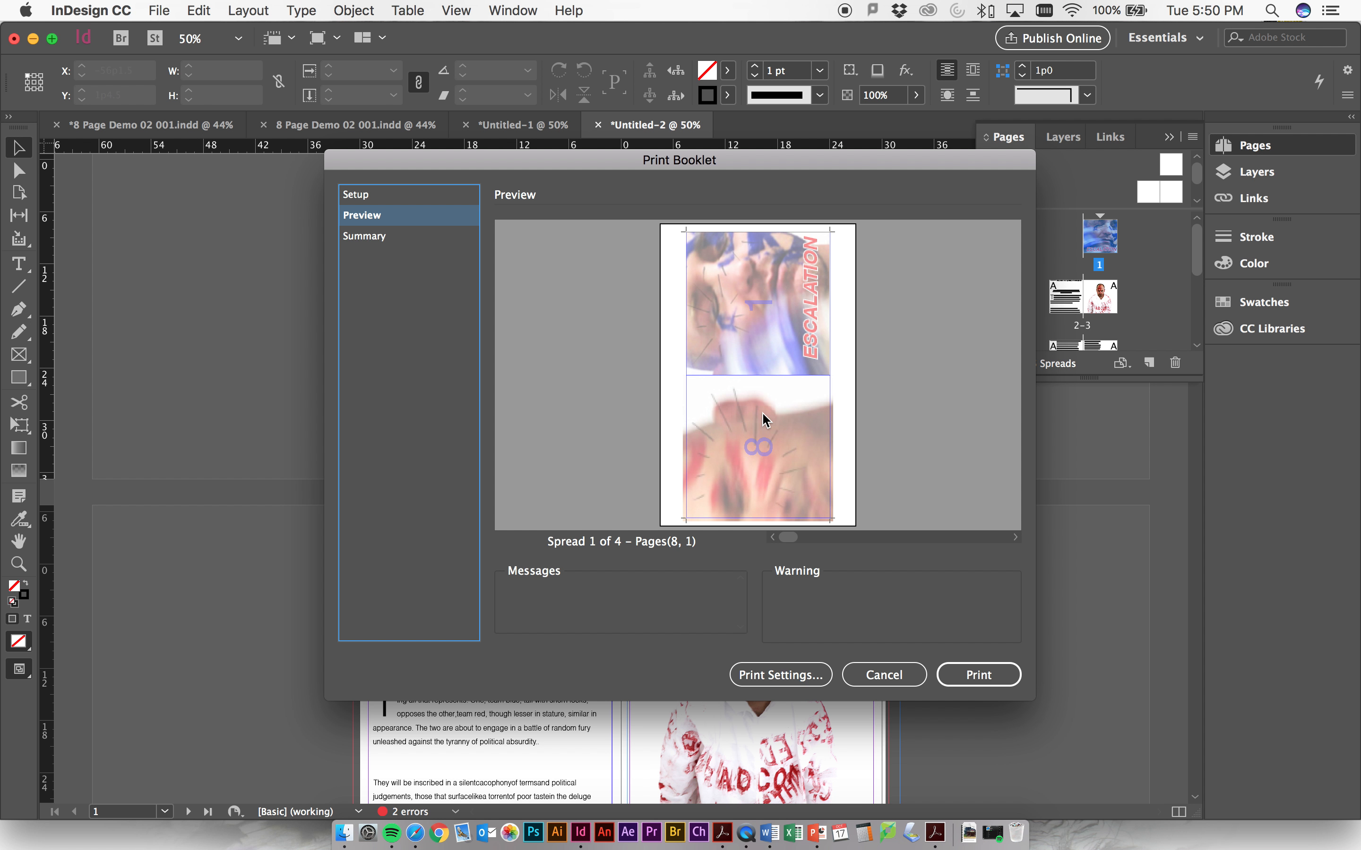
pyautogui.click(356, 194)
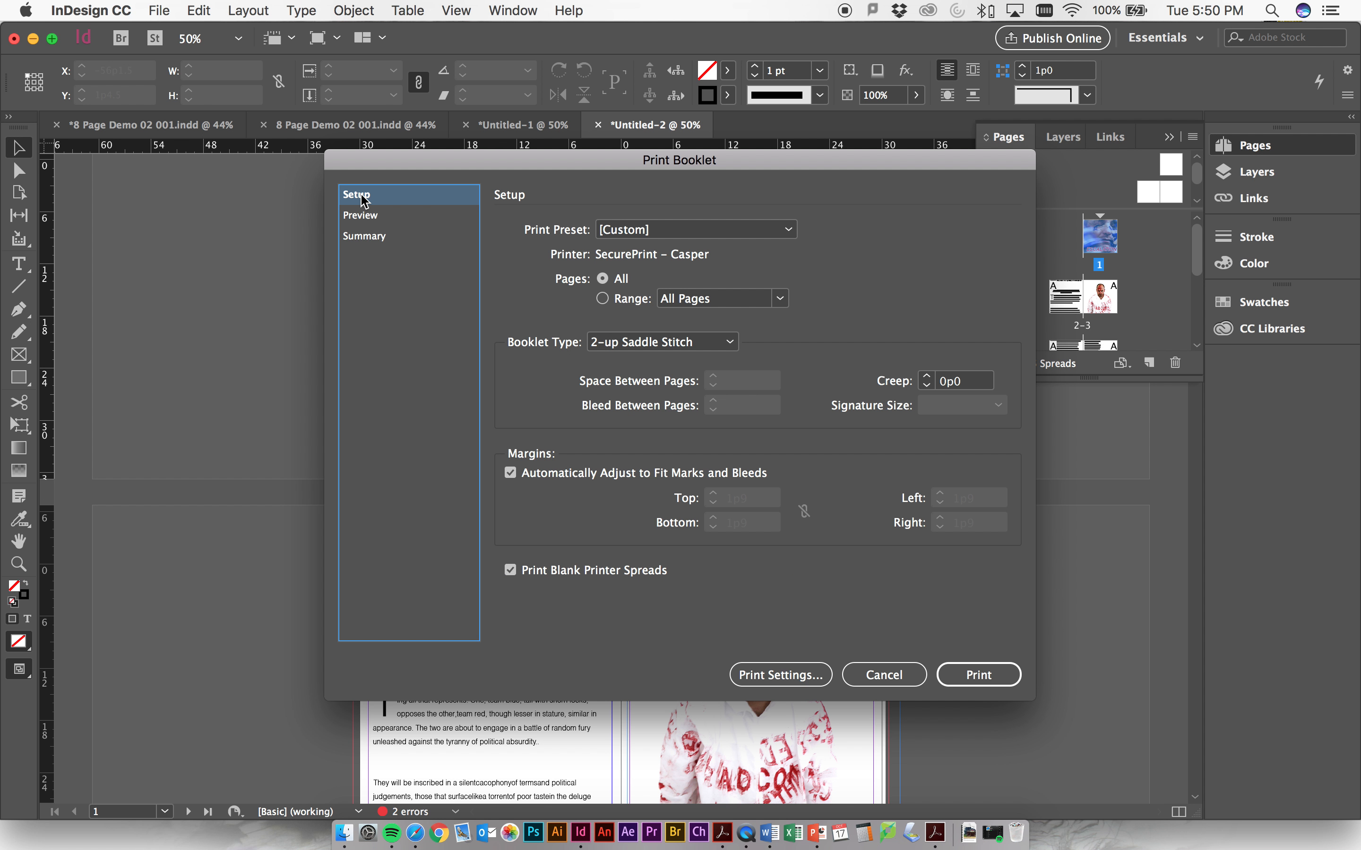
# Switch to a 4-up Consecutive booklet type and preview the four-page spreads
pyautogui.click(661, 342)
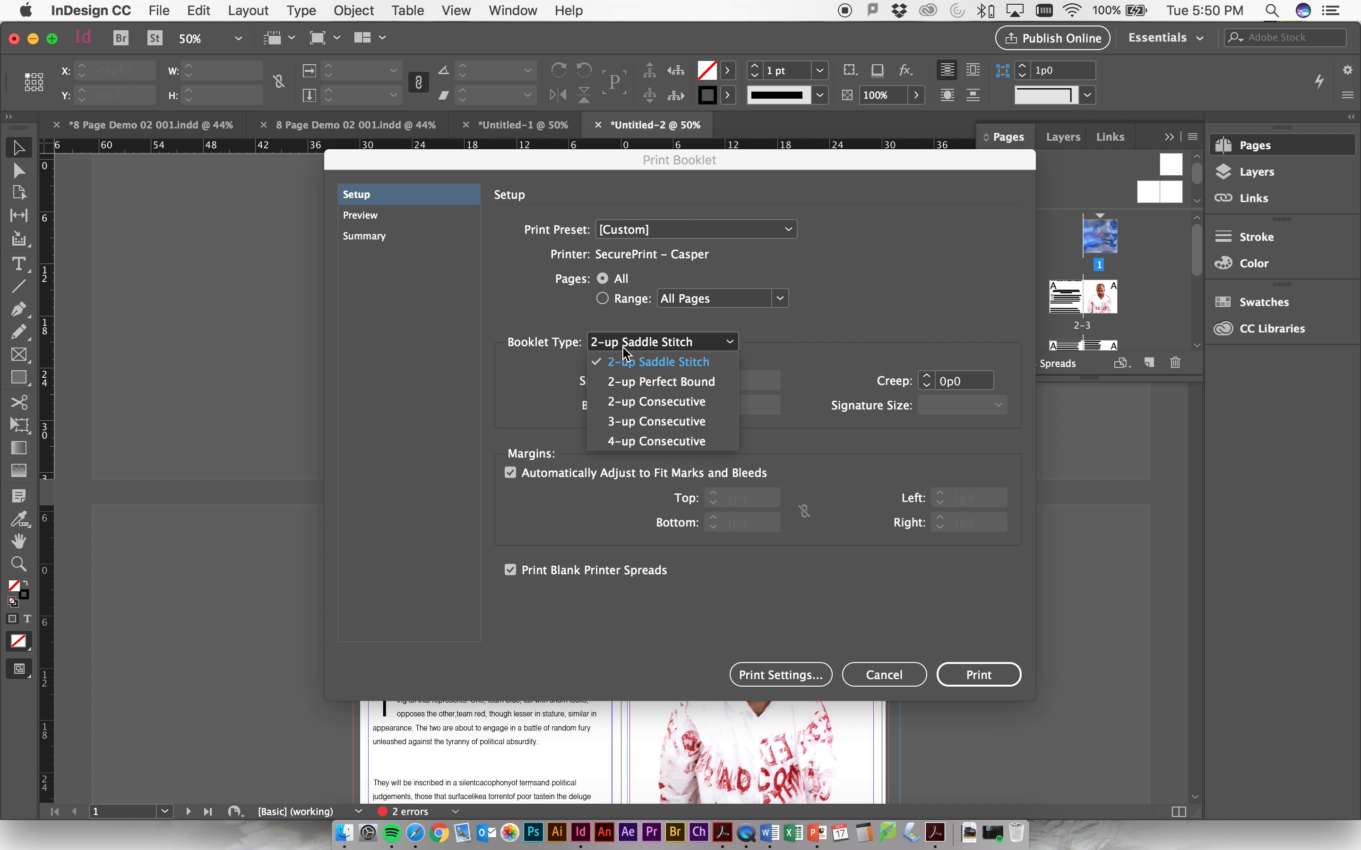
pyautogui.moveTo(635, 423)
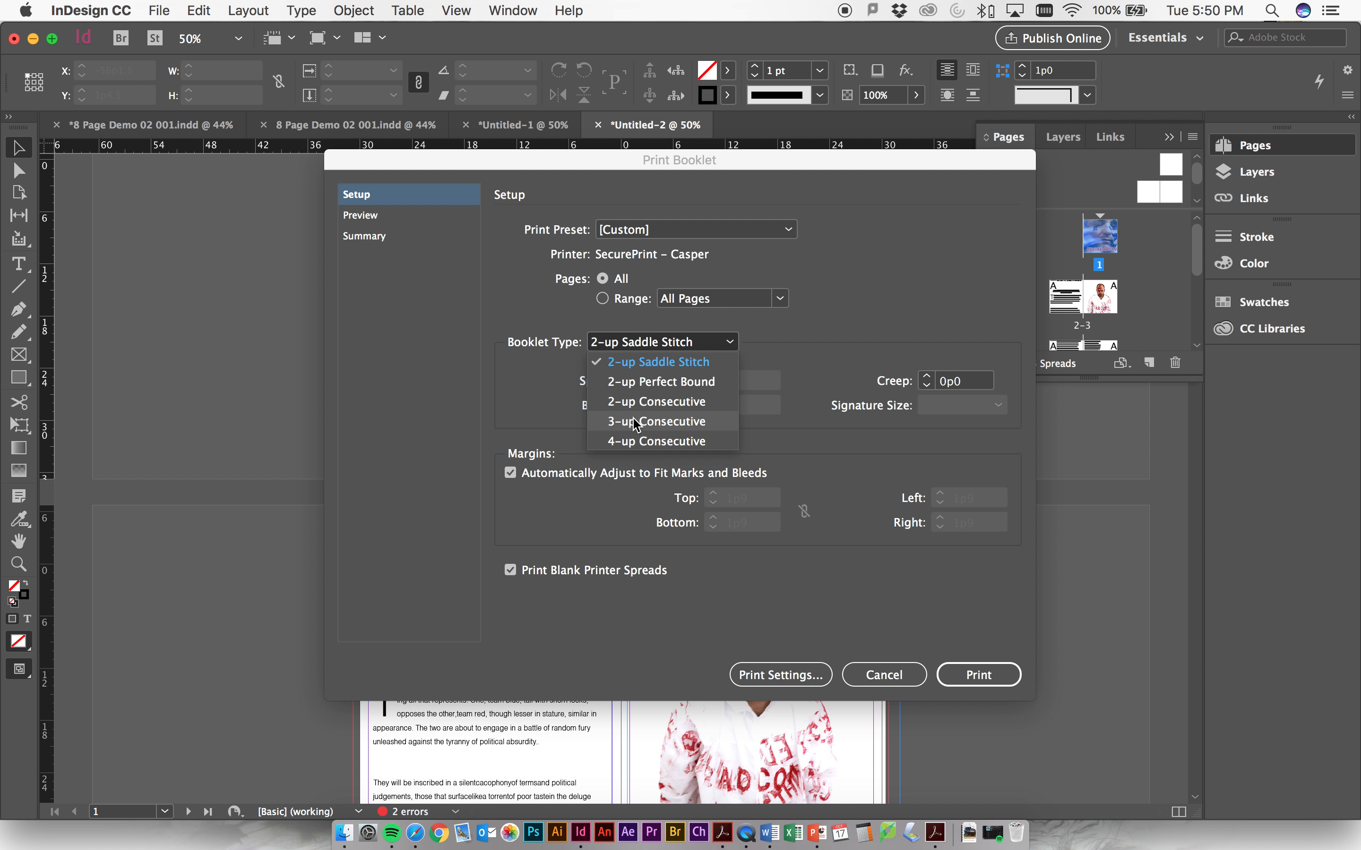
pyautogui.click(361, 215)
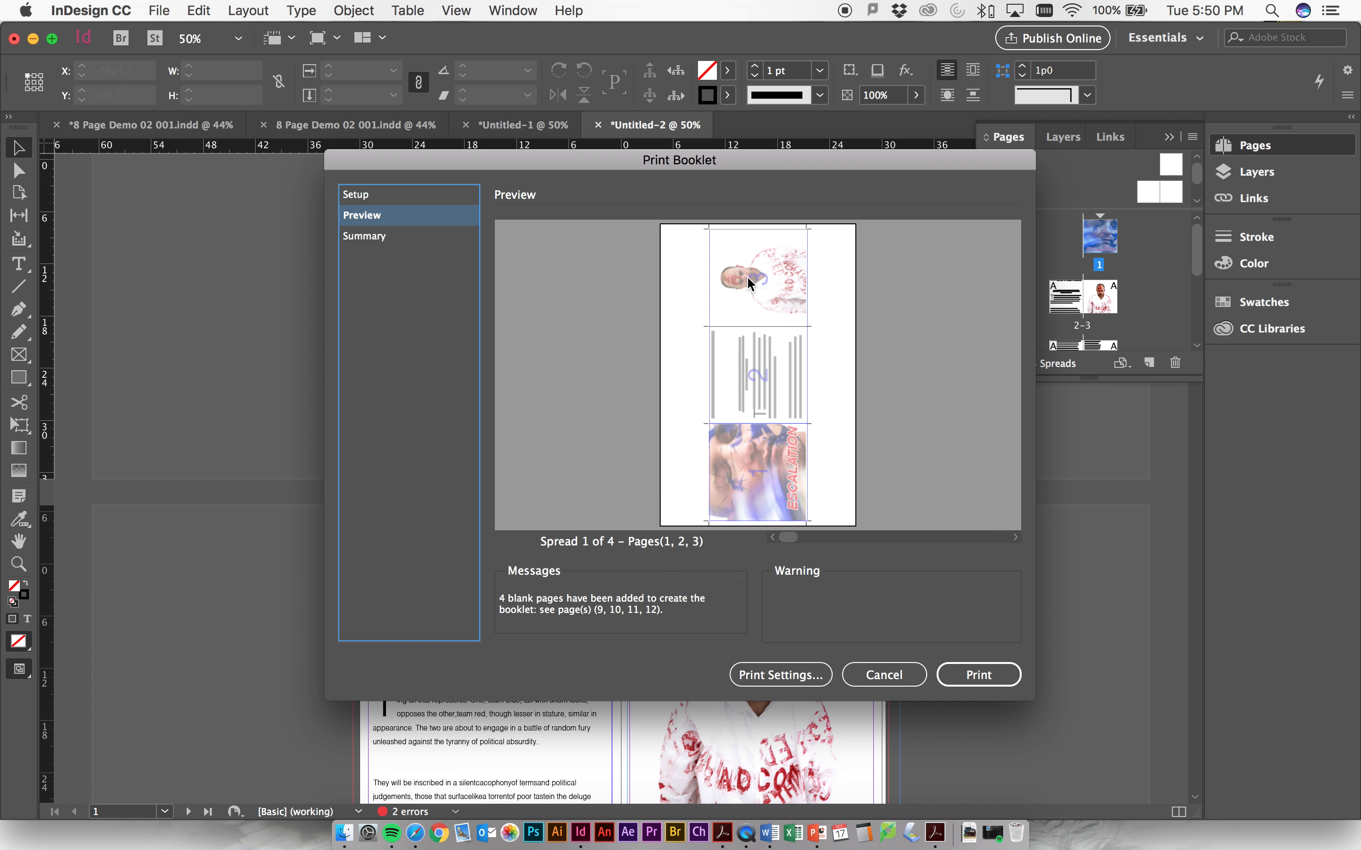
pyautogui.moveTo(361, 228)
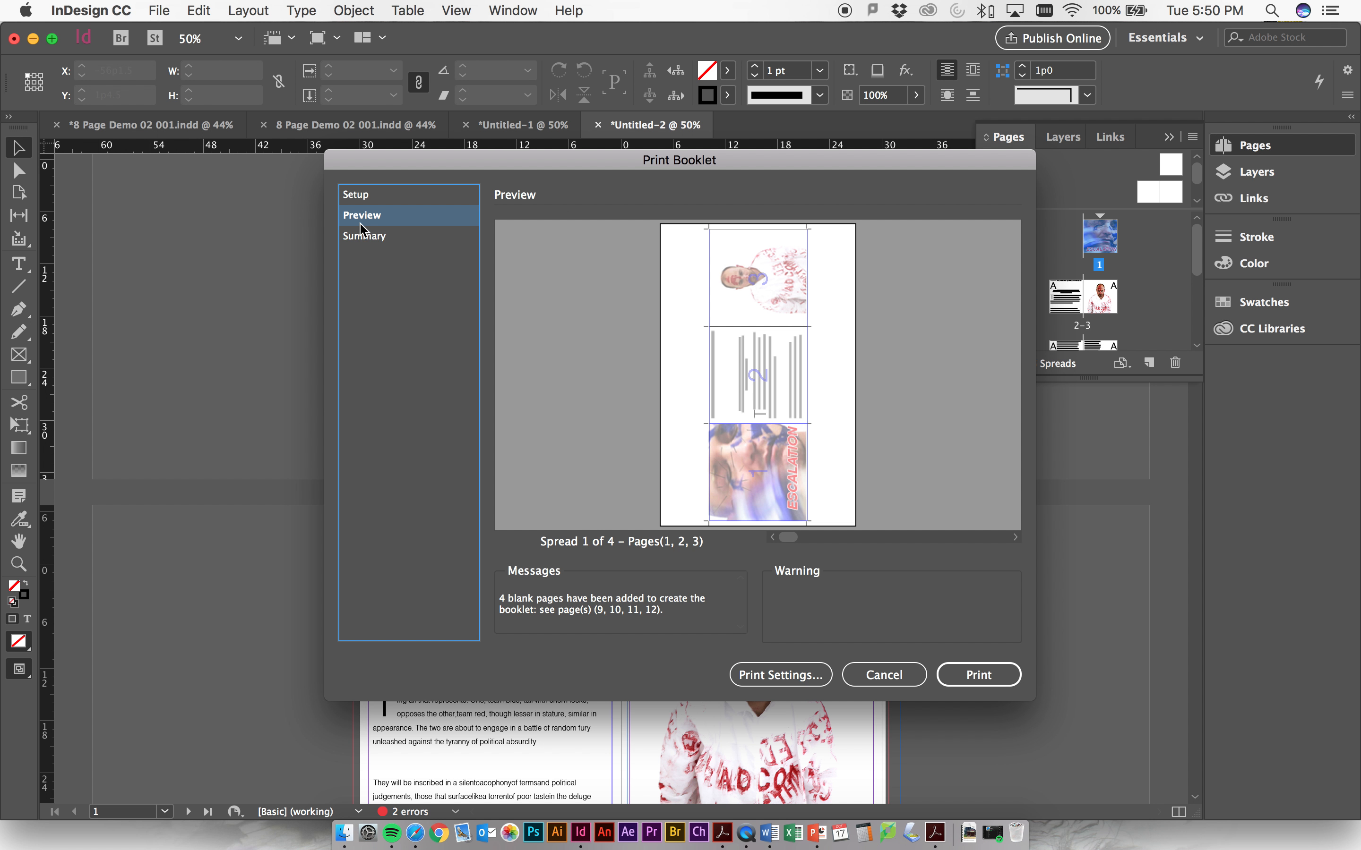
pyautogui.click(357, 193)
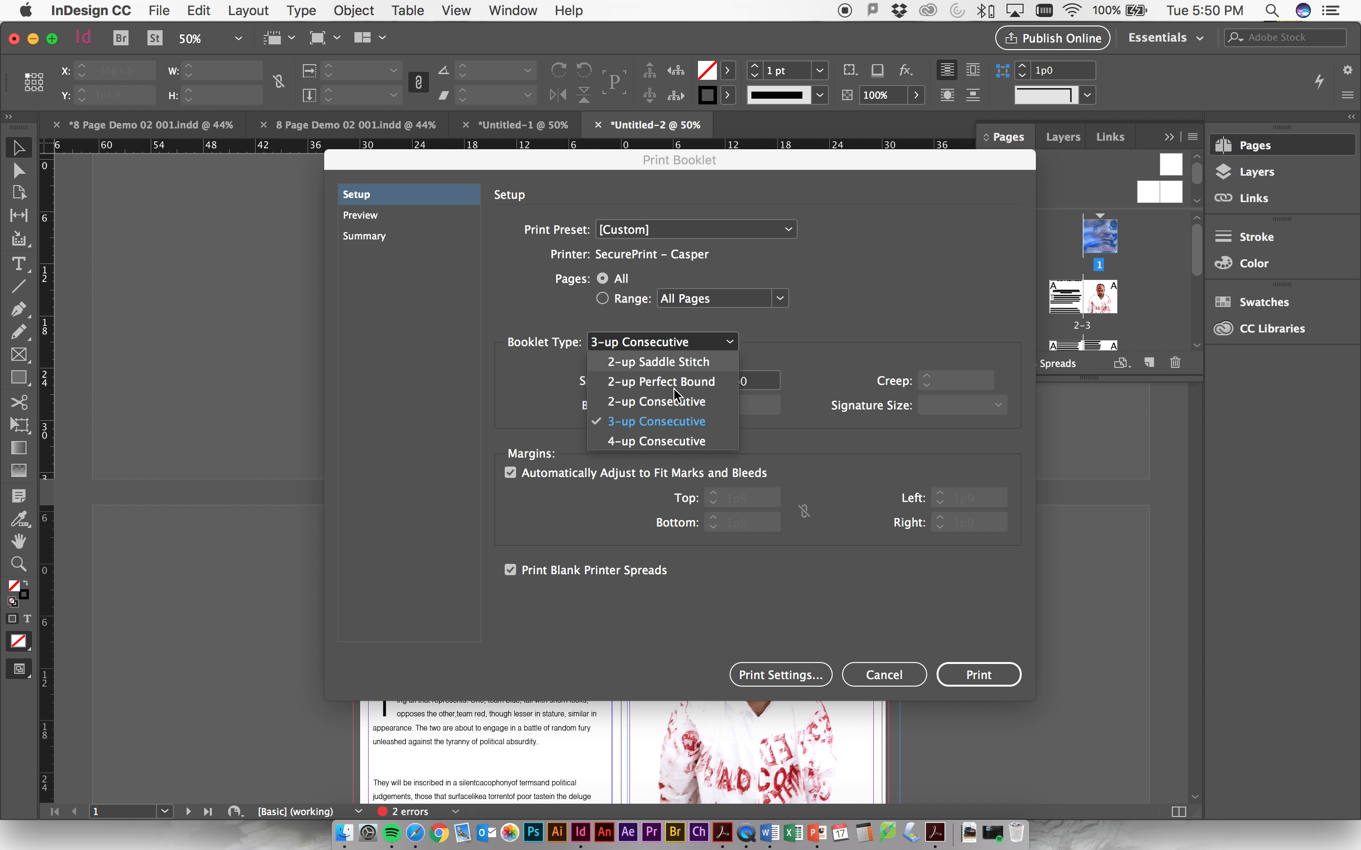
pyautogui.click(361, 216)
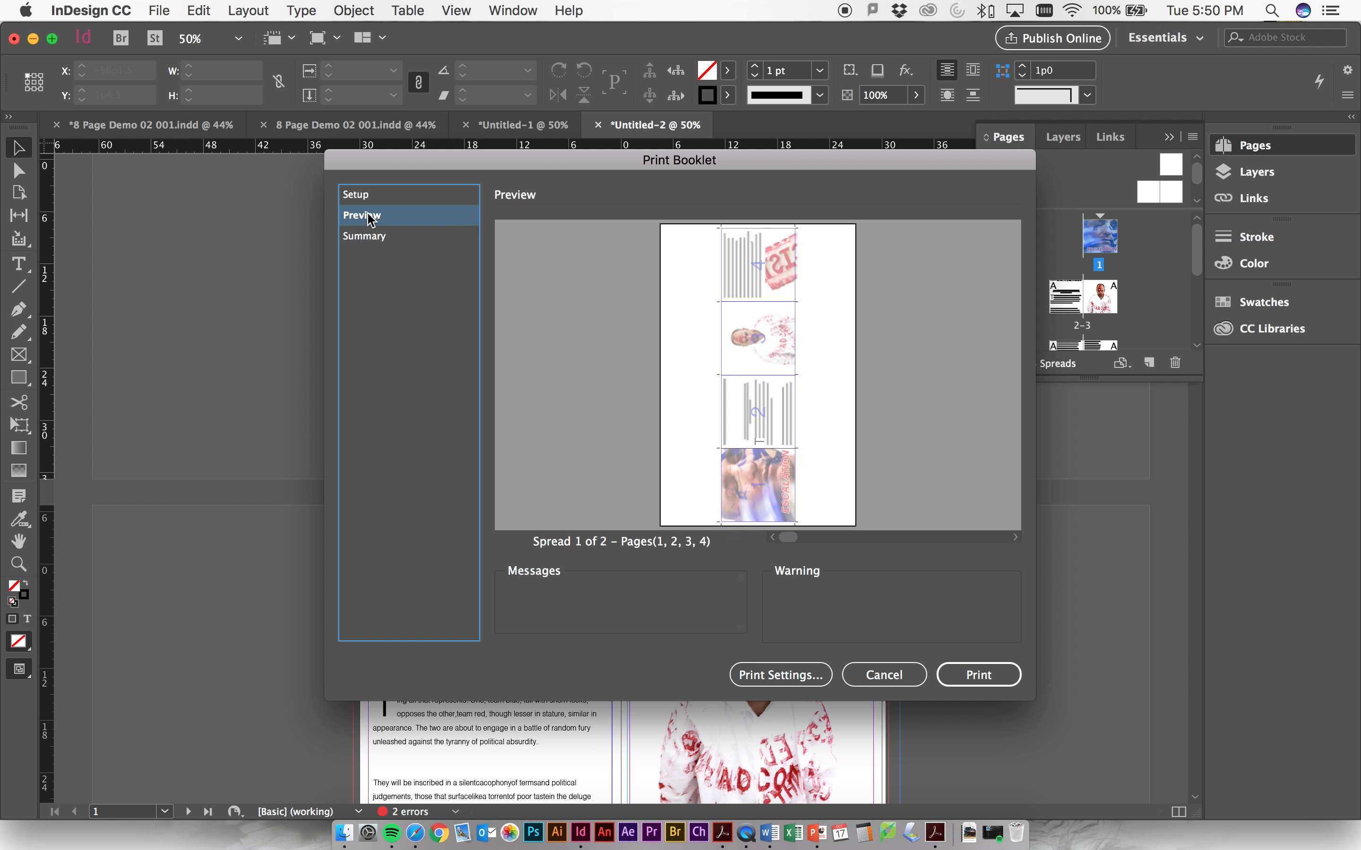
pyautogui.moveTo(768, 449)
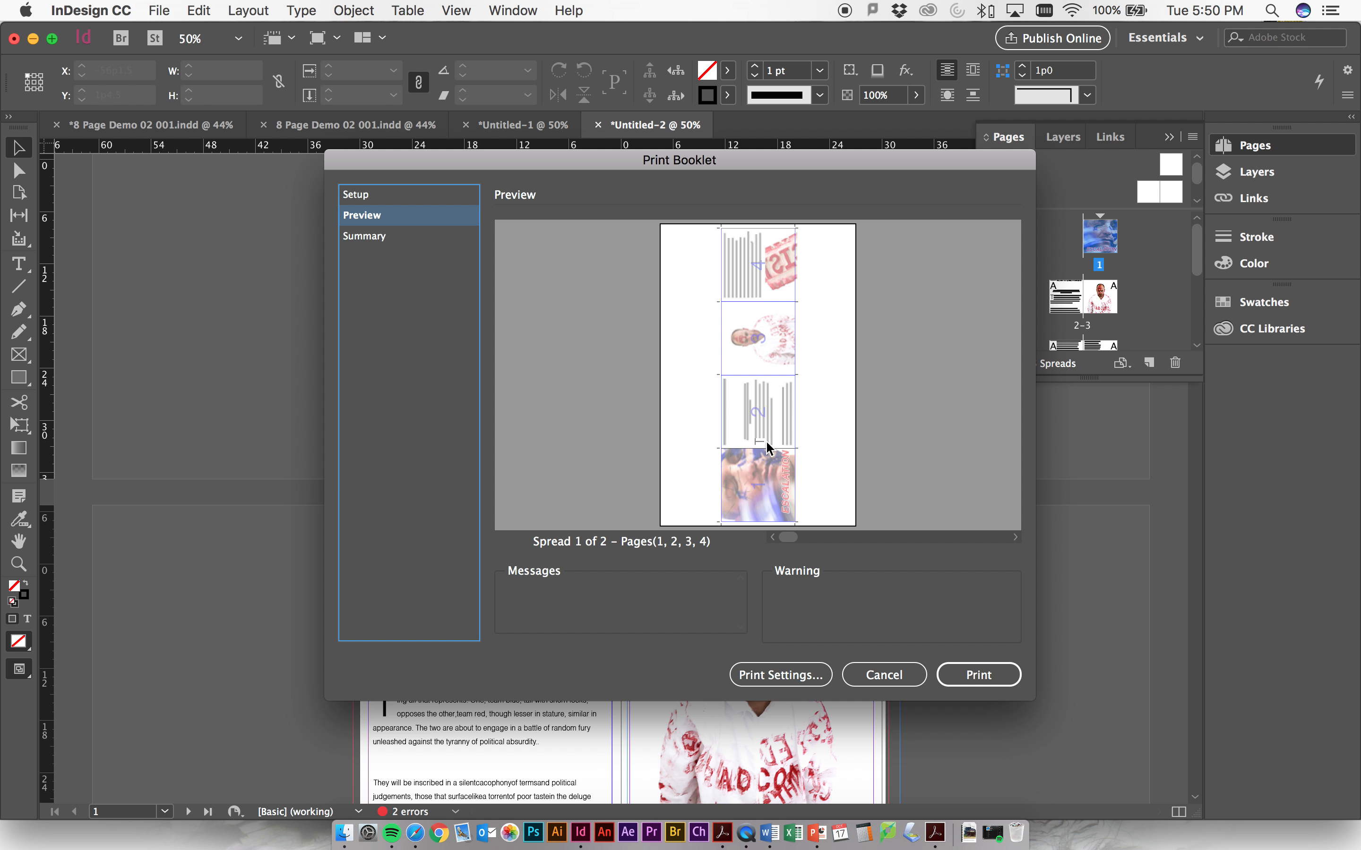
pyautogui.moveTo(733, 264)
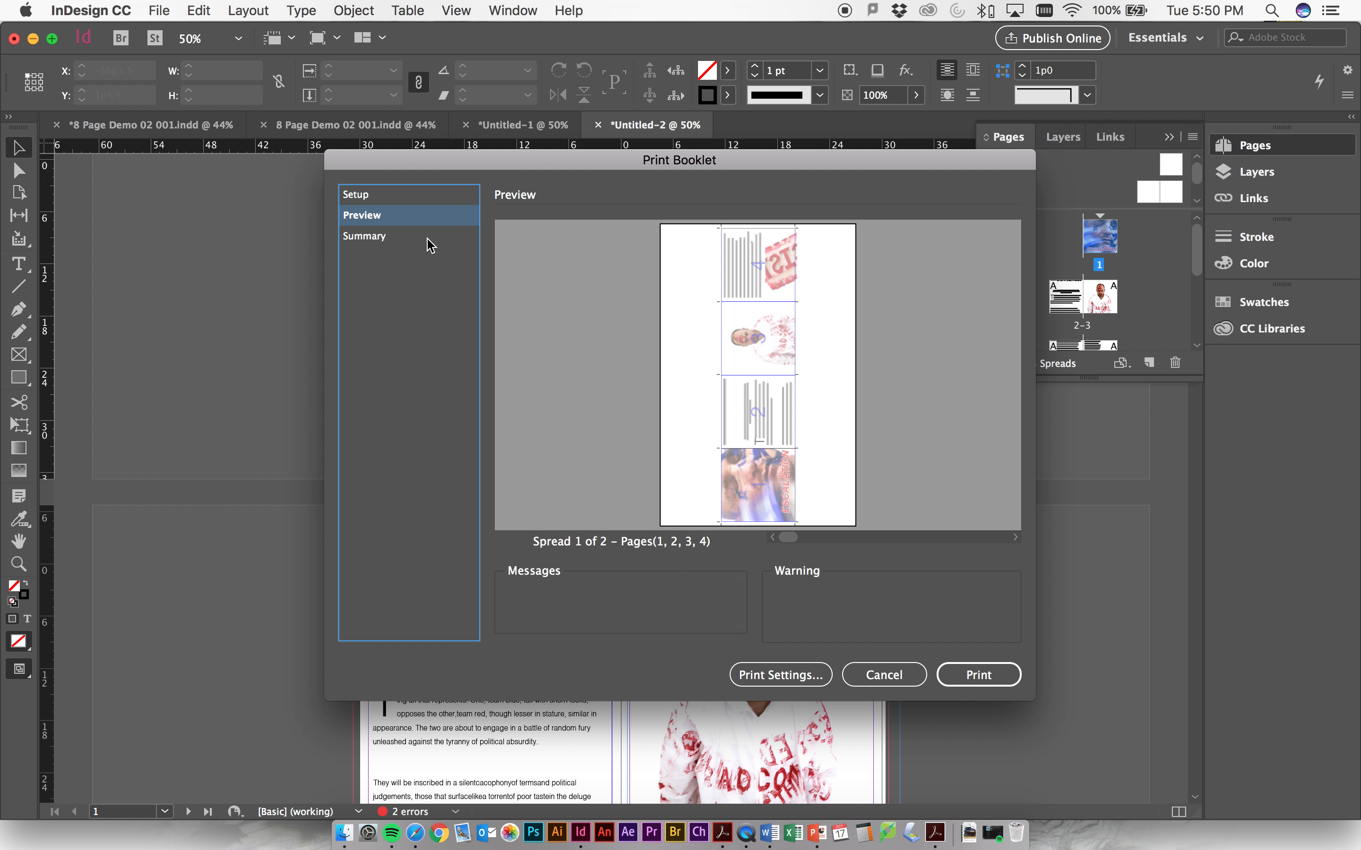
# Change Booklet Type back from 4-up to 3-up Consecutive in Setup
pyautogui.click(356, 193)
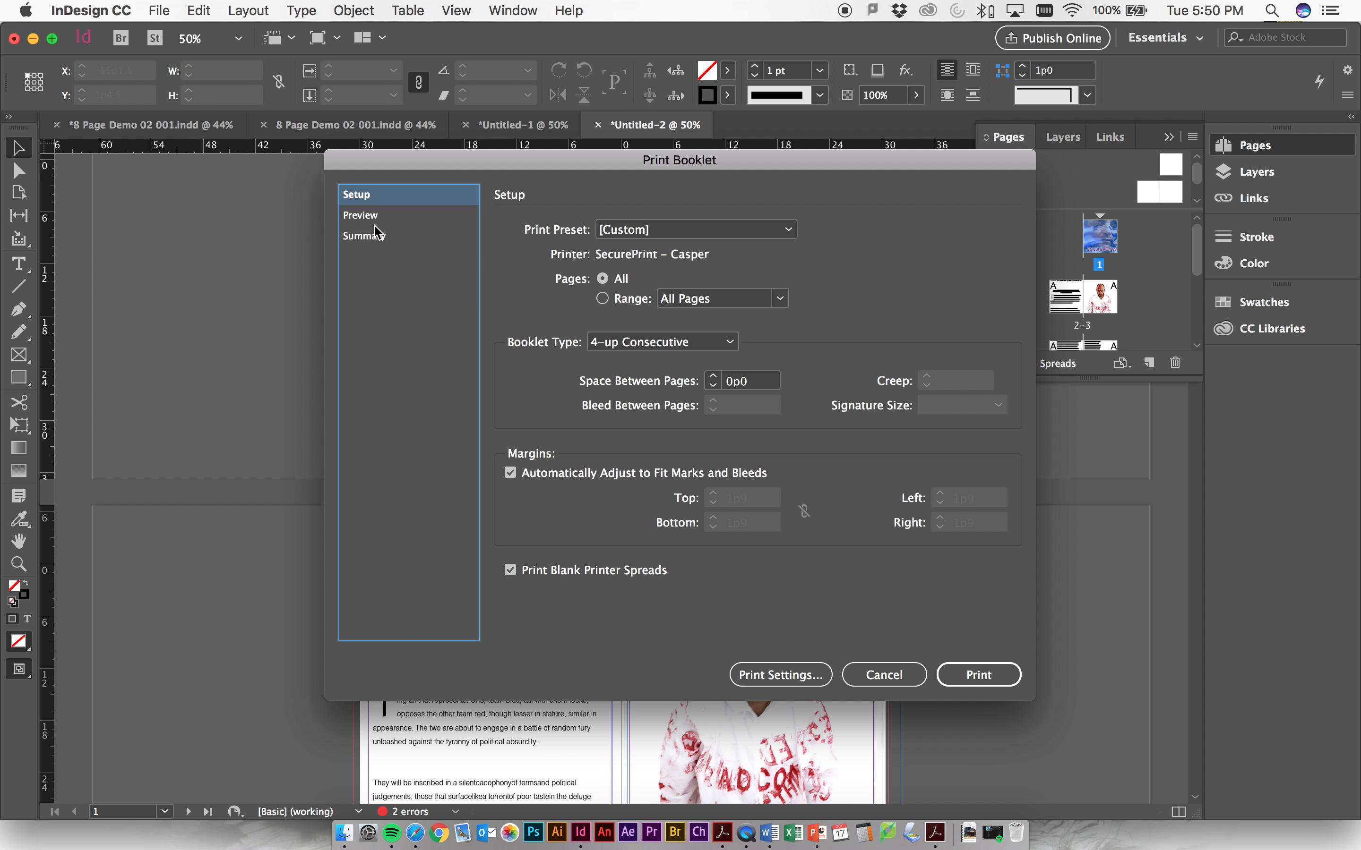
pyautogui.click(661, 341)
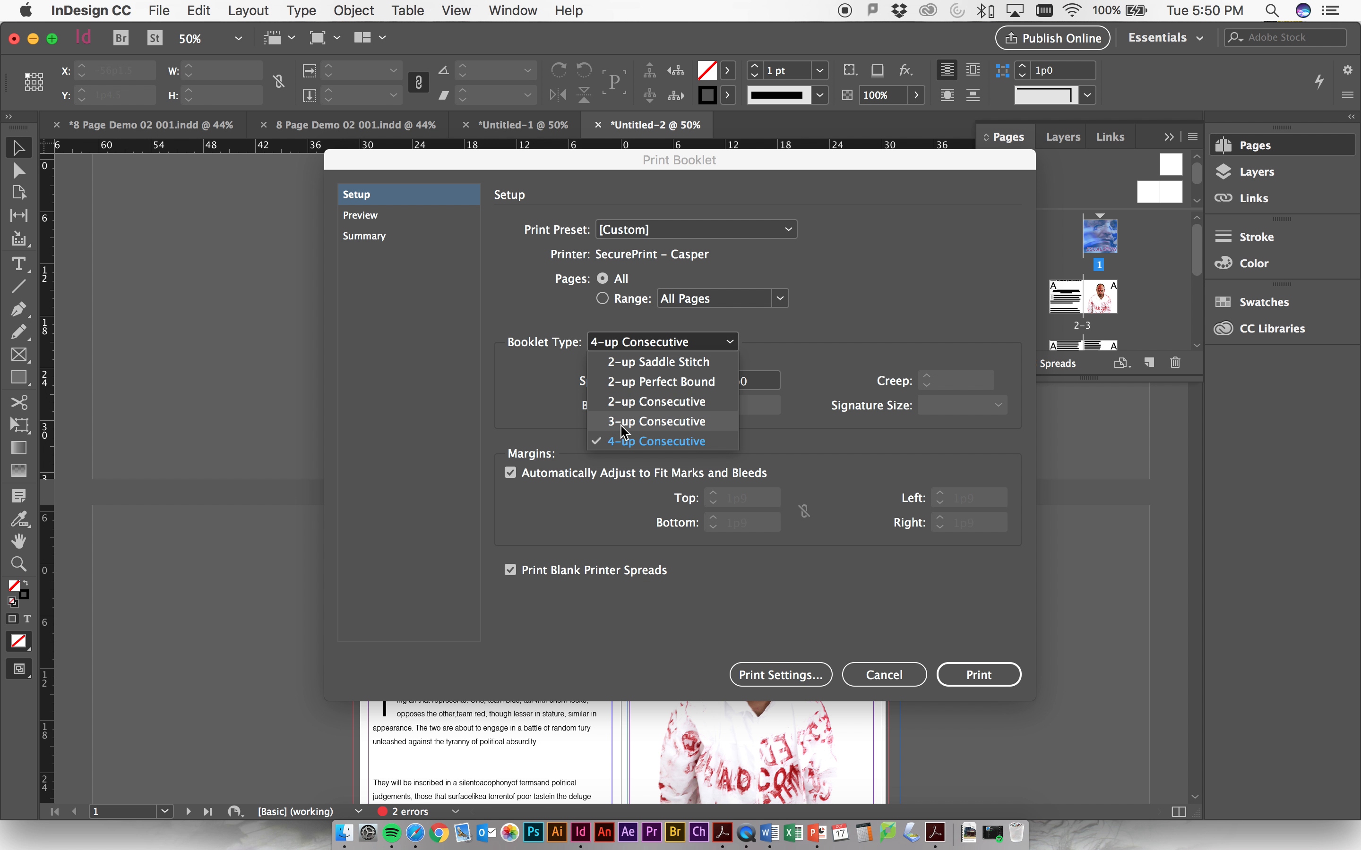
pyautogui.click(656, 420)
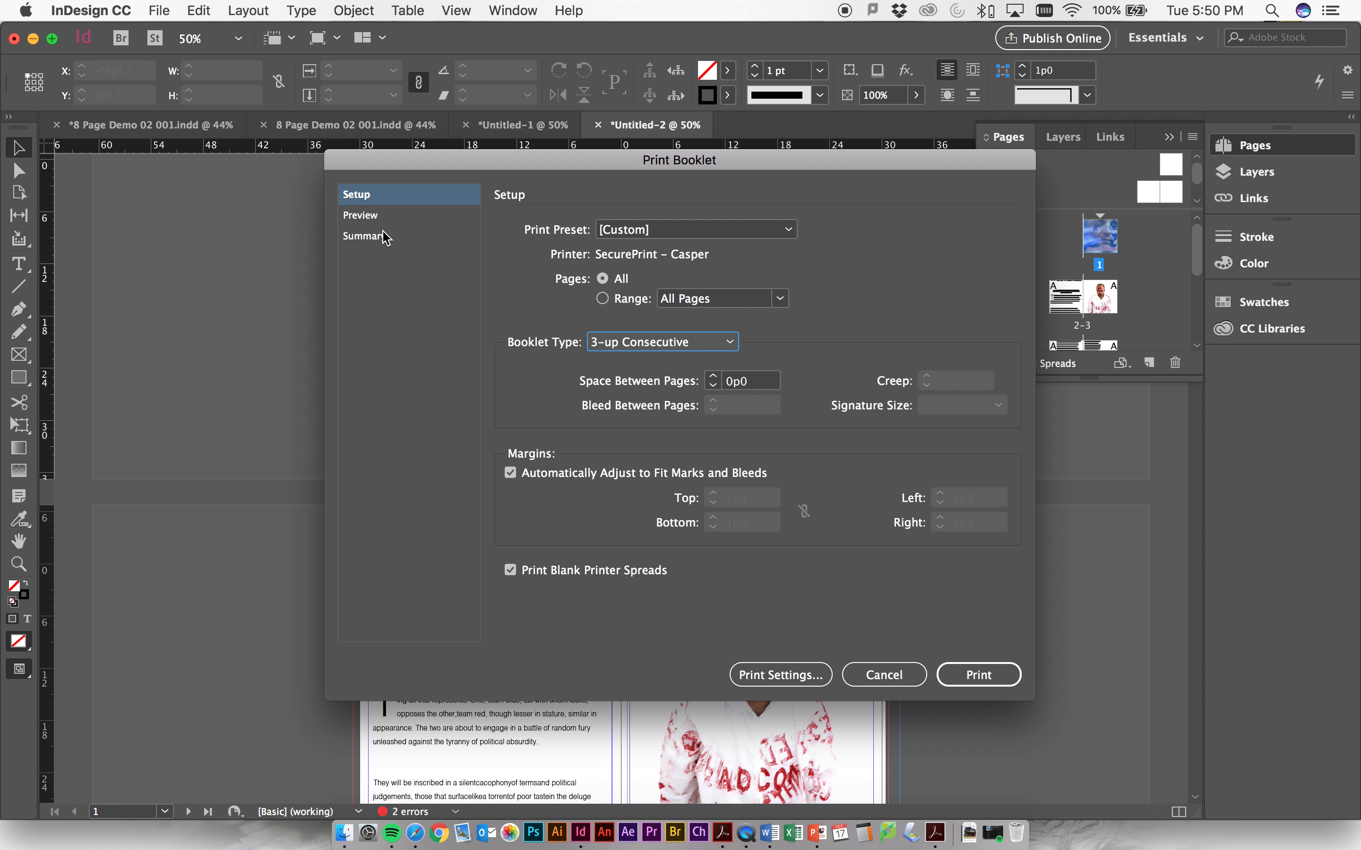
pyautogui.moveTo(623, 316)
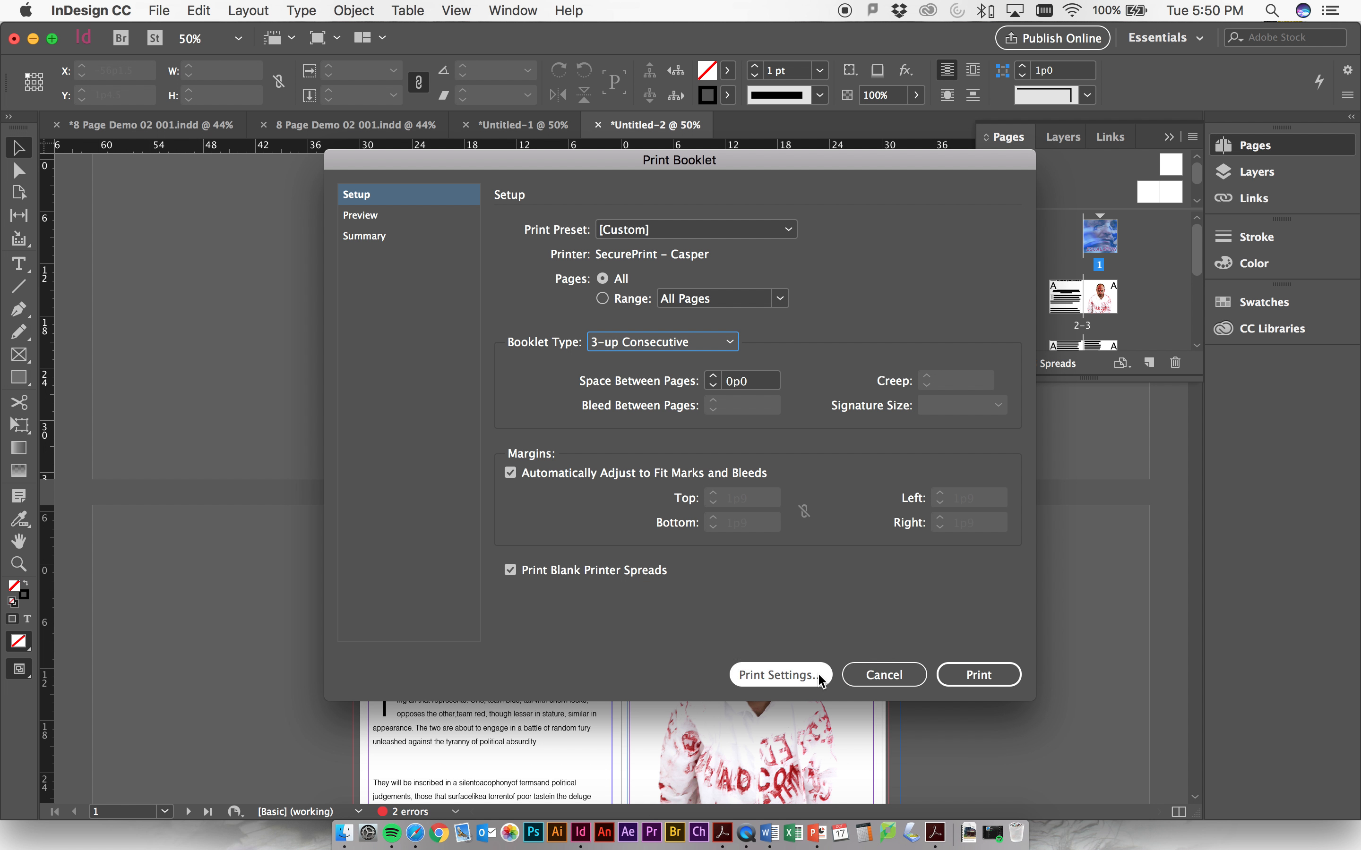
pyautogui.moveTo(753, 503)
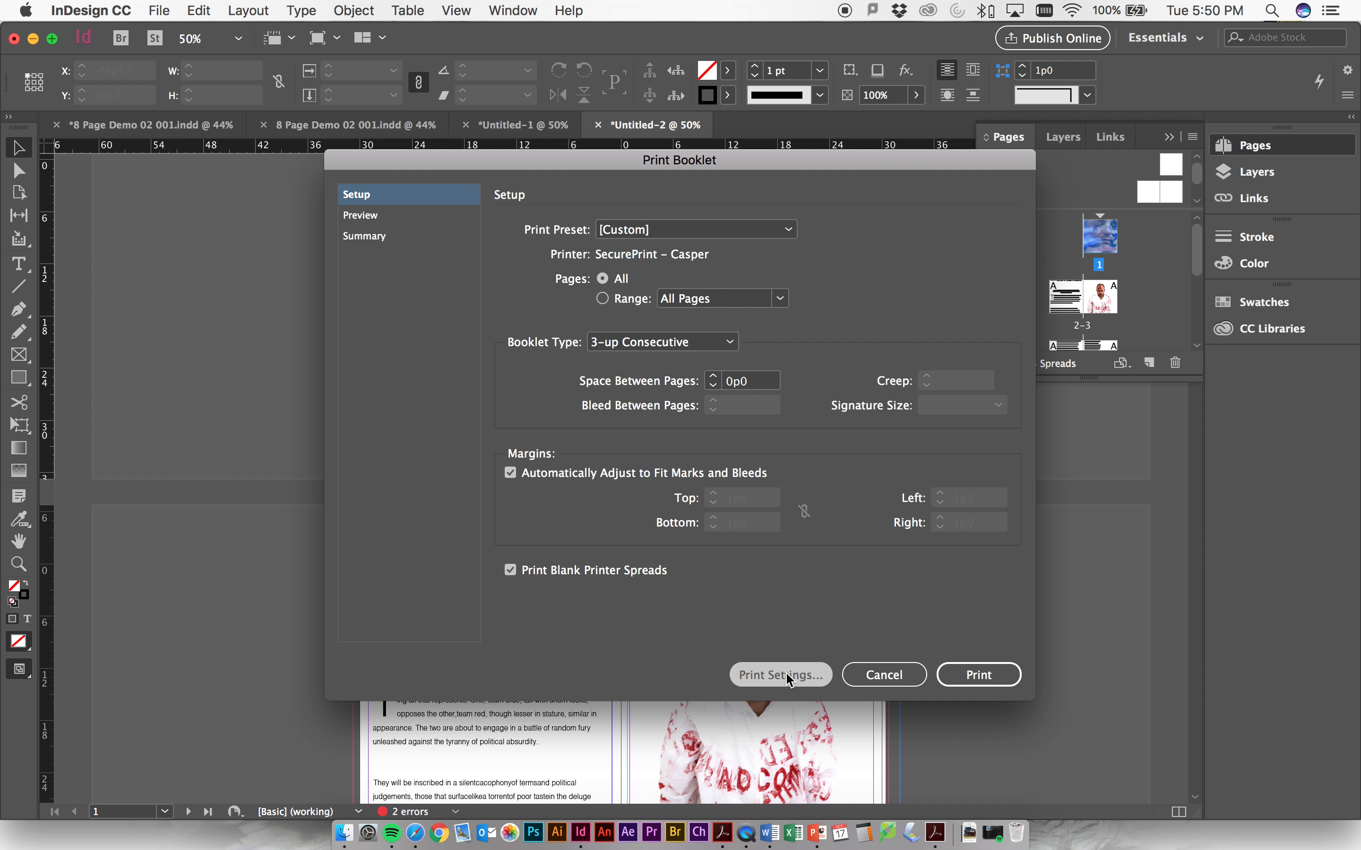
# In Print Settings keep the current printer and Ledger paper (66p0 × 102p0) in landscape
pyautogui.click(778, 675)
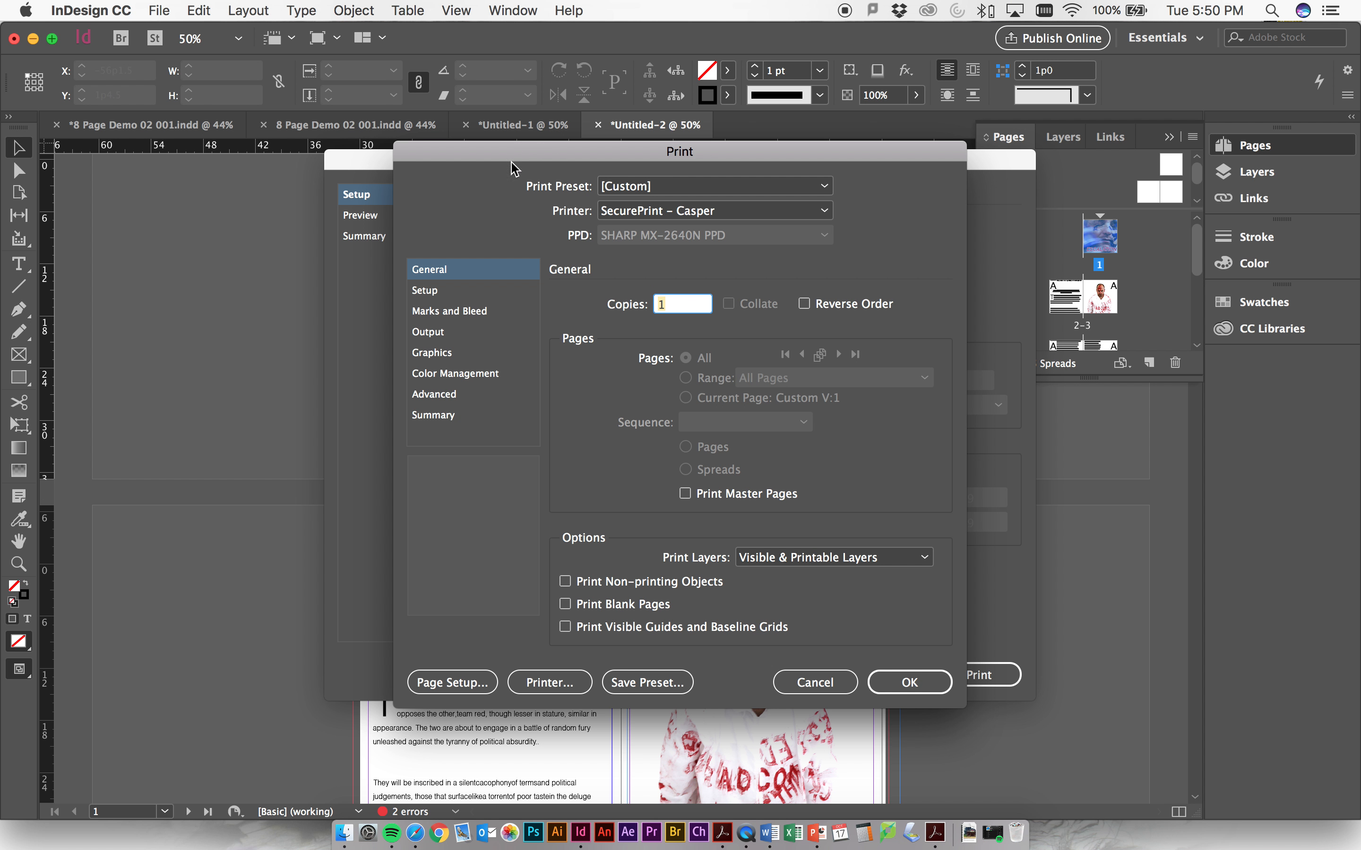
pyautogui.click(711, 210)
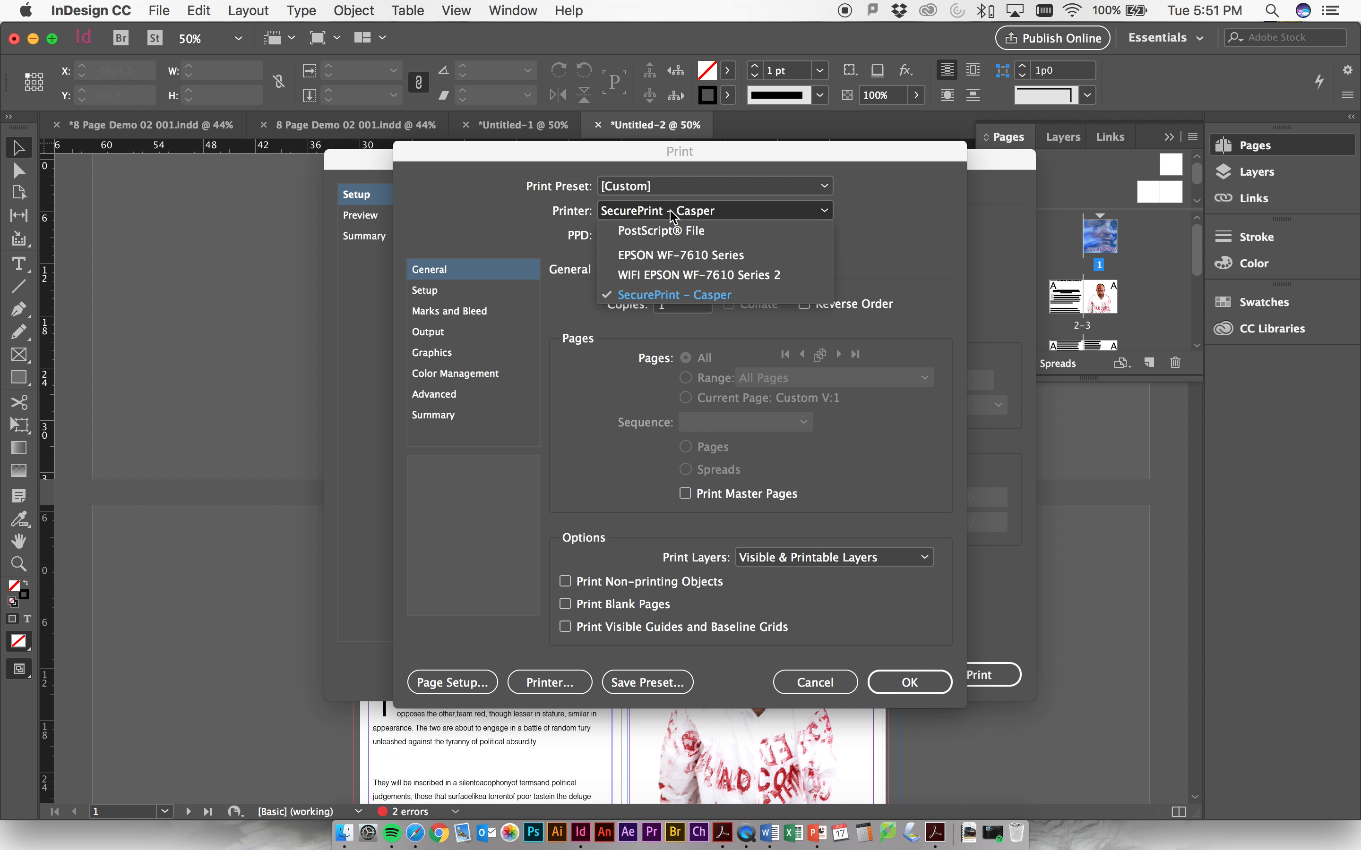
pyautogui.click(674, 294)
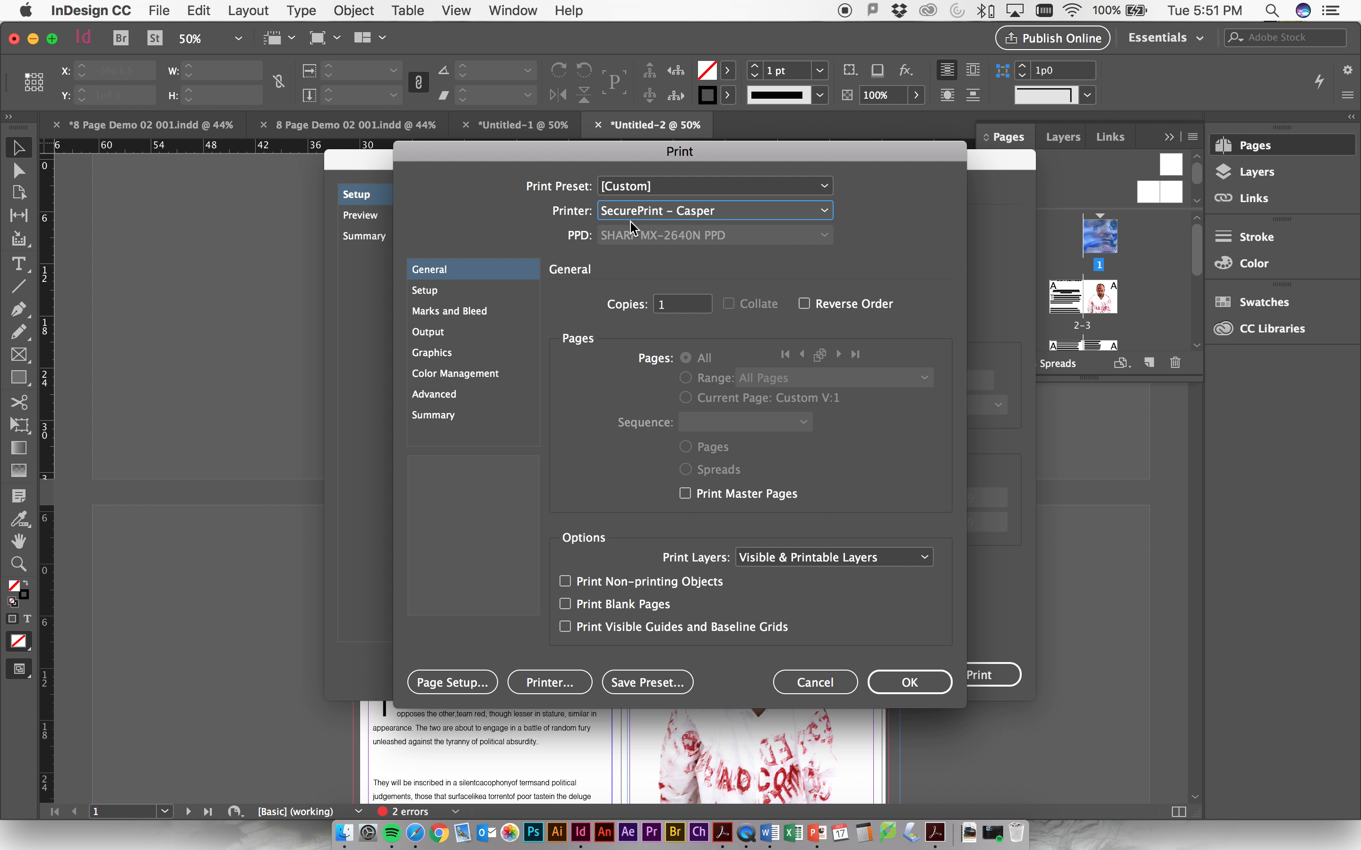
pyautogui.moveTo(650, 562)
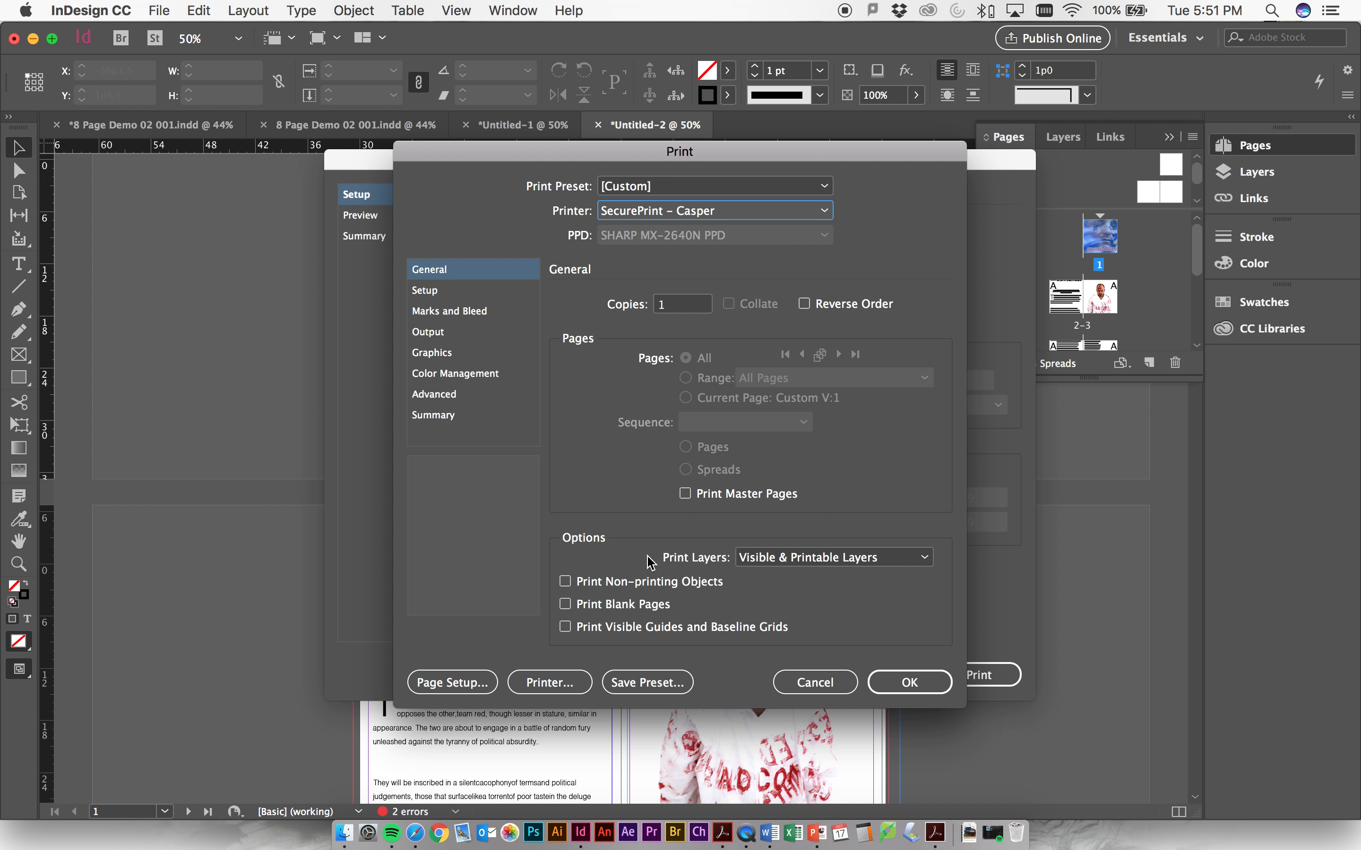
pyautogui.click(425, 290)
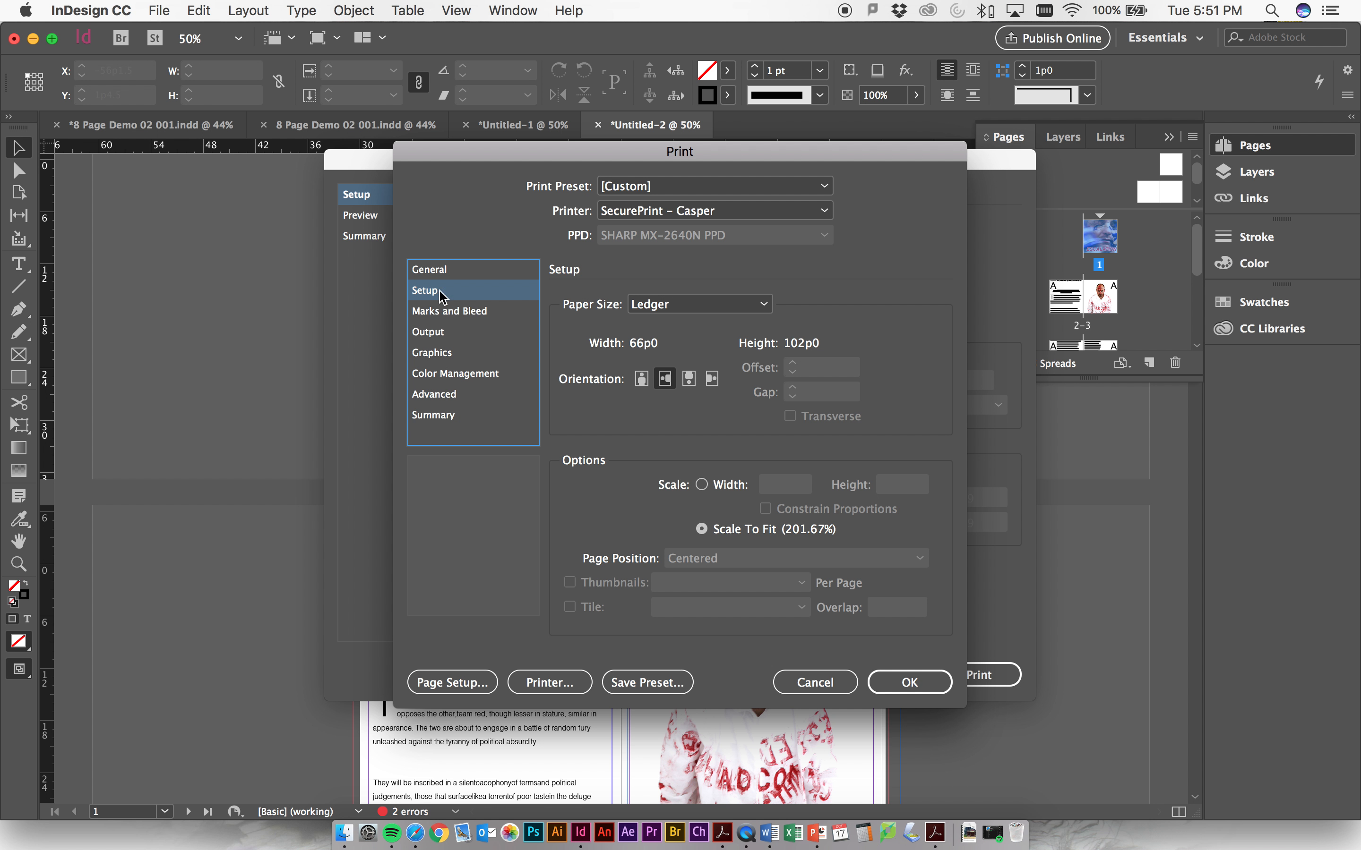
pyautogui.click(696, 304)
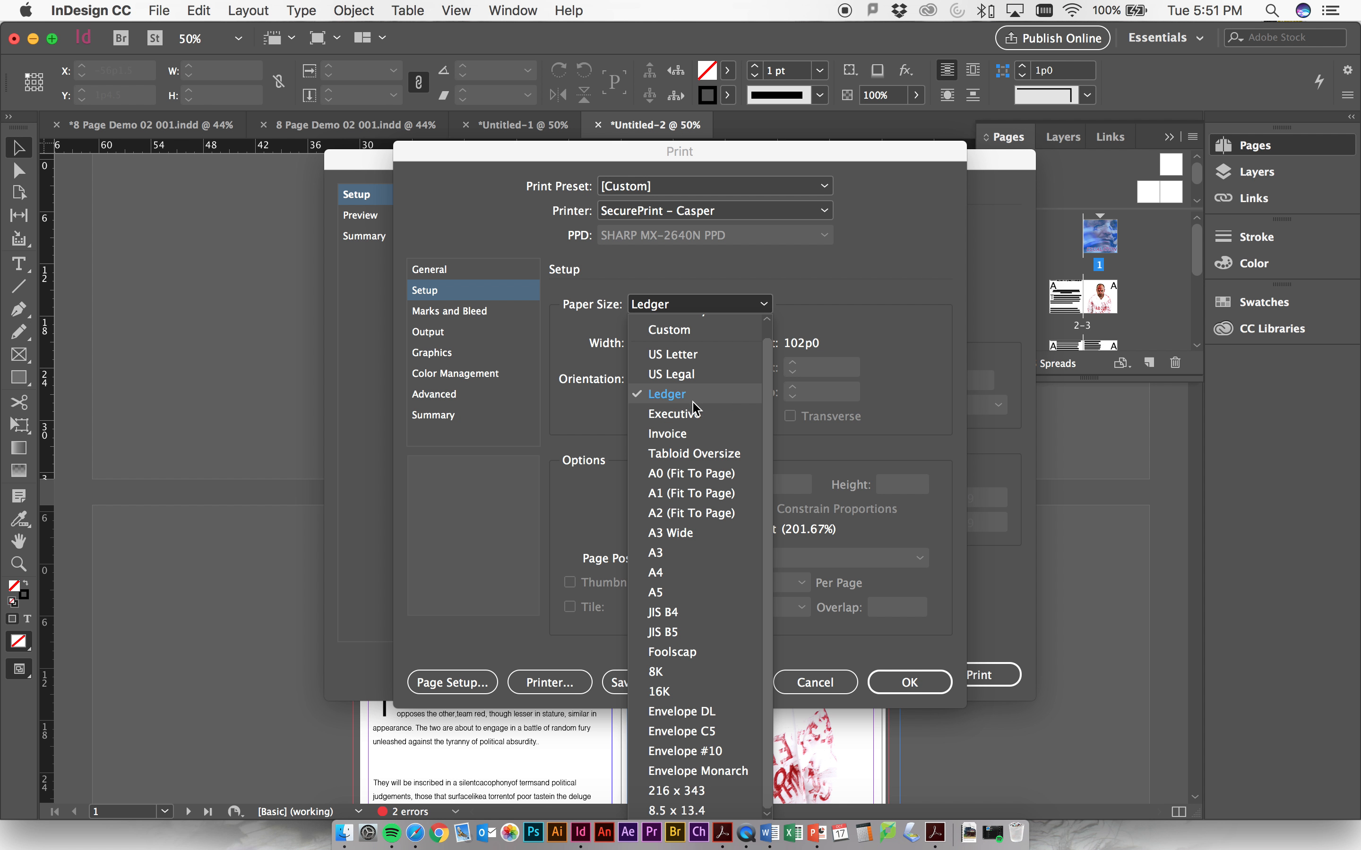
pyautogui.moveTo(705, 452)
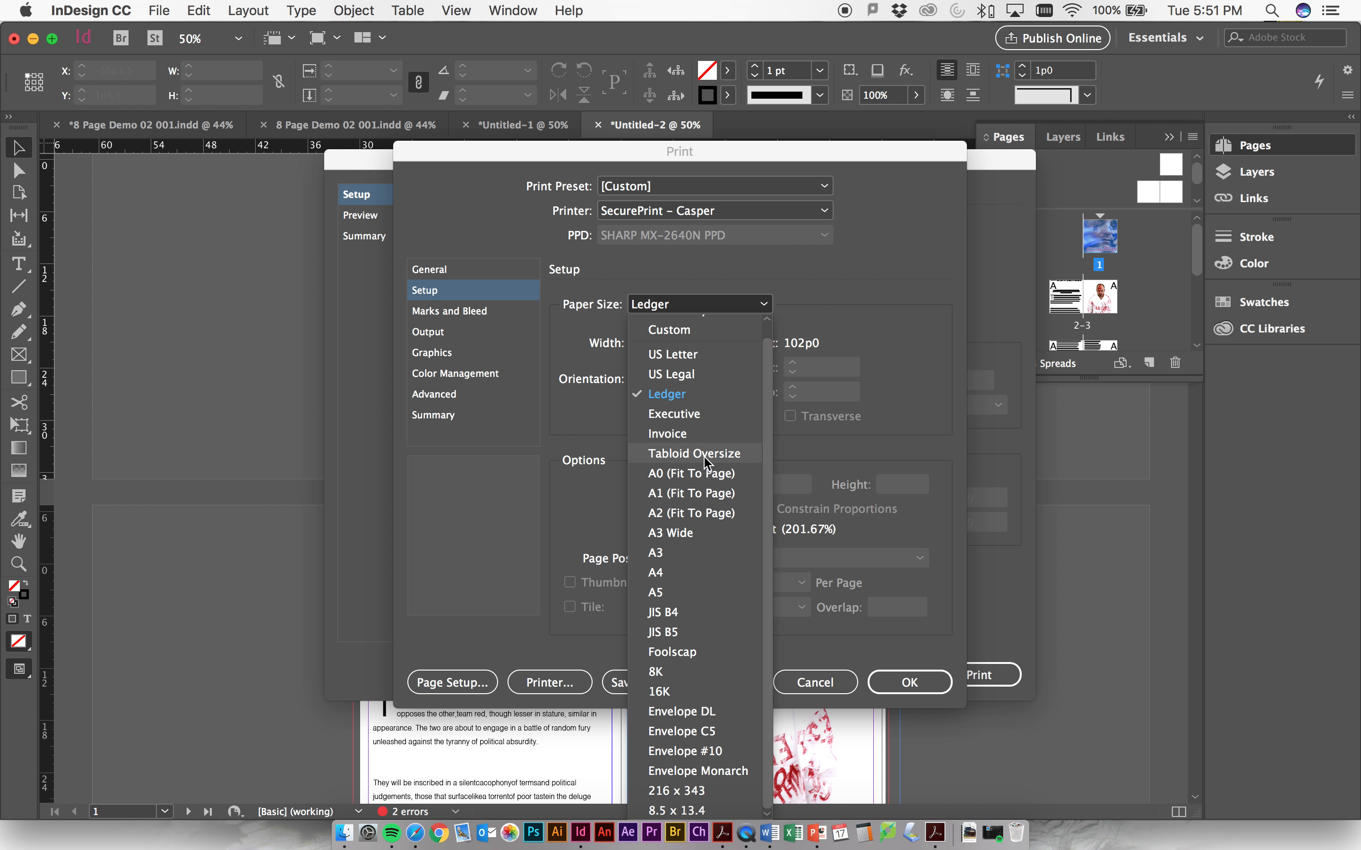
pyautogui.moveTo(689, 373)
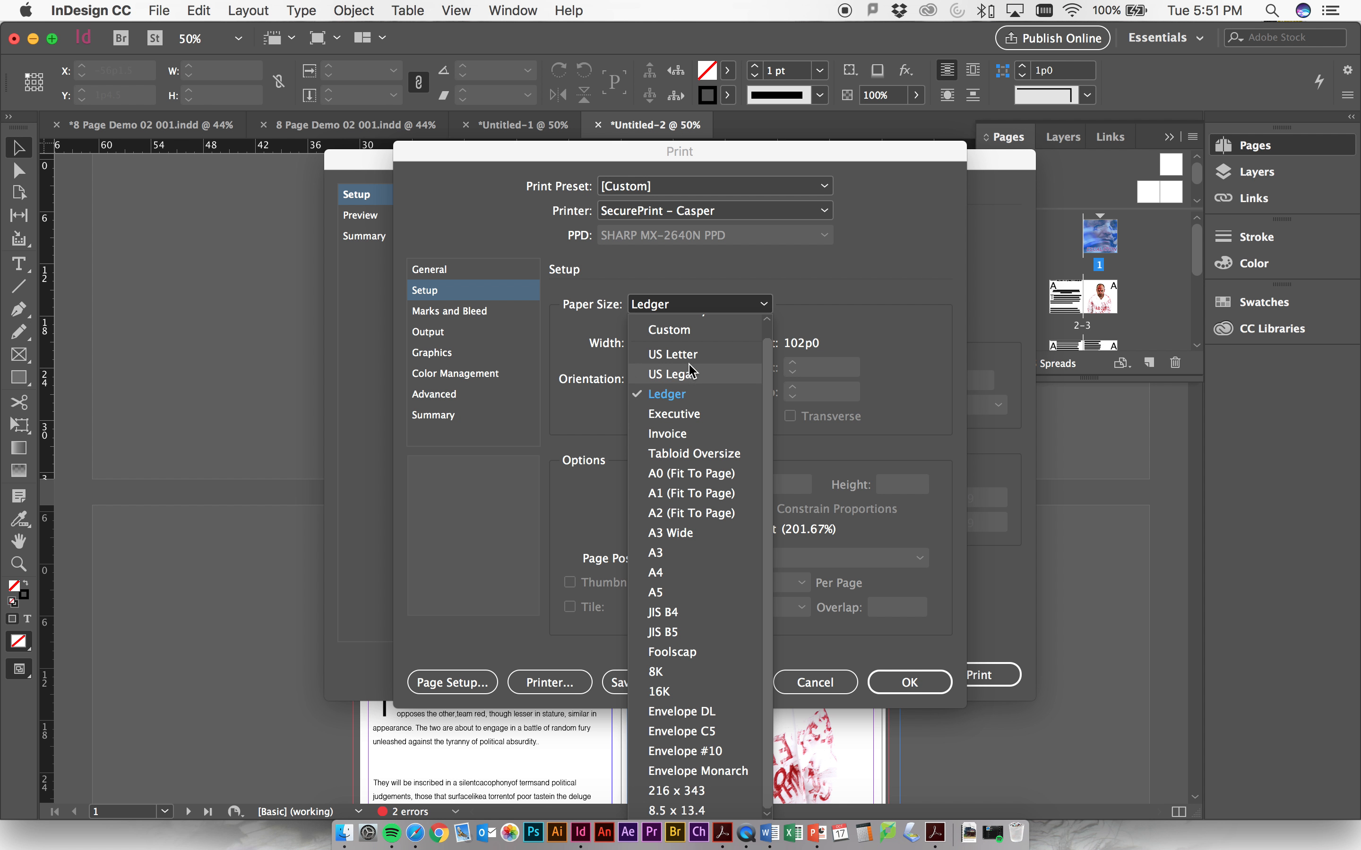
pyautogui.moveTo(676, 412)
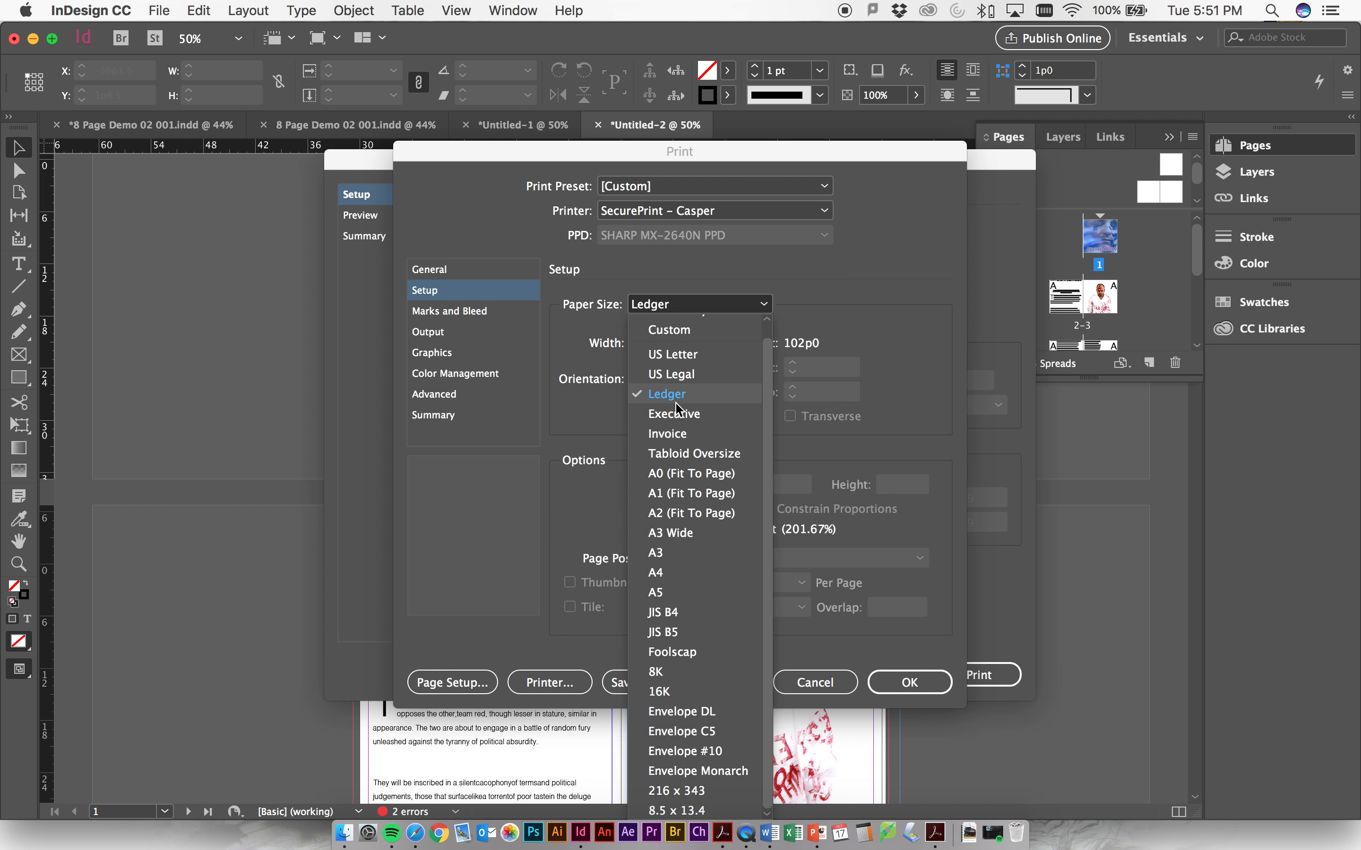
pyautogui.click(666, 393)
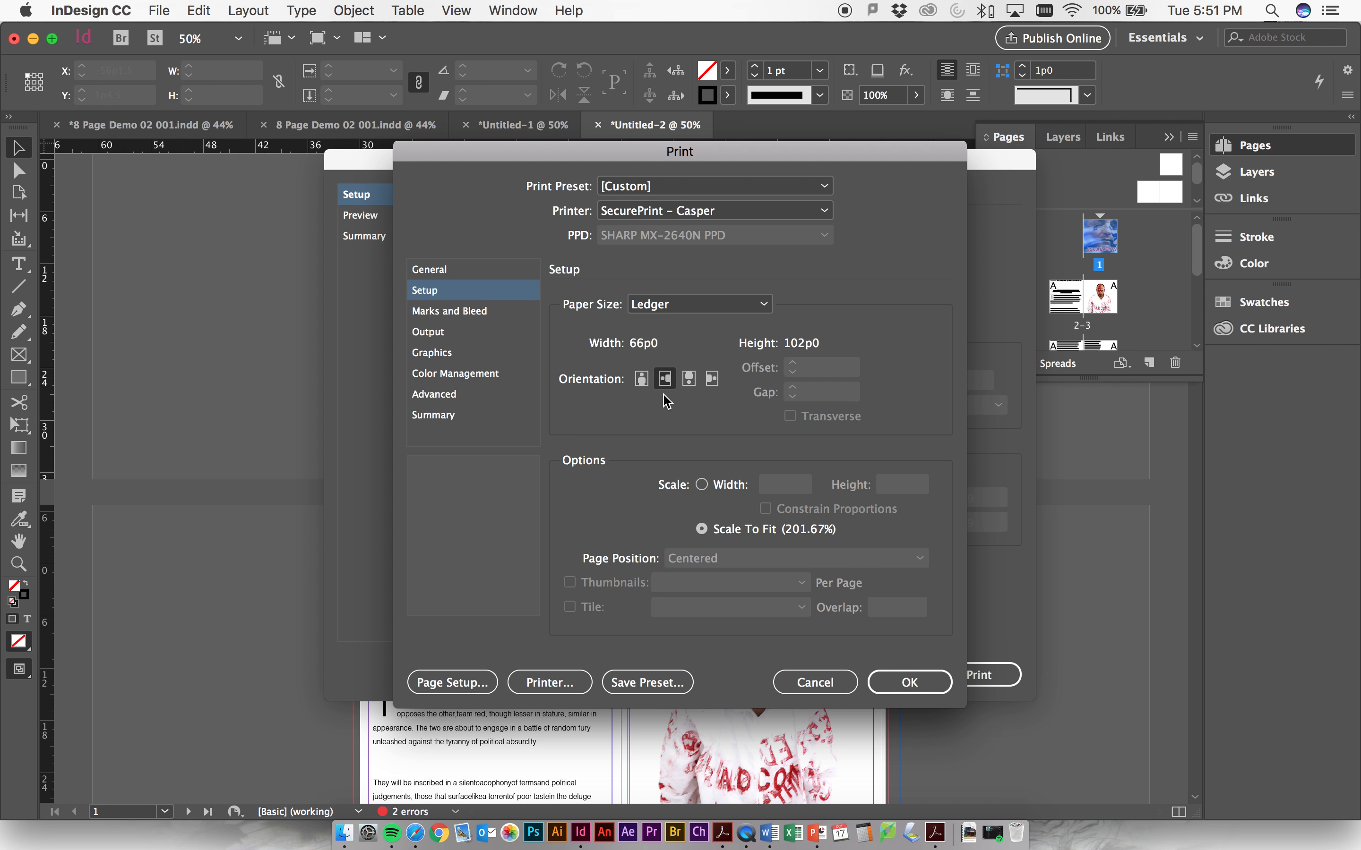
# Turn crop marks off under Marks and Bleed, review Output and Advanced, and return to General
pyautogui.click(450, 311)
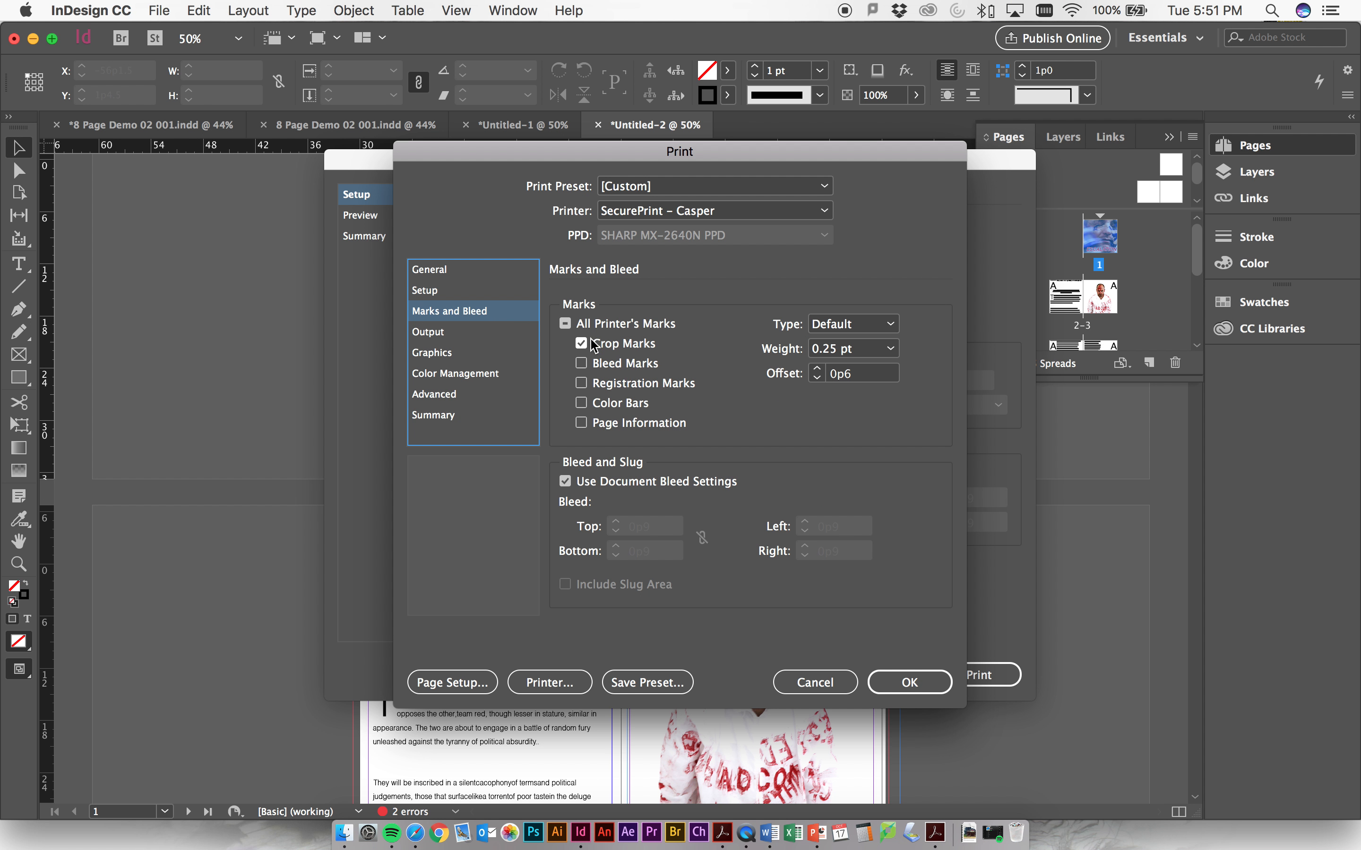
pyautogui.click(581, 344)
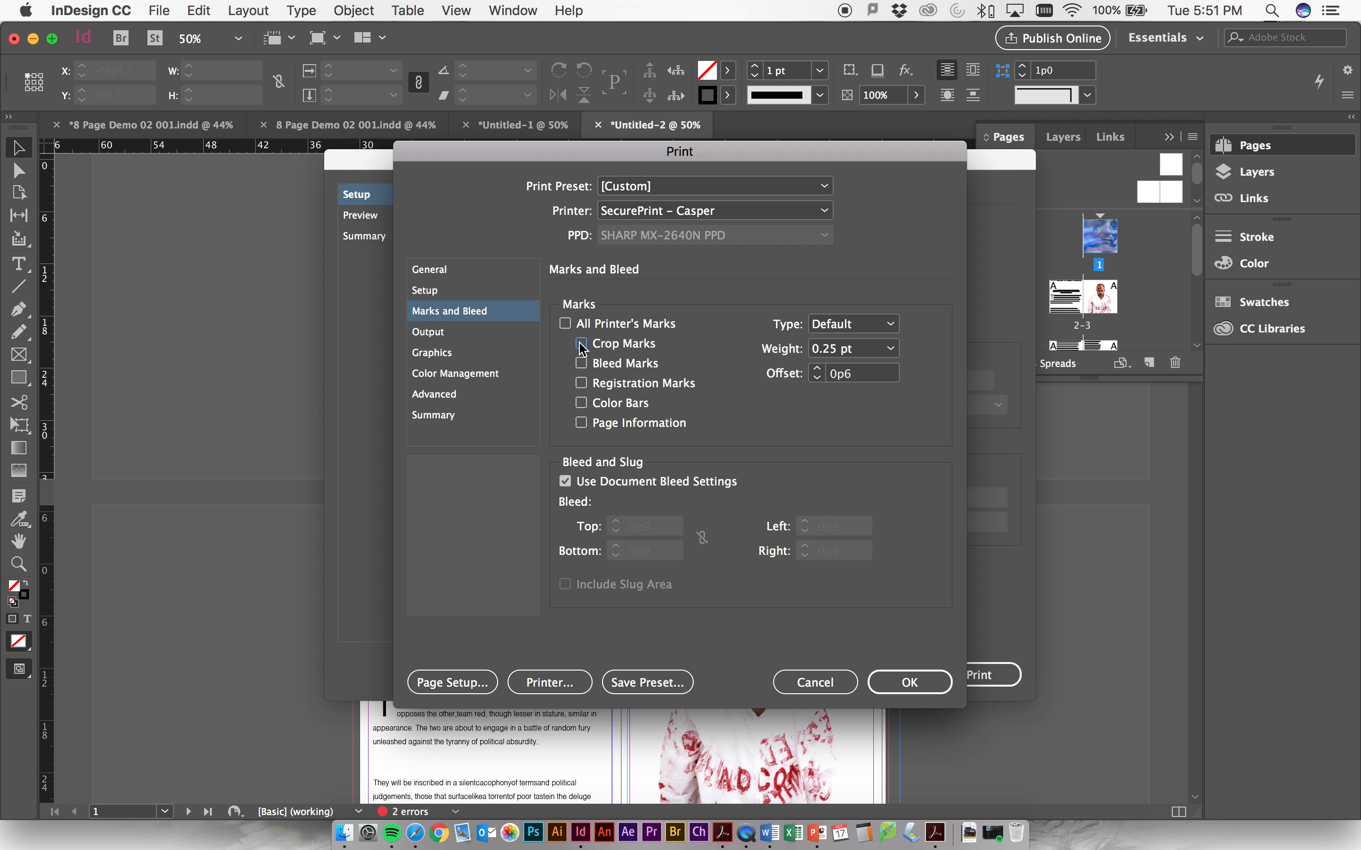
pyautogui.click(428, 332)
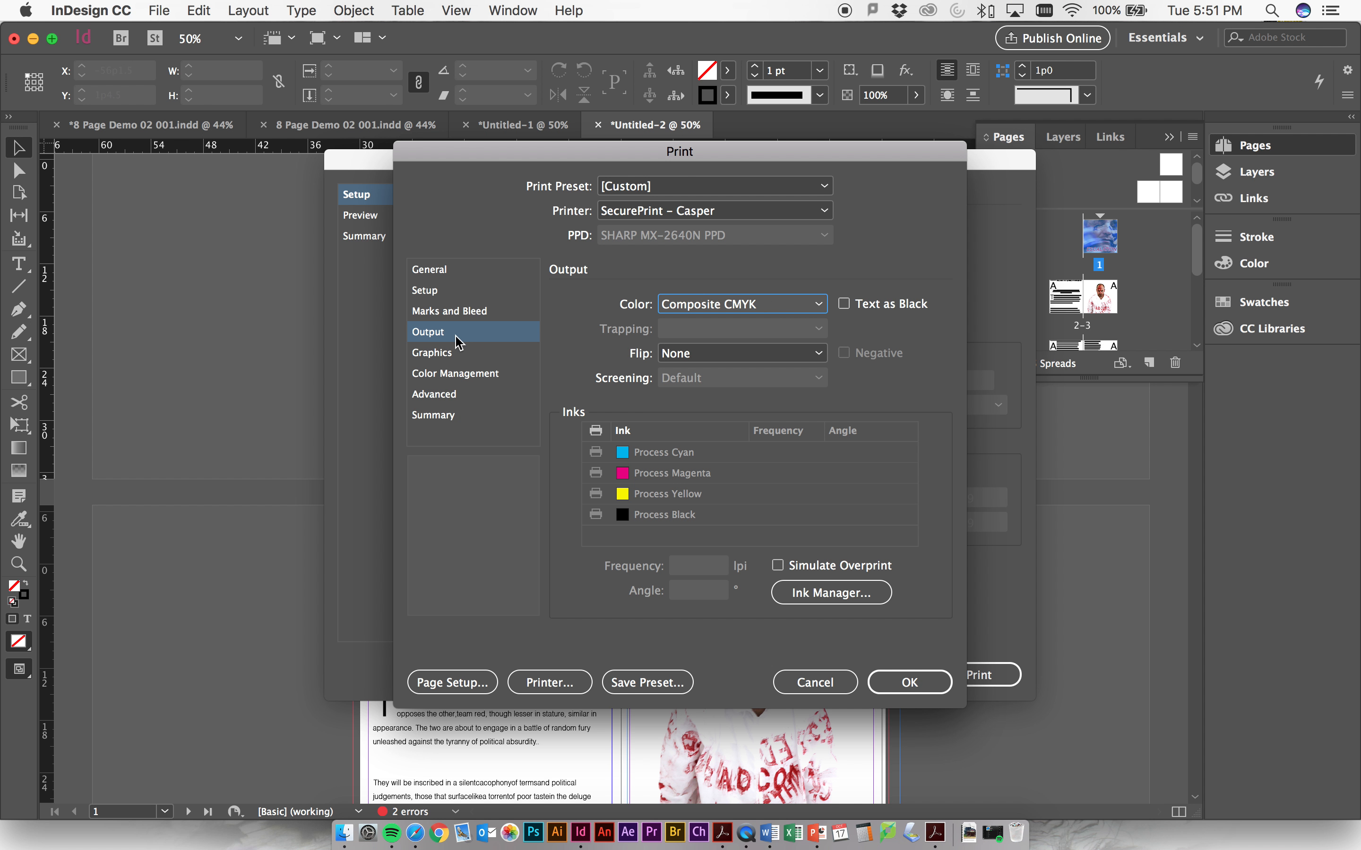
pyautogui.moveTo(751, 310)
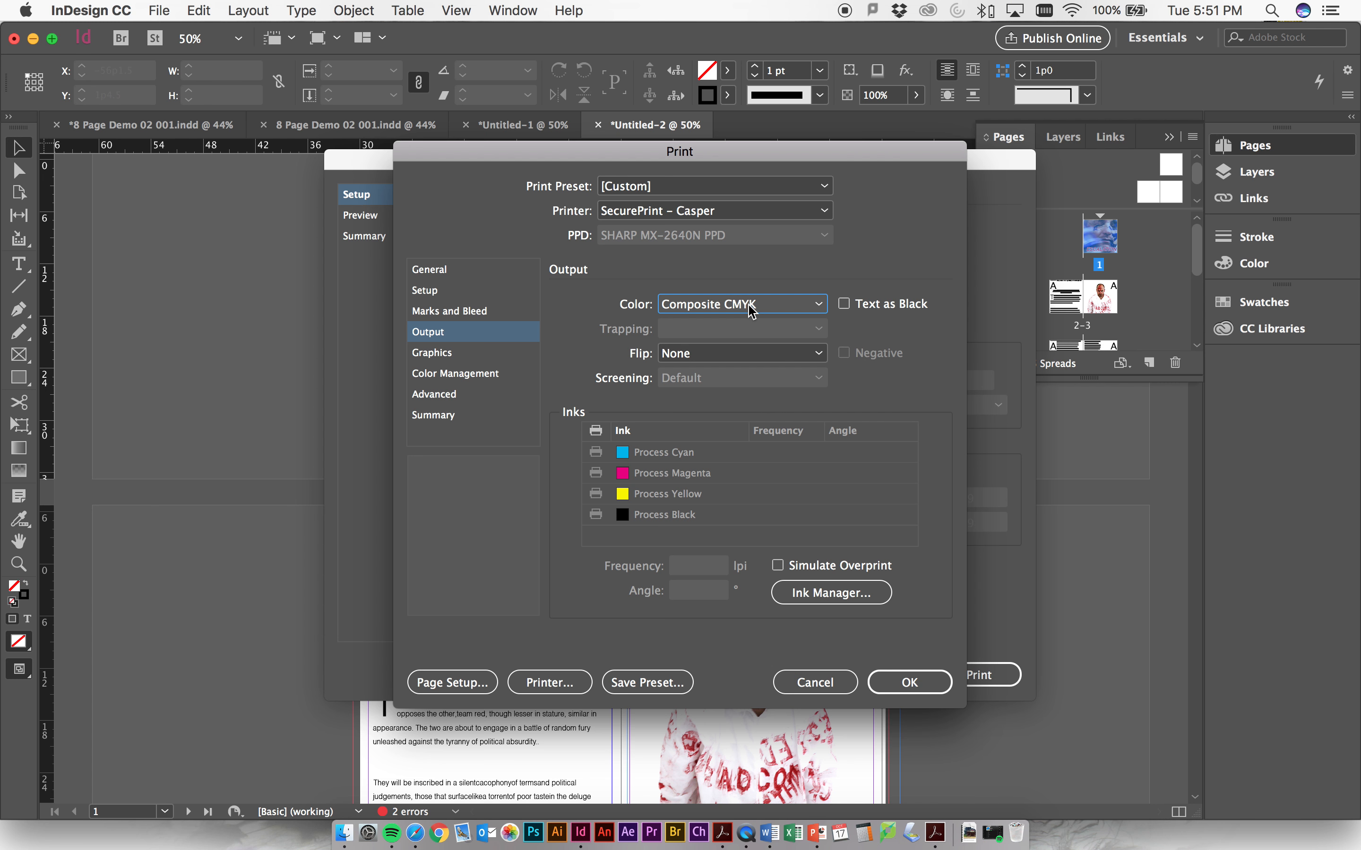
pyautogui.click(434, 394)
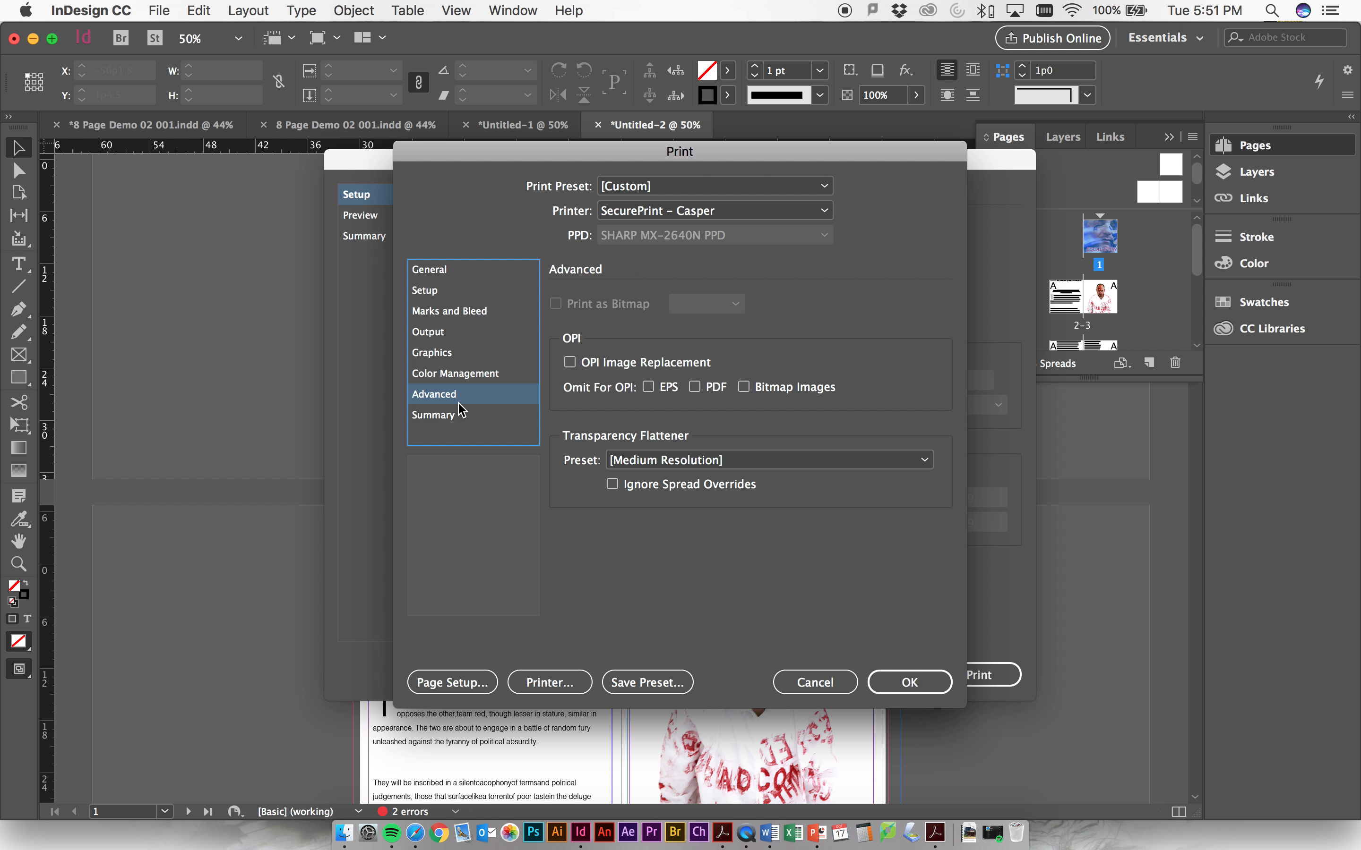
pyautogui.click(428, 269)
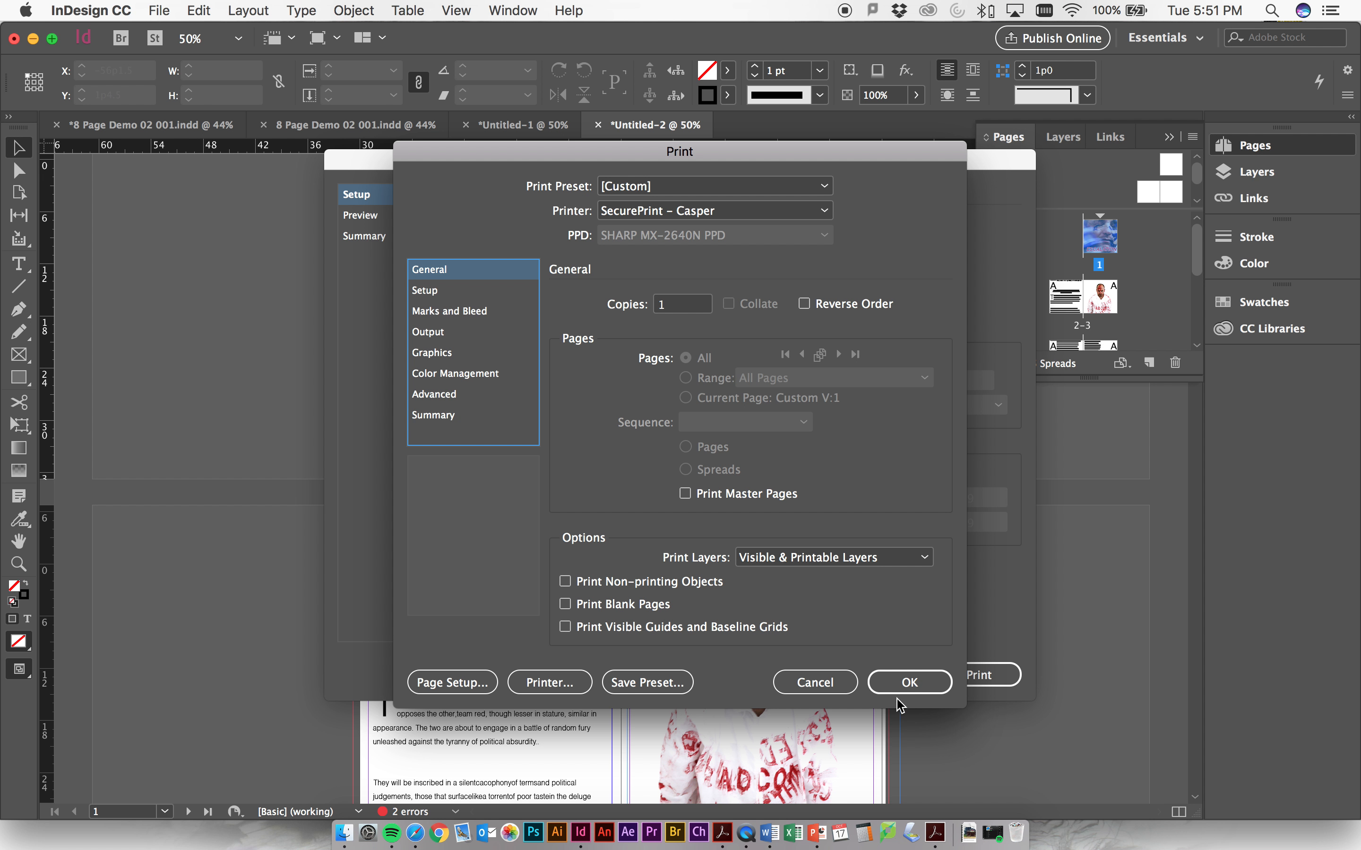
pyautogui.moveTo(909, 682)
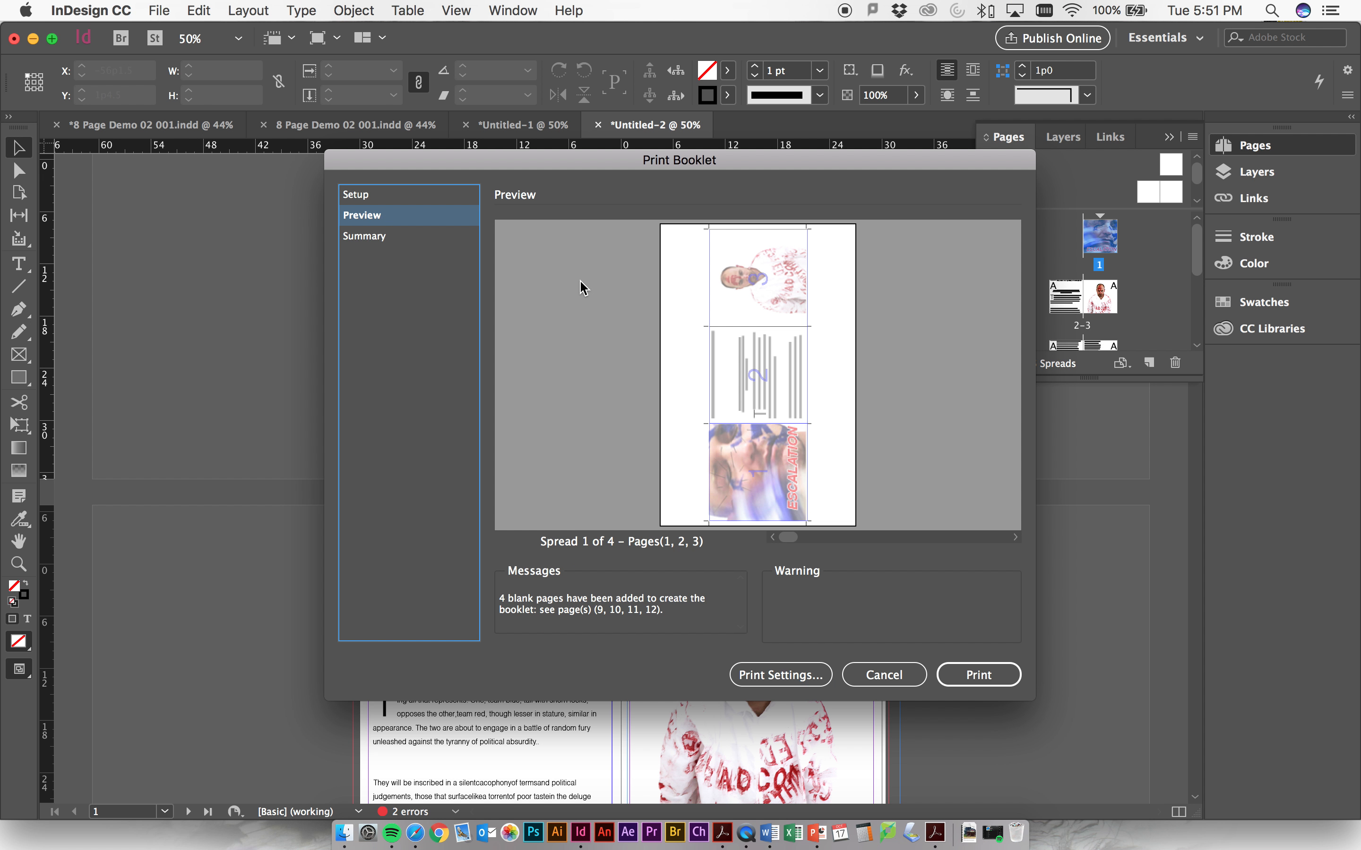
pyautogui.moveTo(978, 675)
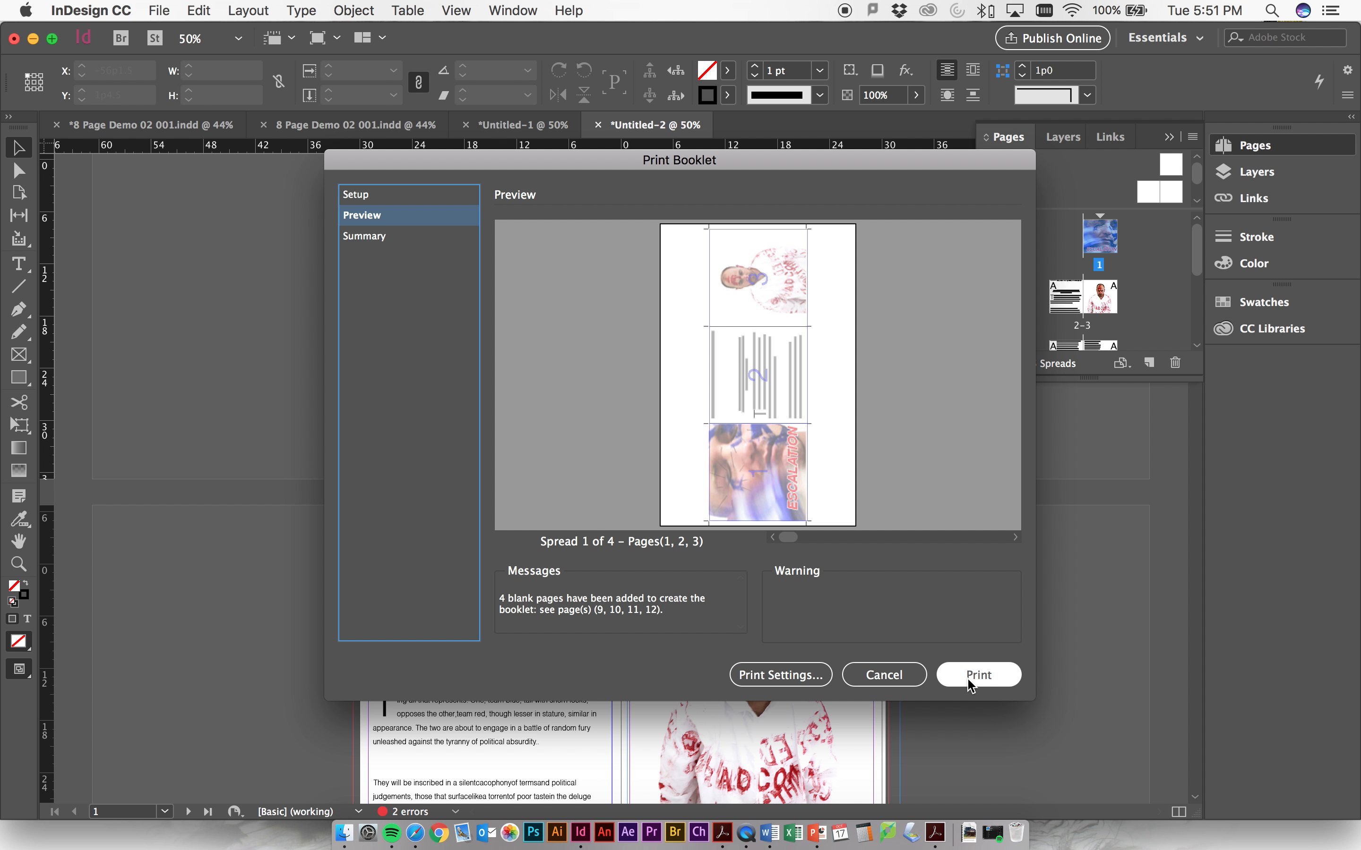
pyautogui.moveTo(612, 445)
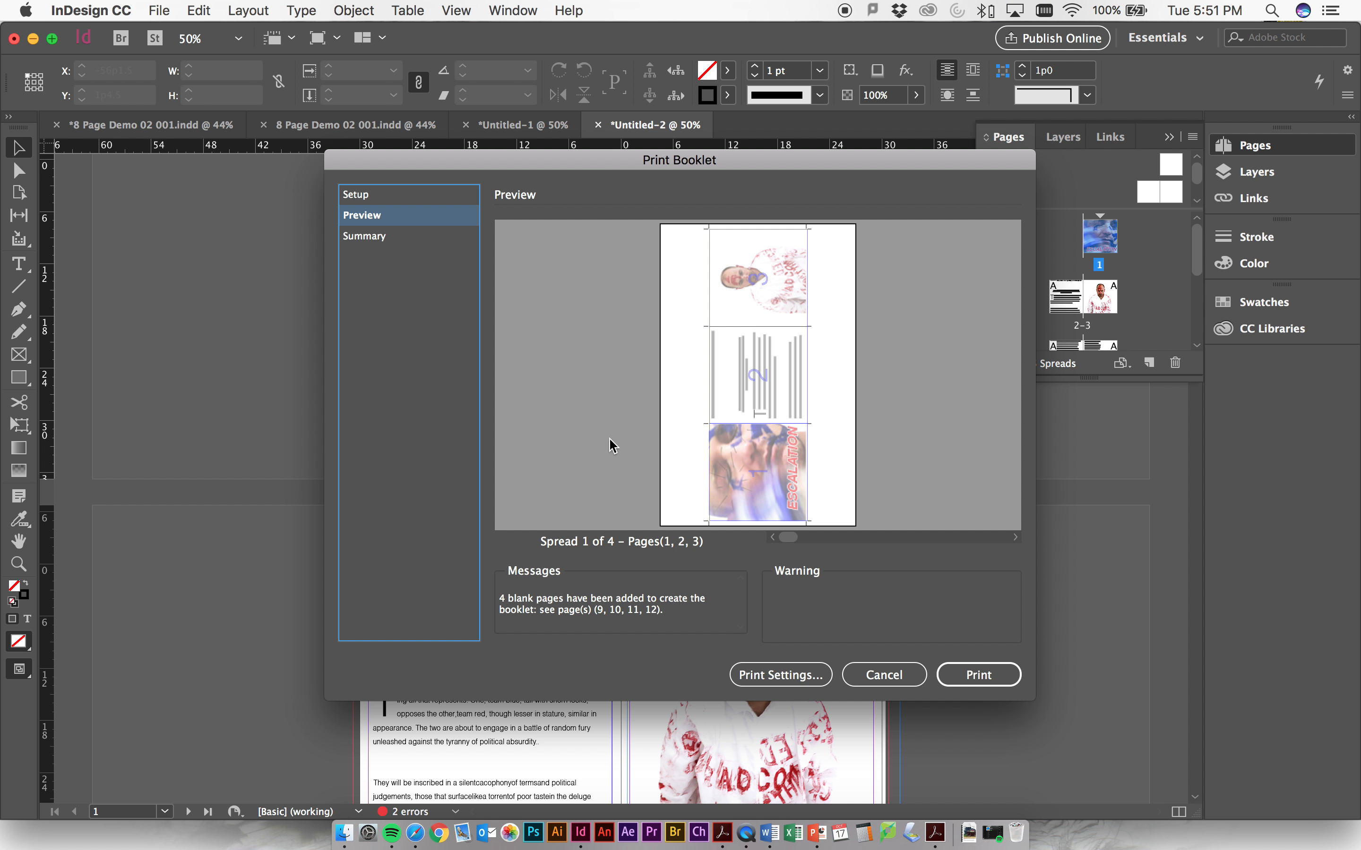
# Step through the 3-up booklet preview spreads, which include four added blank pages
pyautogui.click(1014, 537)
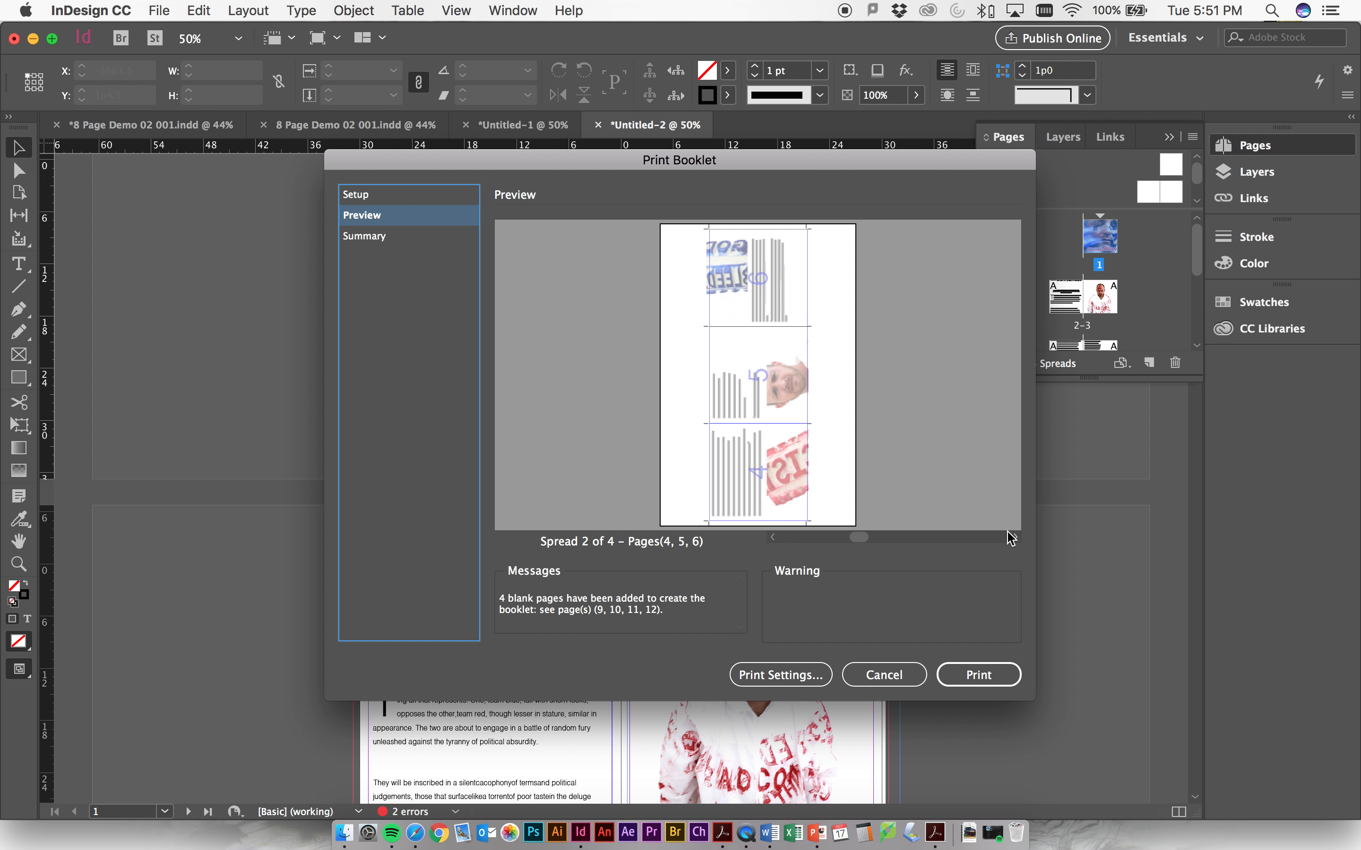
pyautogui.moveTo(1016, 543)
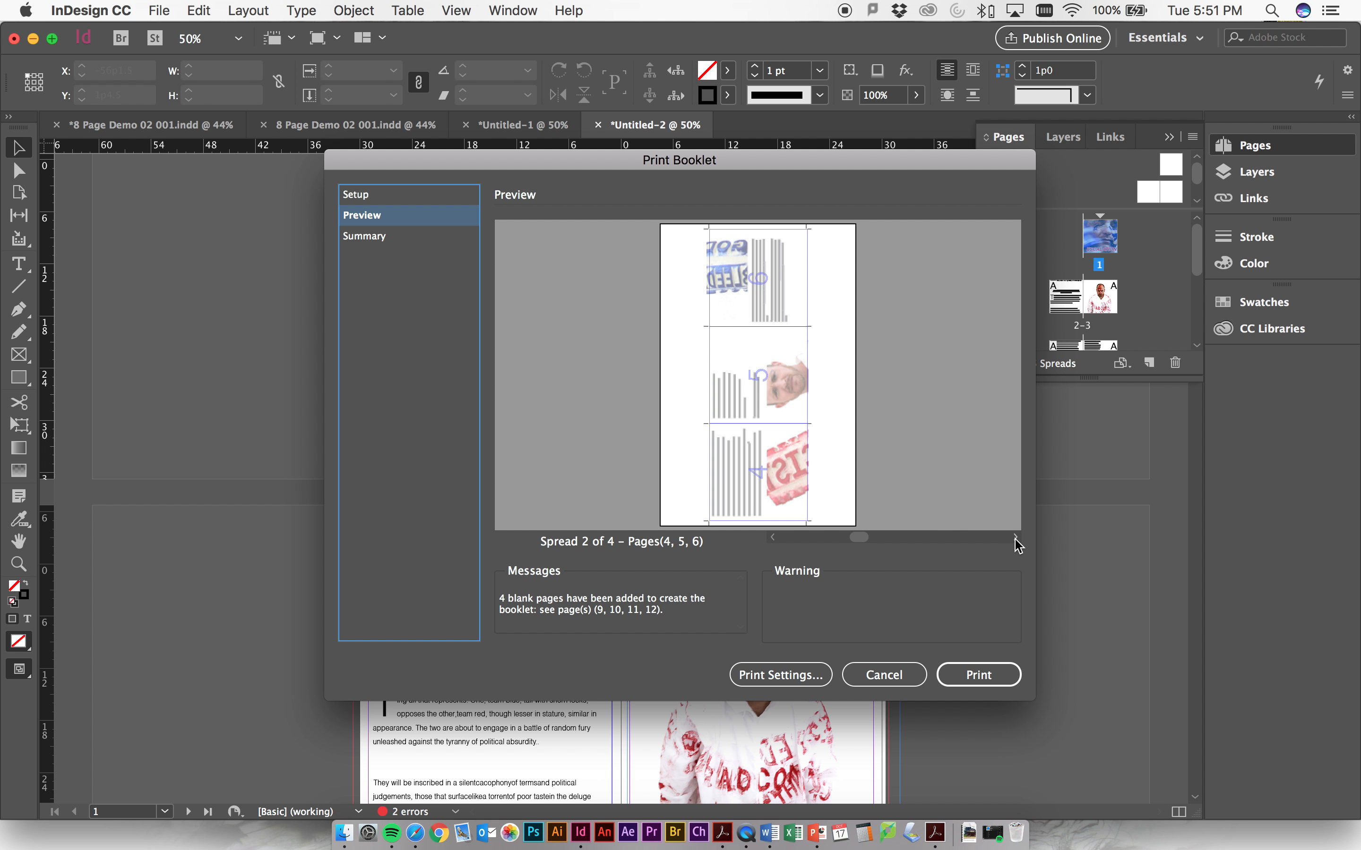
pyautogui.click(1014, 537)
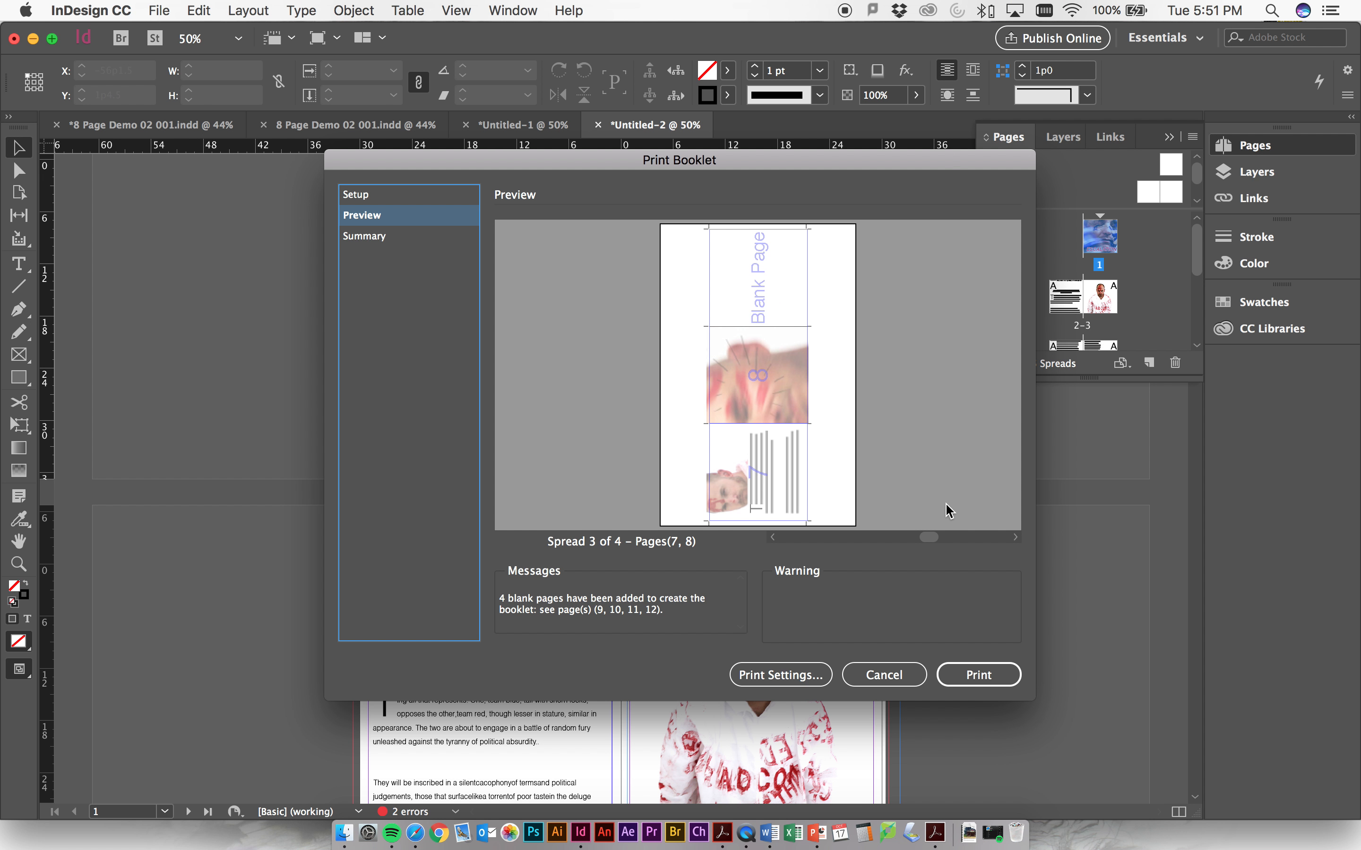
pyautogui.moveTo(751, 264)
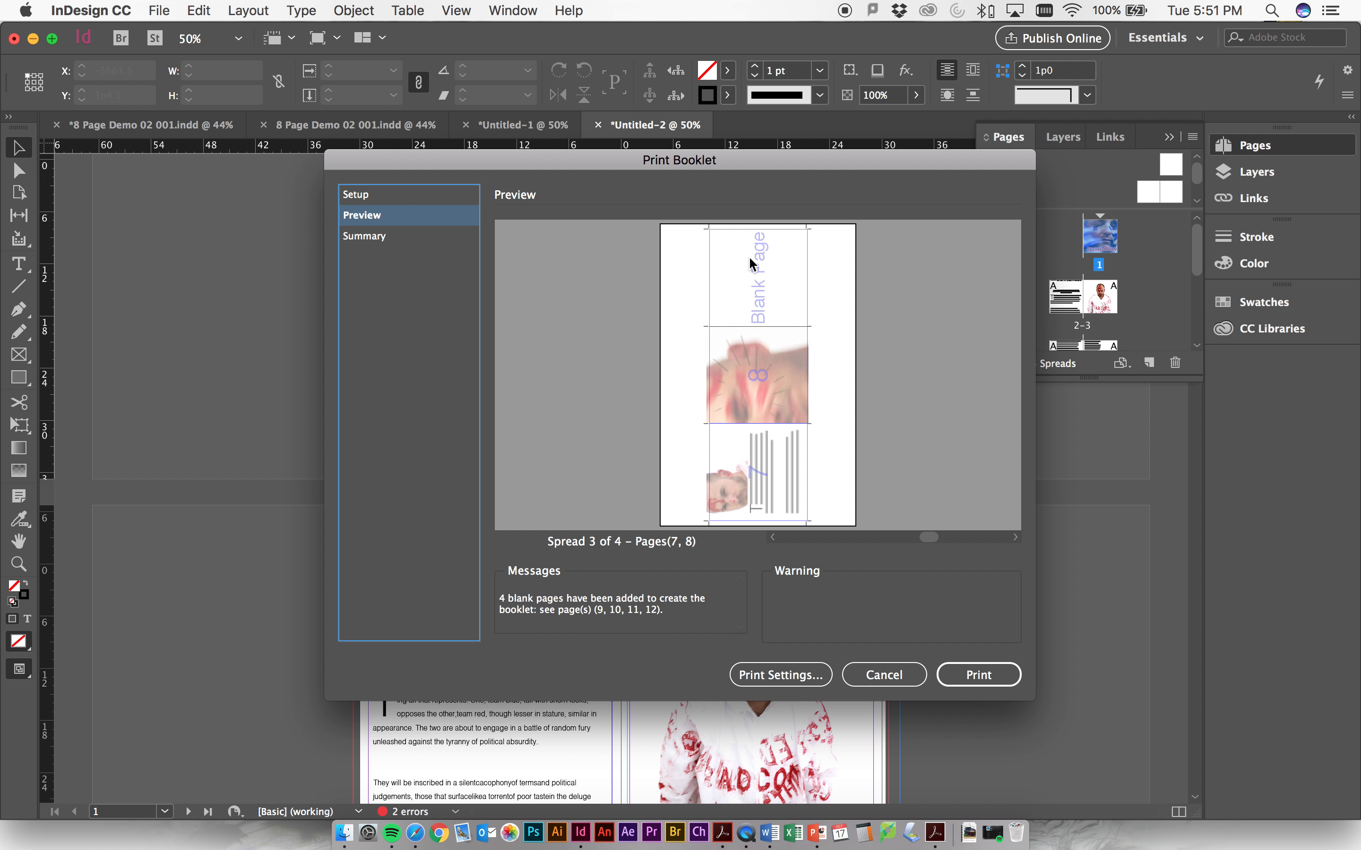
pyautogui.moveTo(756, 344)
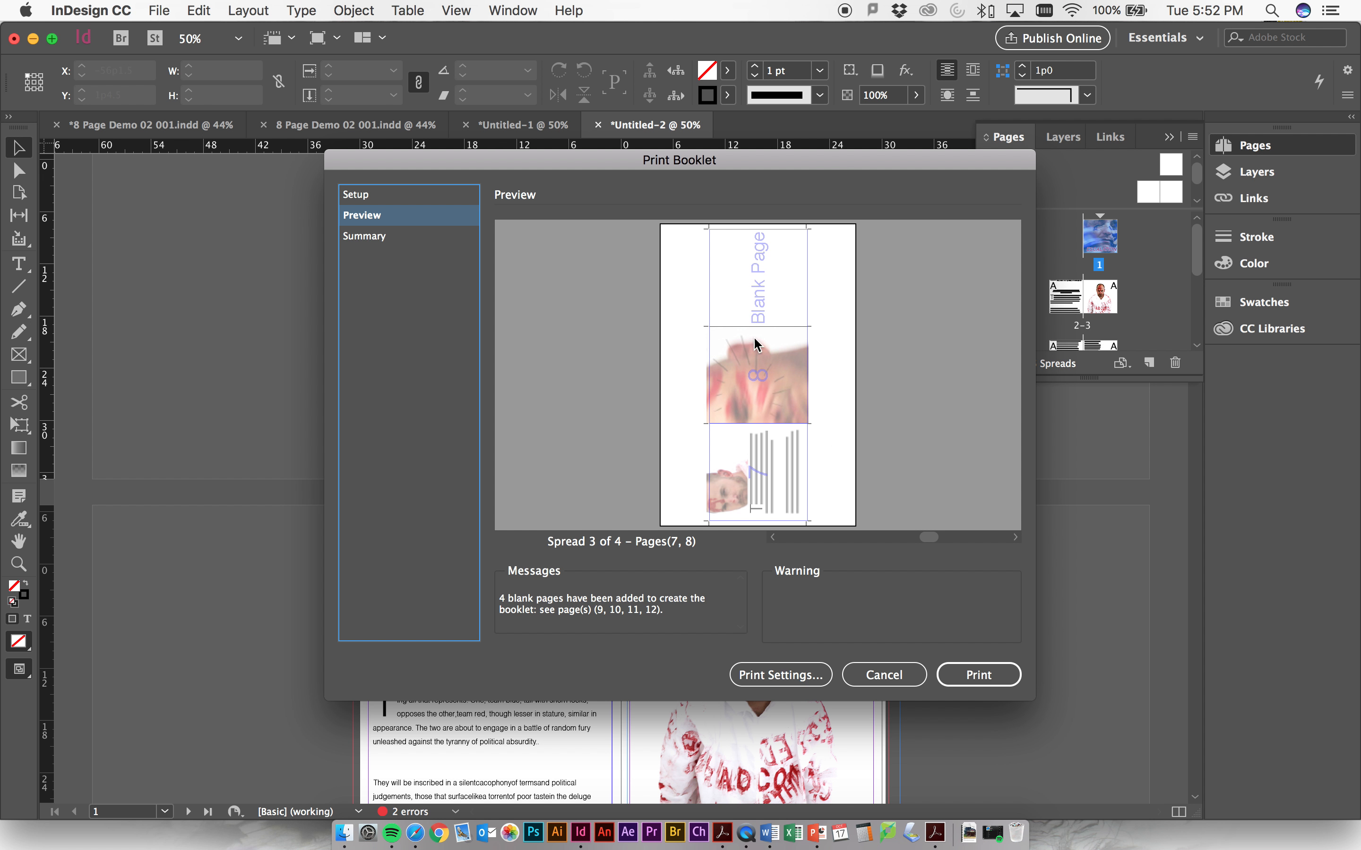
pyautogui.moveTo(894, 558)
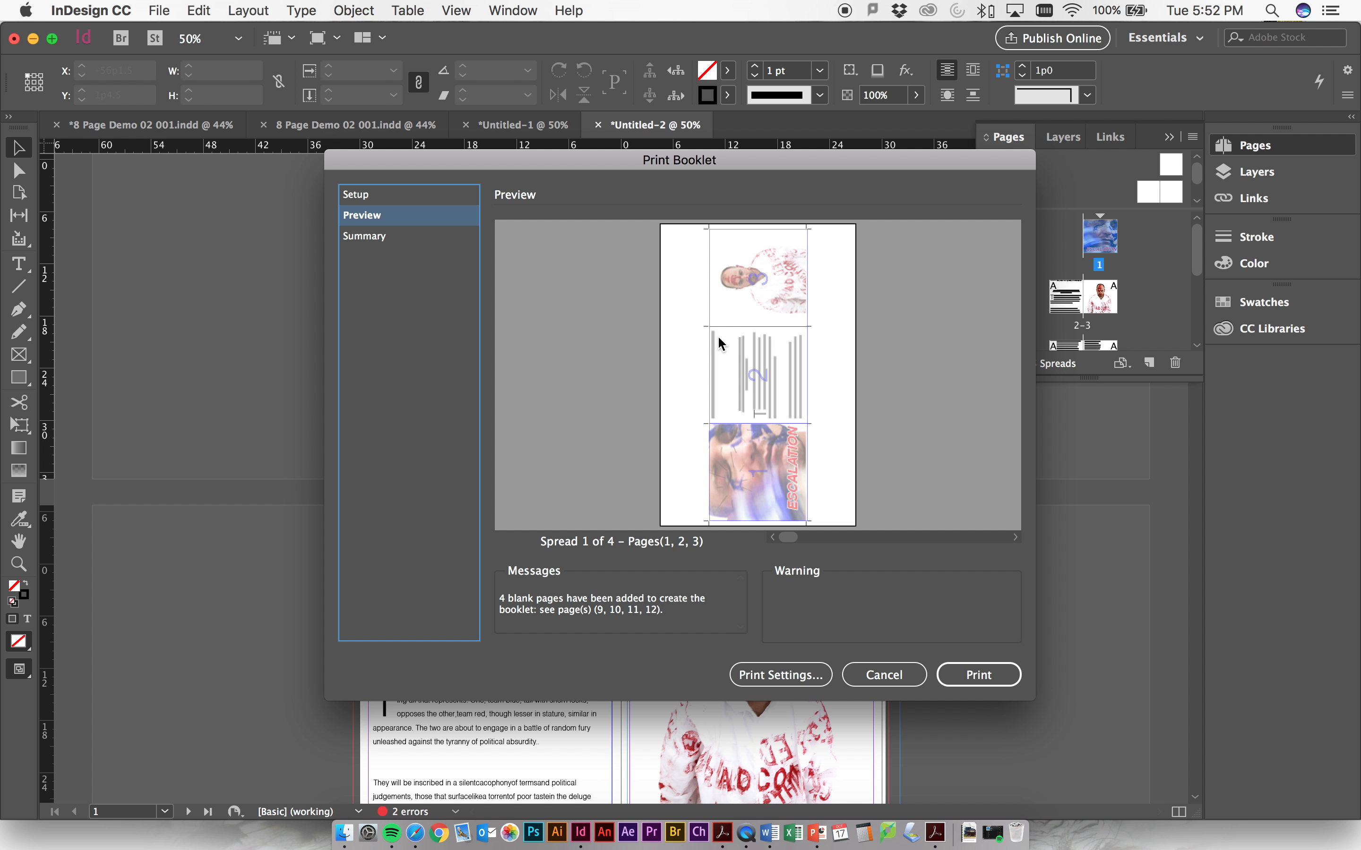
pyautogui.moveTo(743, 450)
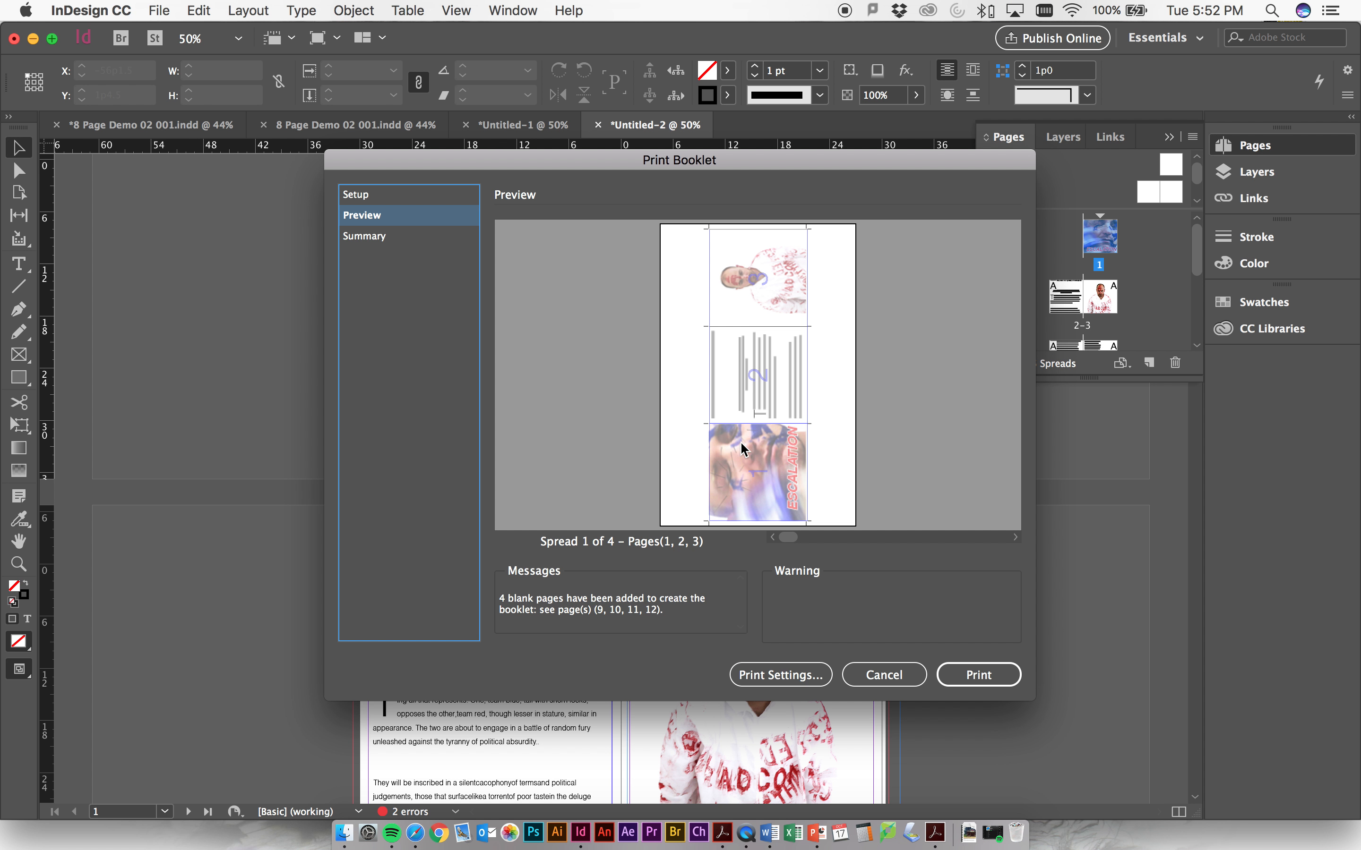
pyautogui.moveTo(677, 354)
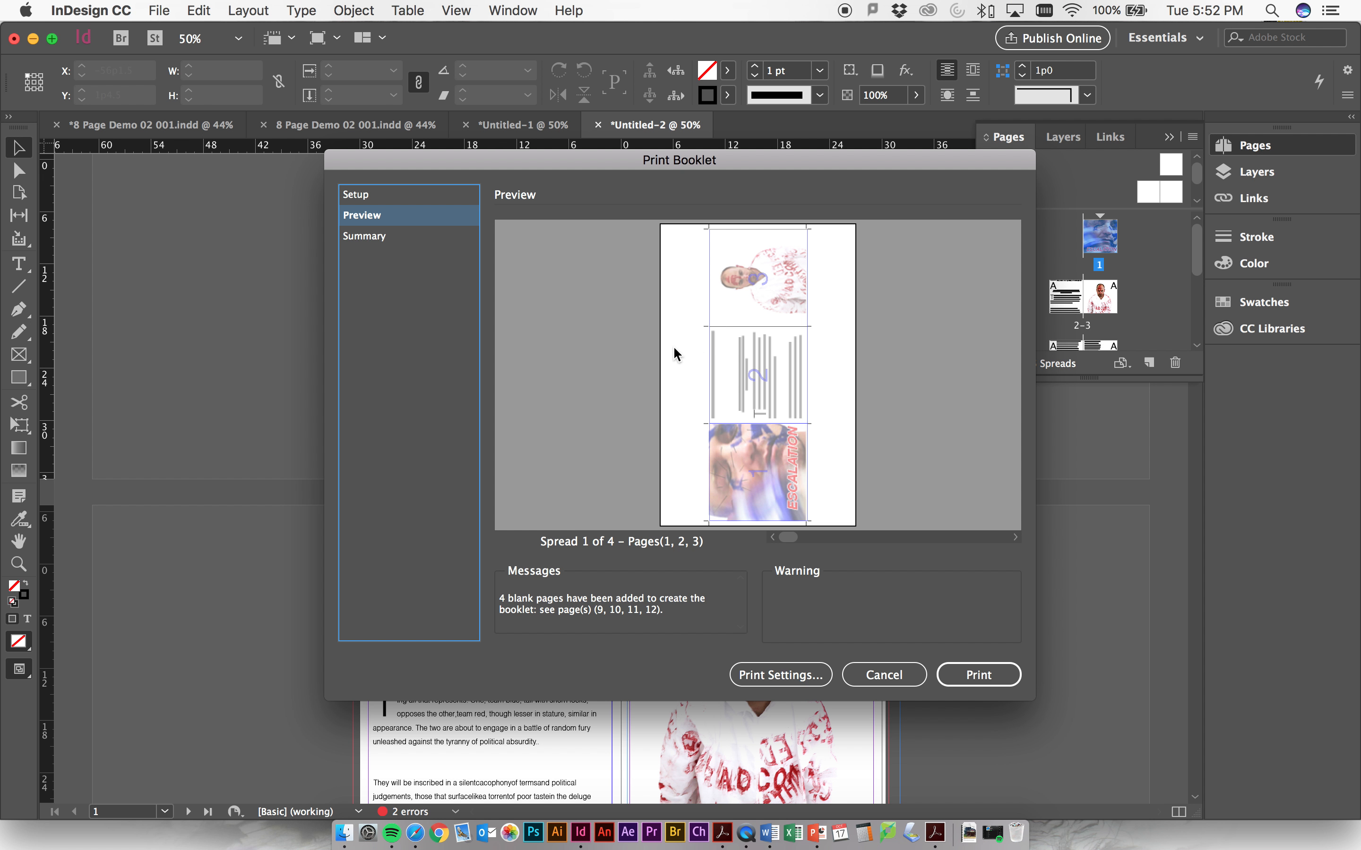
pyautogui.moveTo(882, 632)
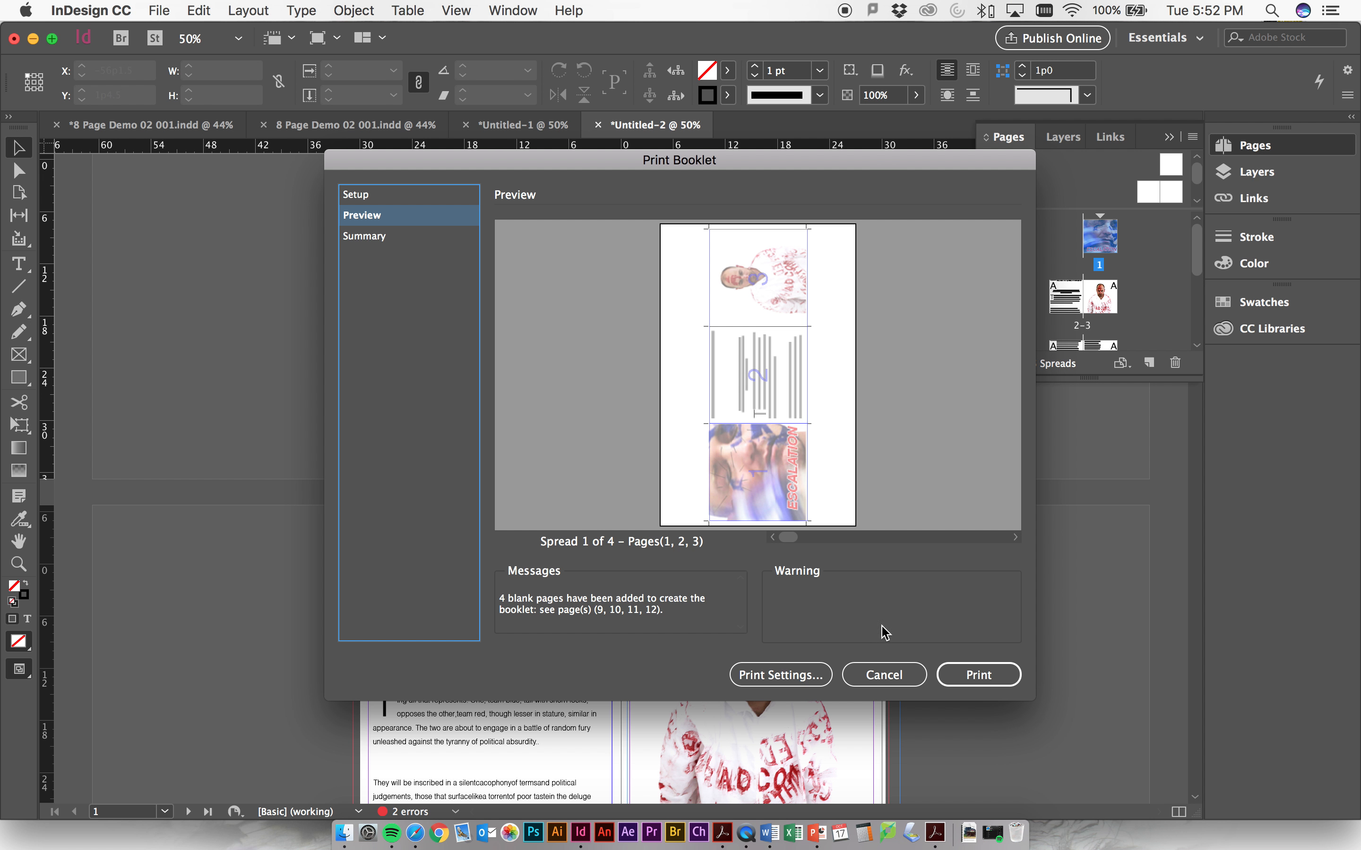
pyautogui.click(1015, 537)
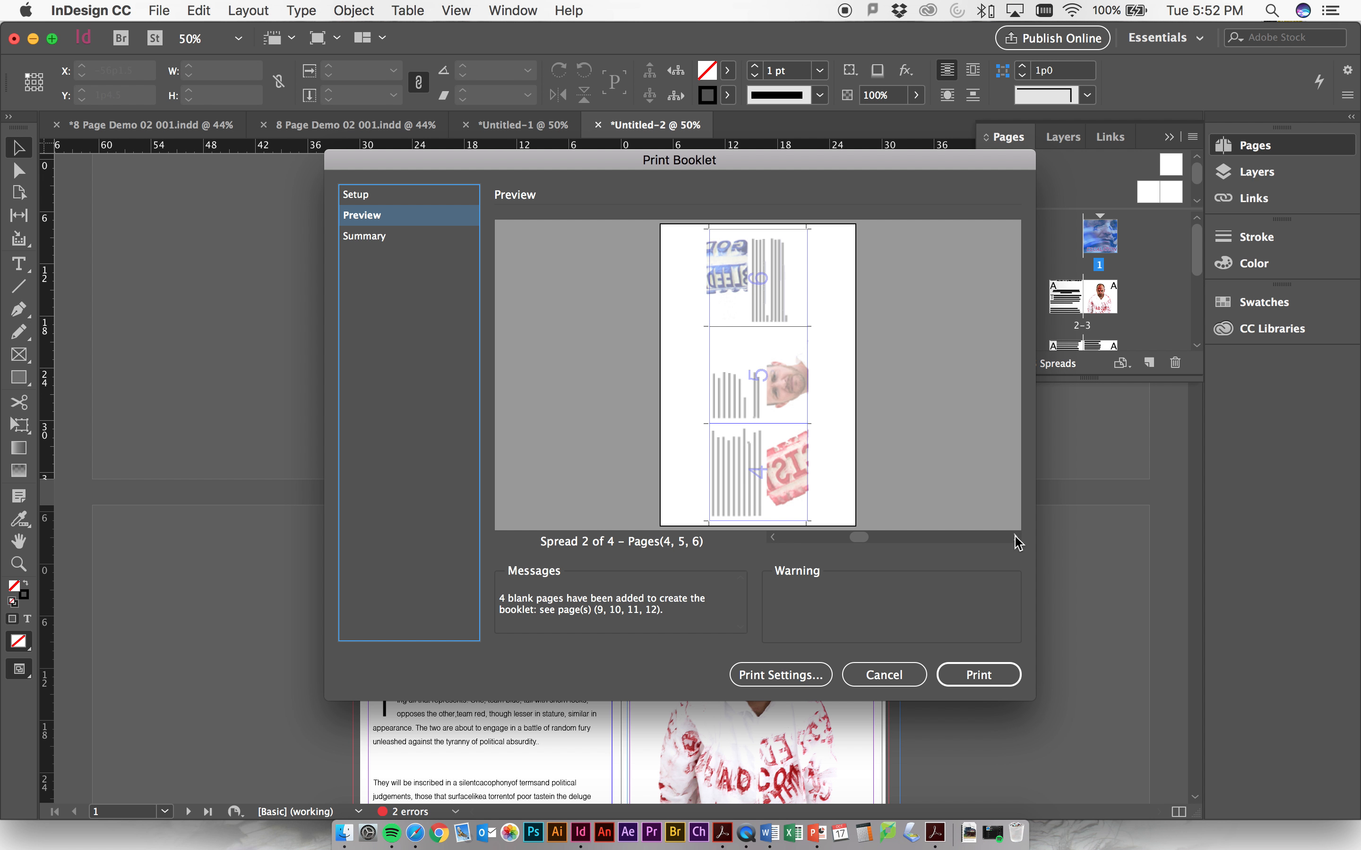
pyautogui.moveTo(791, 535)
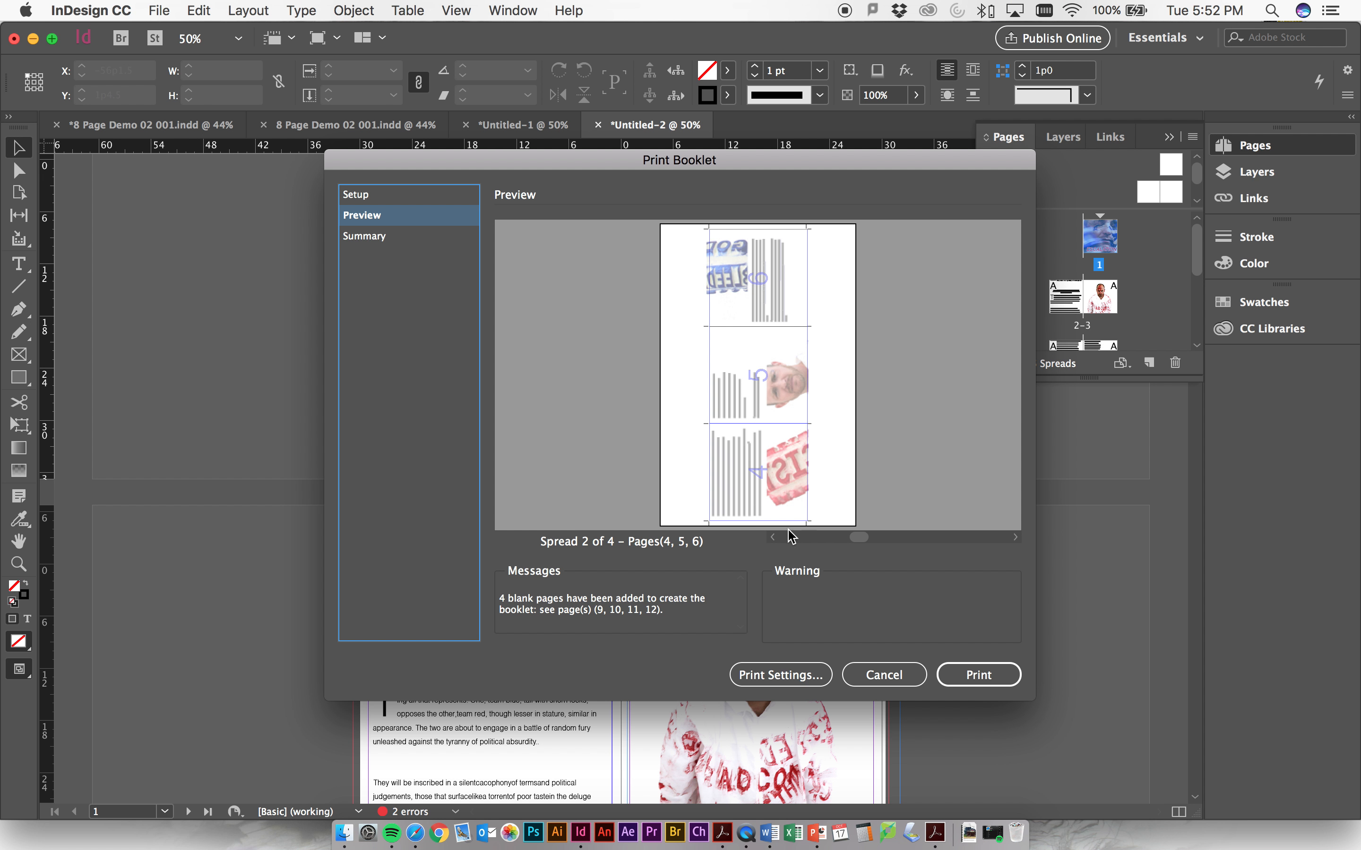
pyautogui.moveTo(712, 327)
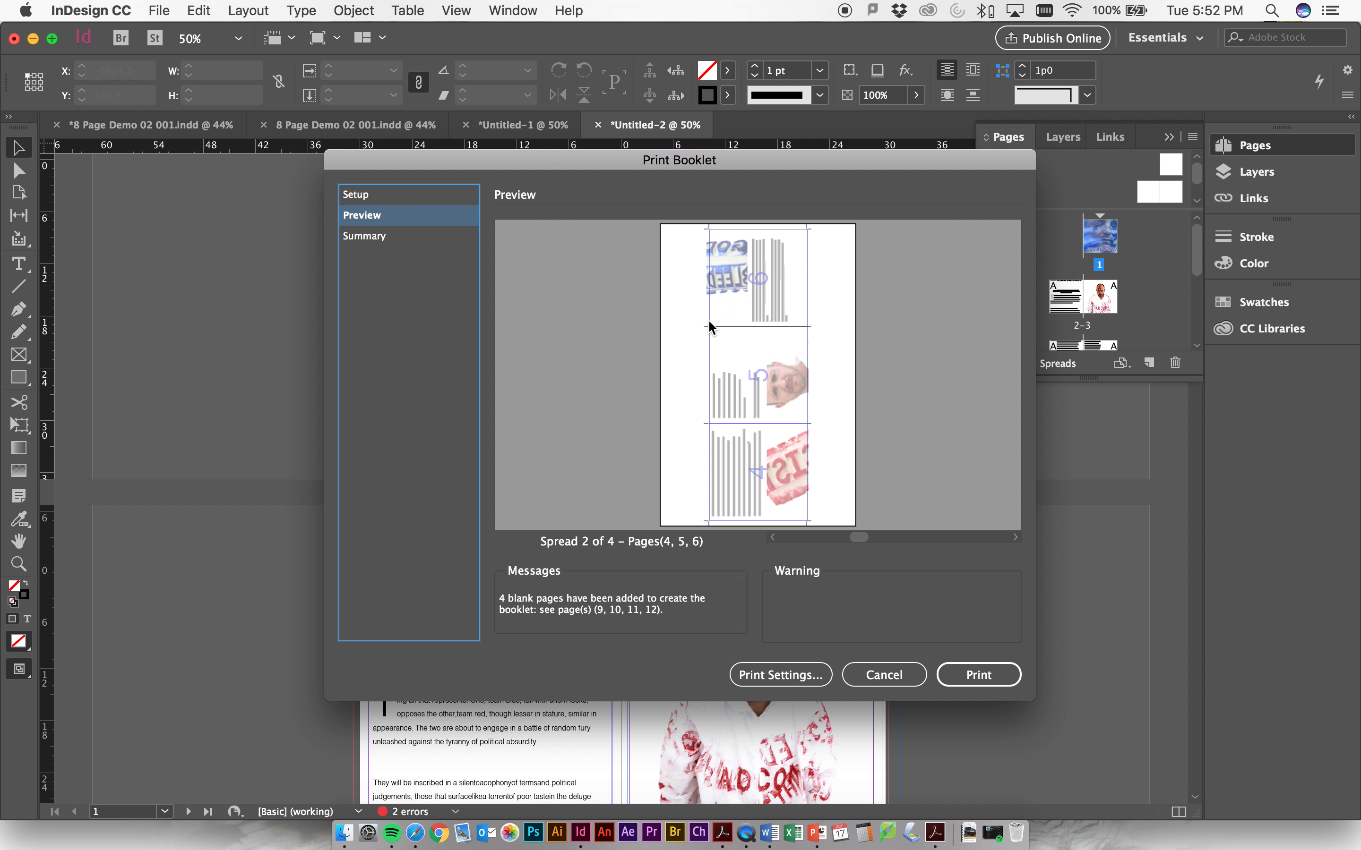
pyautogui.moveTo(635, 493)
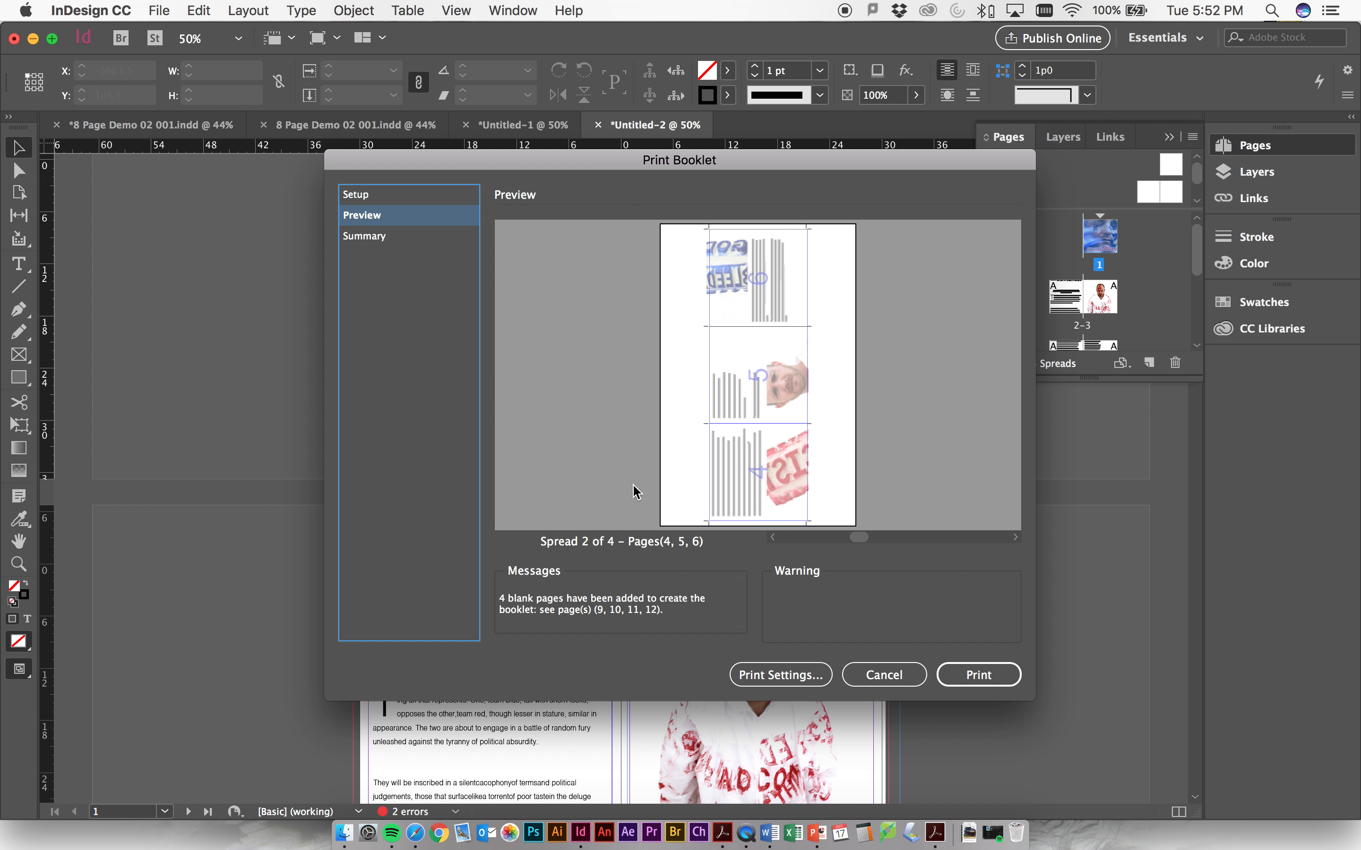
# Return to Setup showing 3-up Consecutive with automatic margin adjustment
pyautogui.click(356, 194)
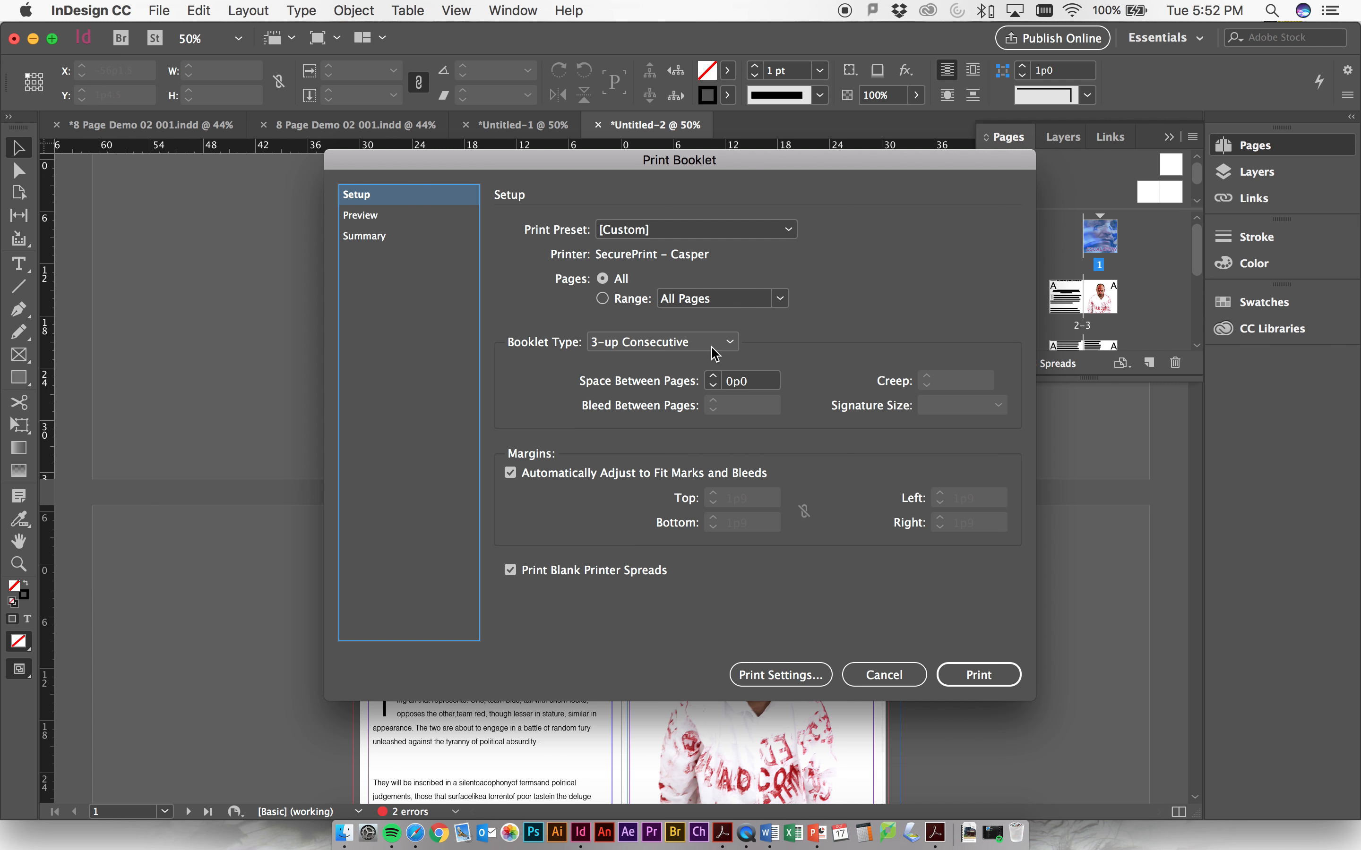
pyautogui.moveTo(754, 519)
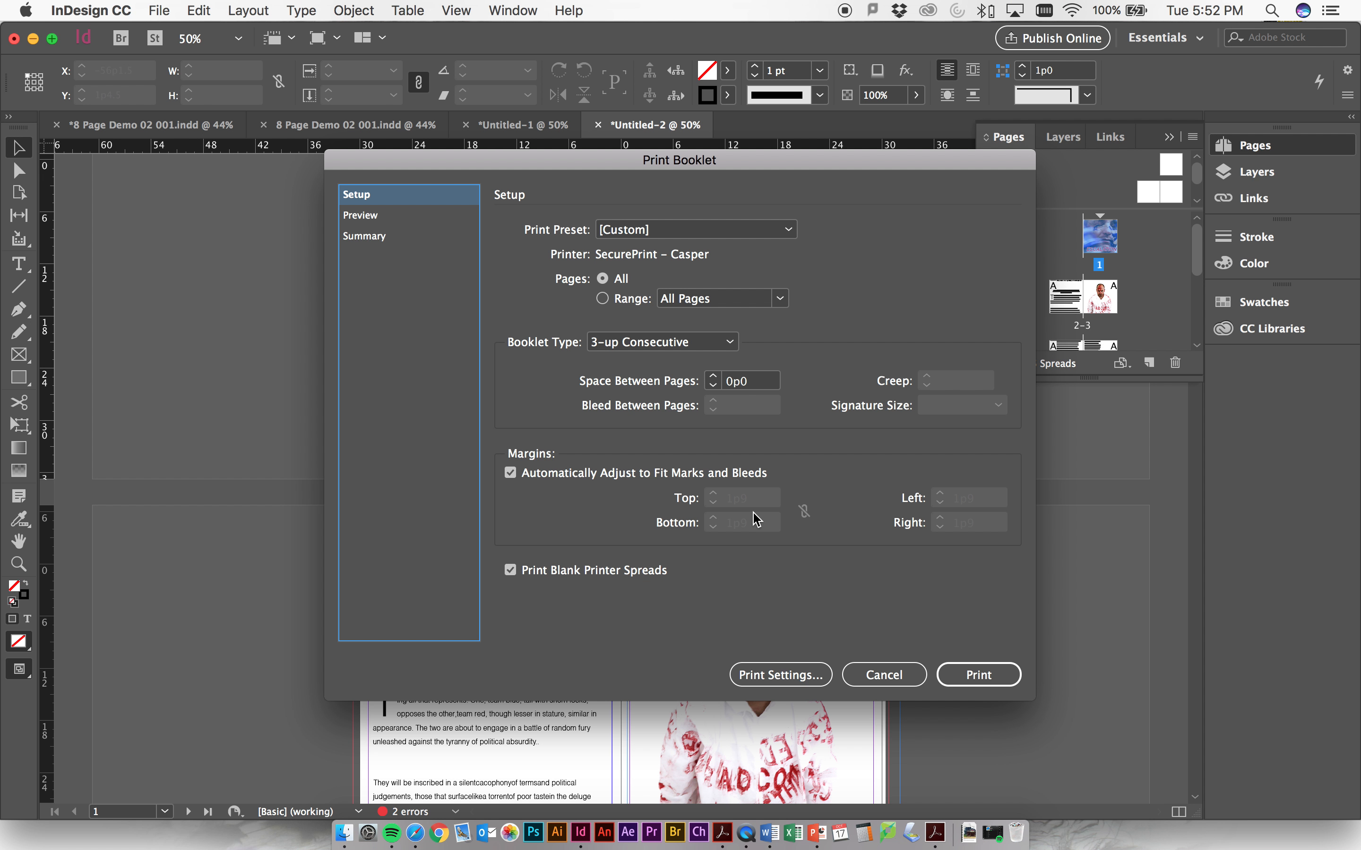
pyautogui.moveTo(841, 582)
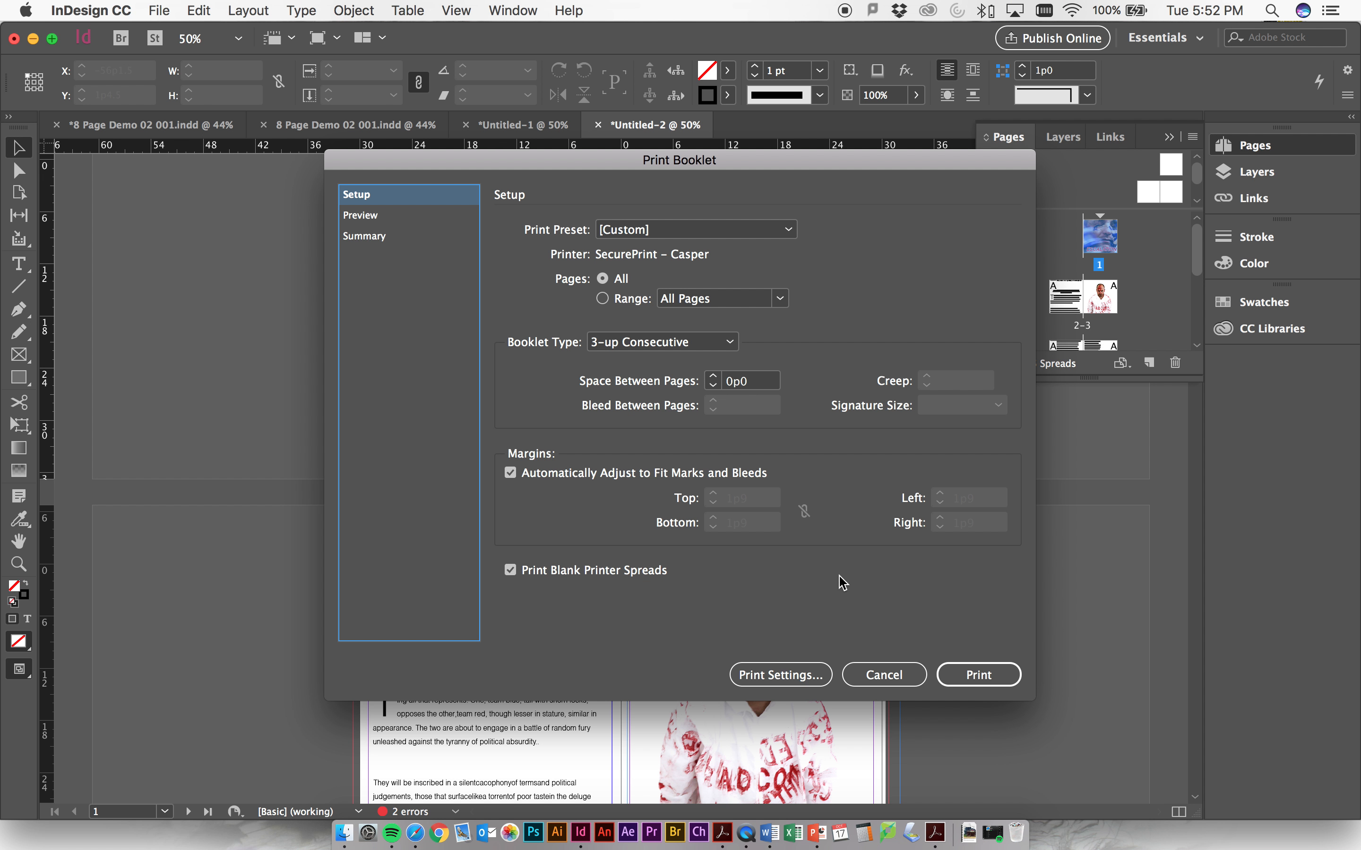
pyautogui.moveTo(755, 410)
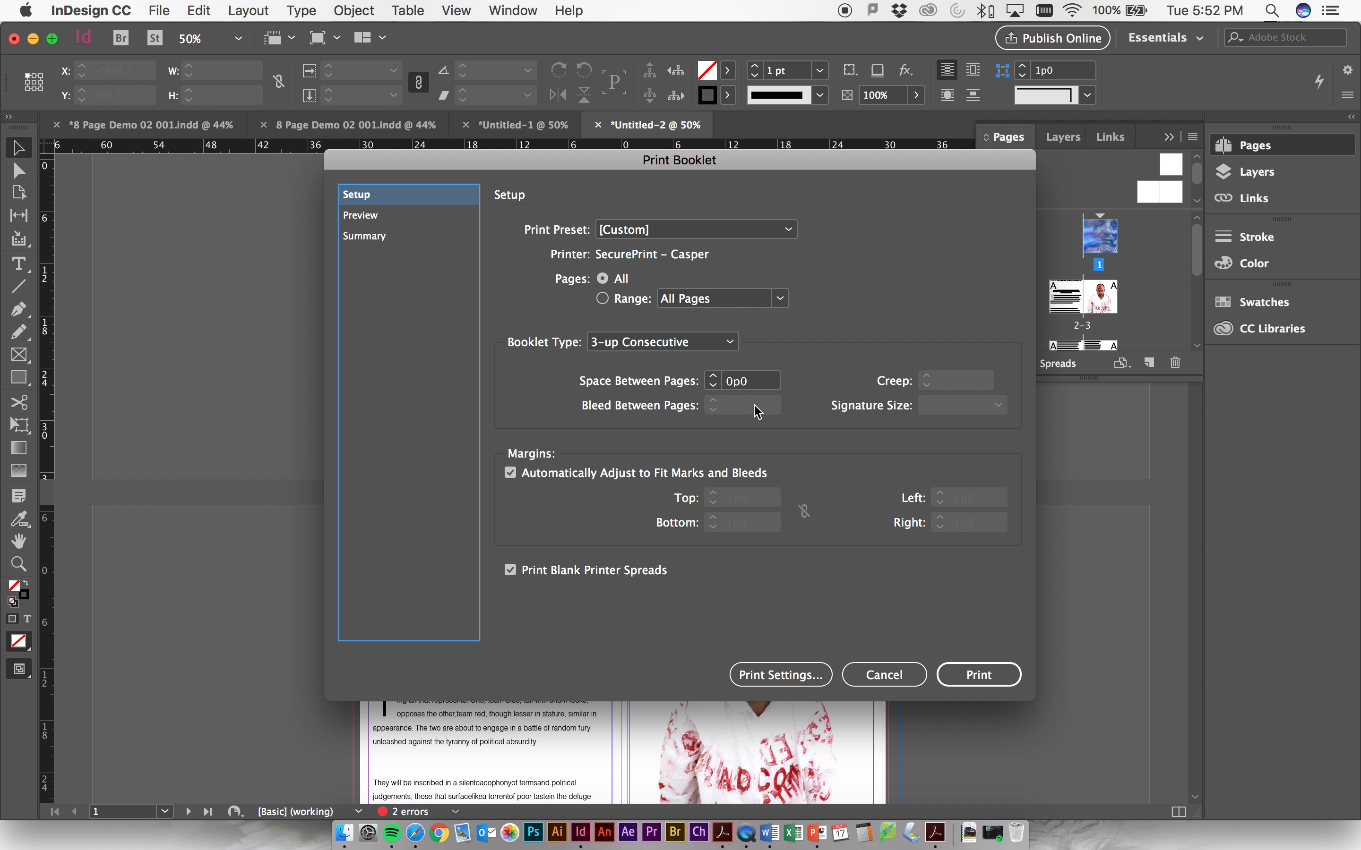
pyautogui.moveTo(843, 17)
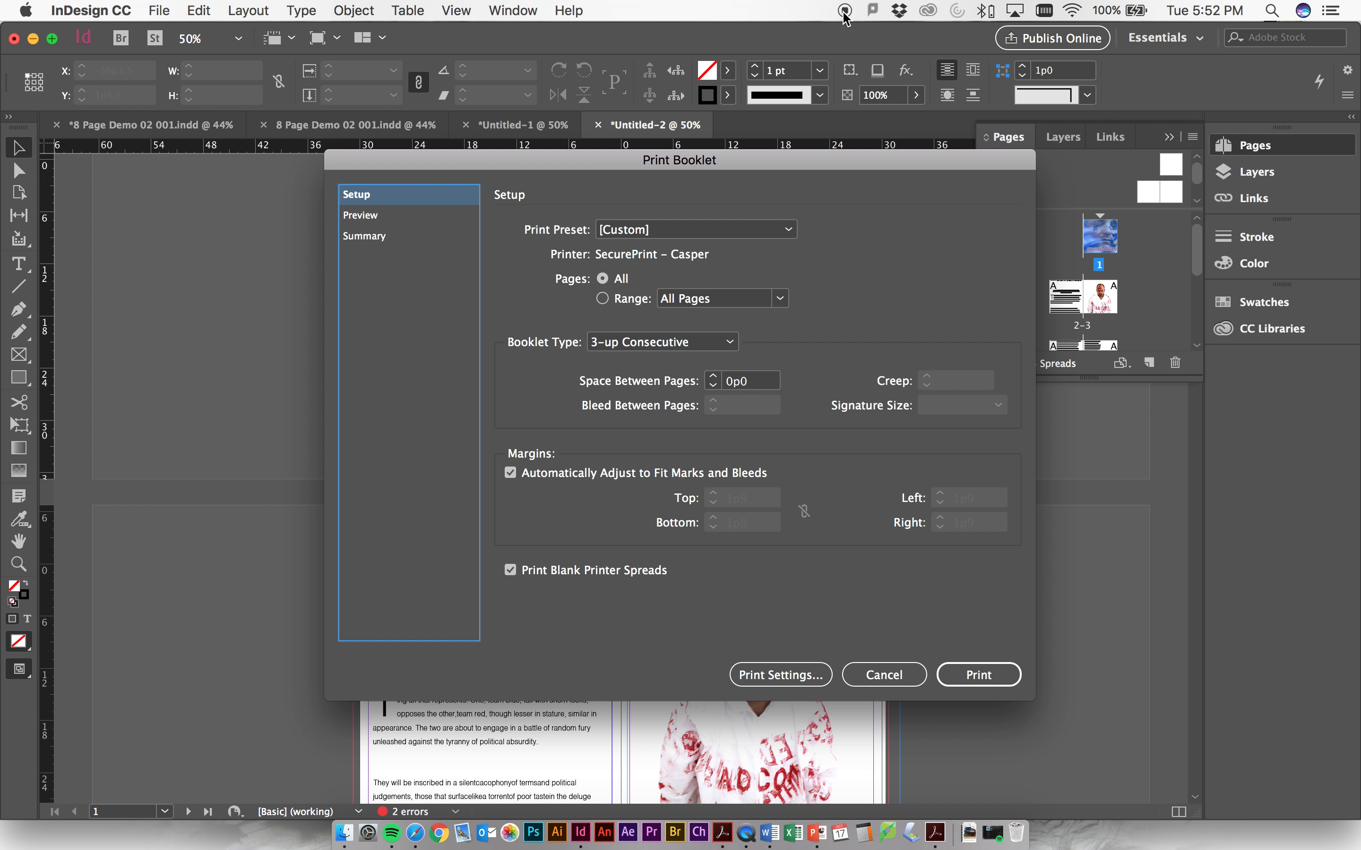